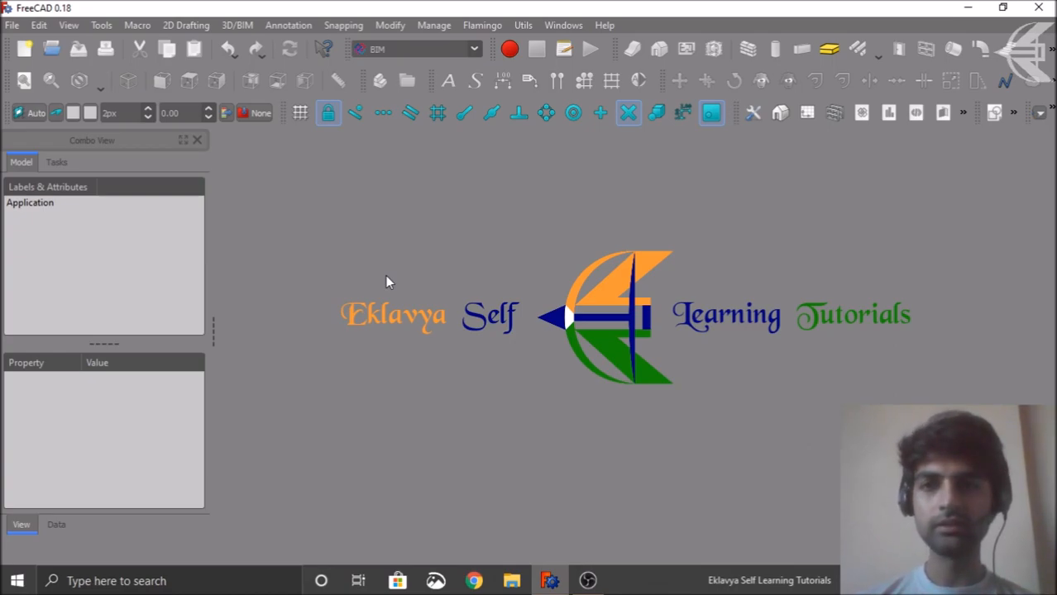
pyautogui.moveTo(371, 274)
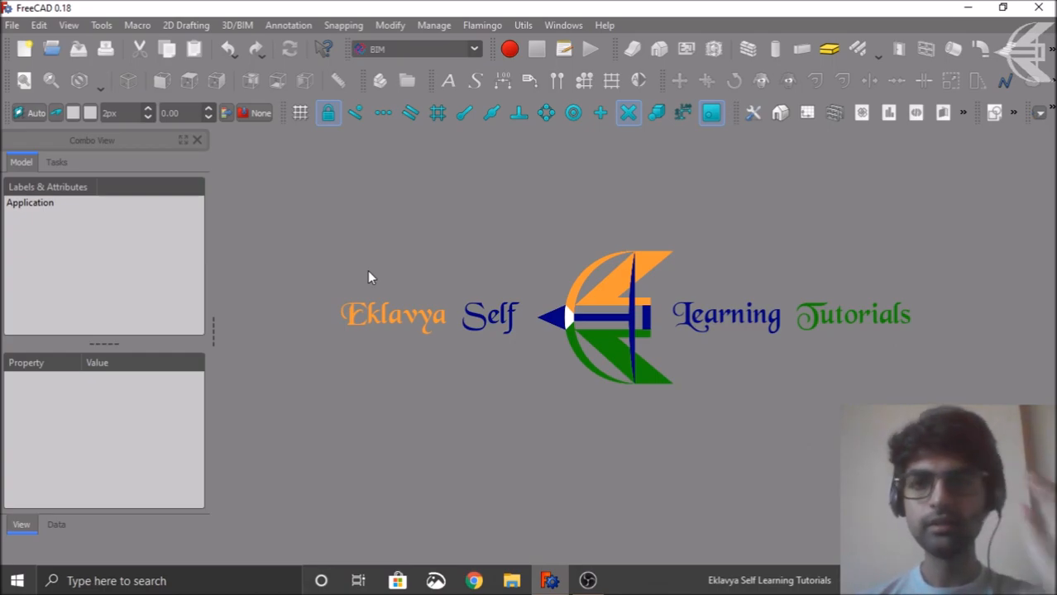
# Switch FreeCAD to the BIM workbench from the workbench selector
pyautogui.click(474, 50)
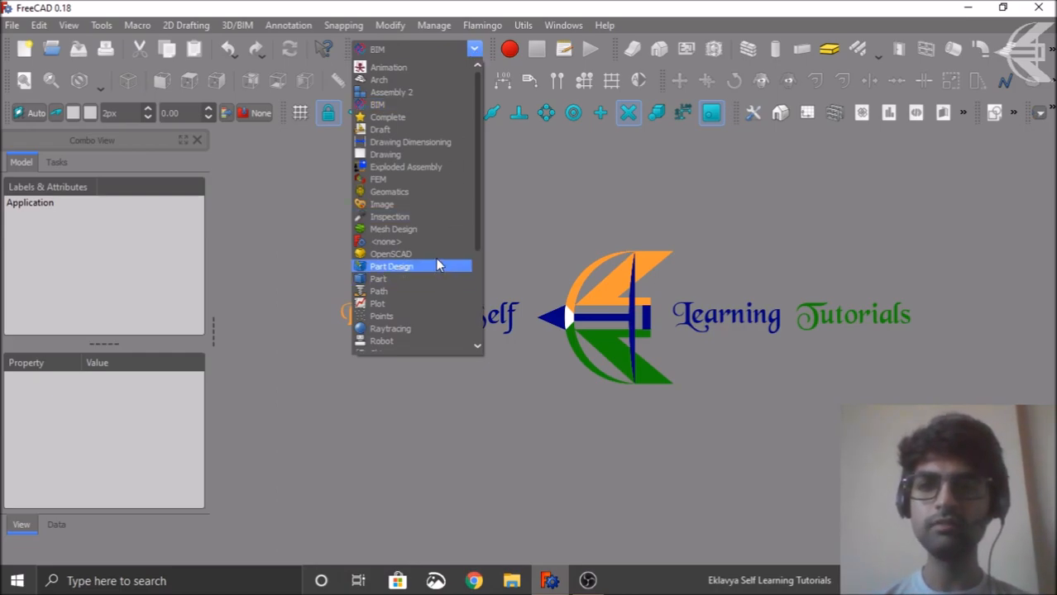
pyautogui.moveTo(390, 112)
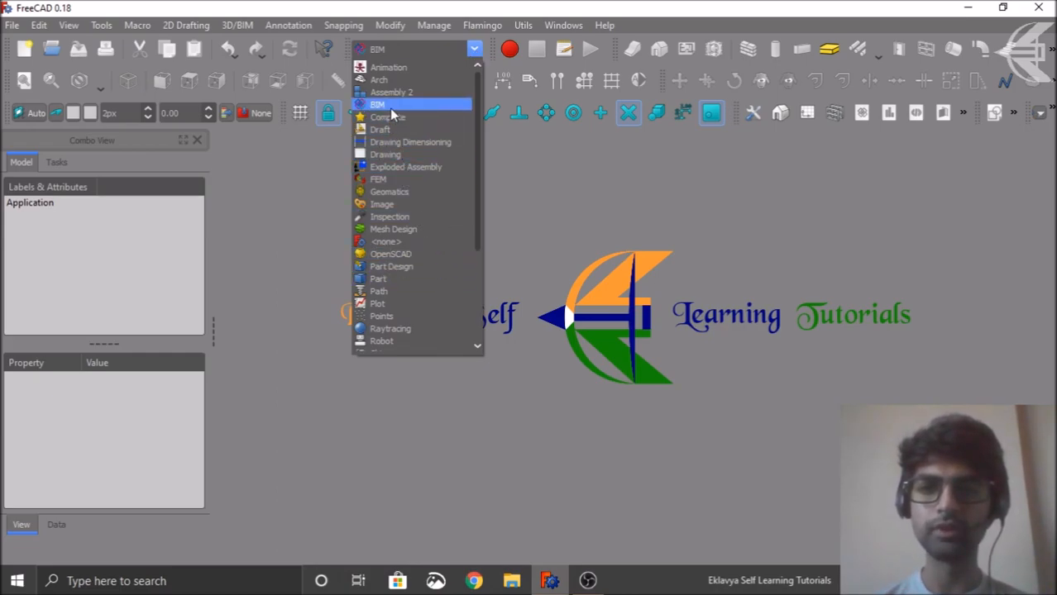
pyautogui.click(377, 104)
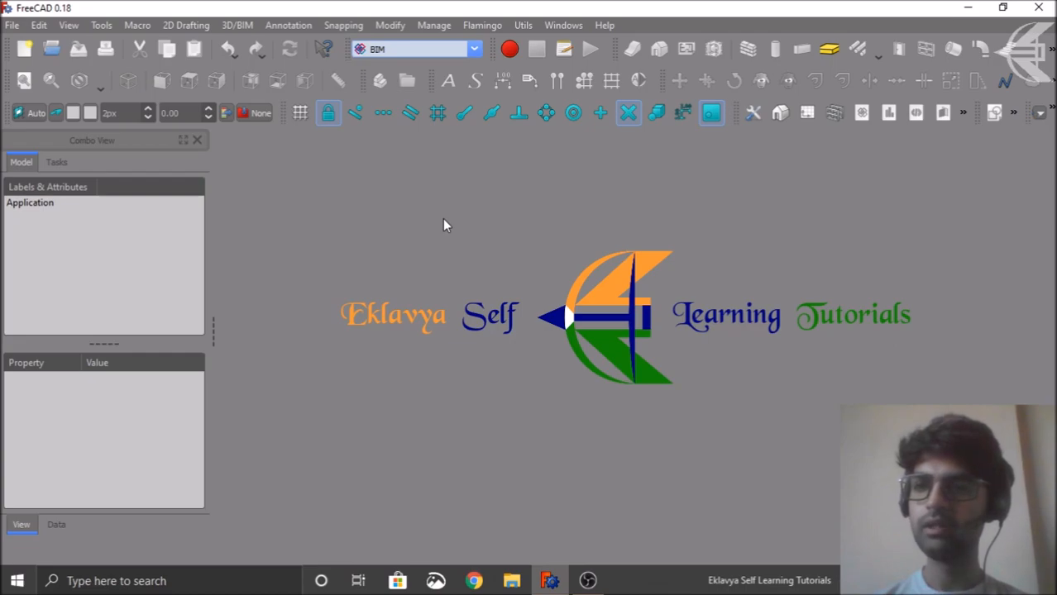
pyautogui.moveTo(51, 79)
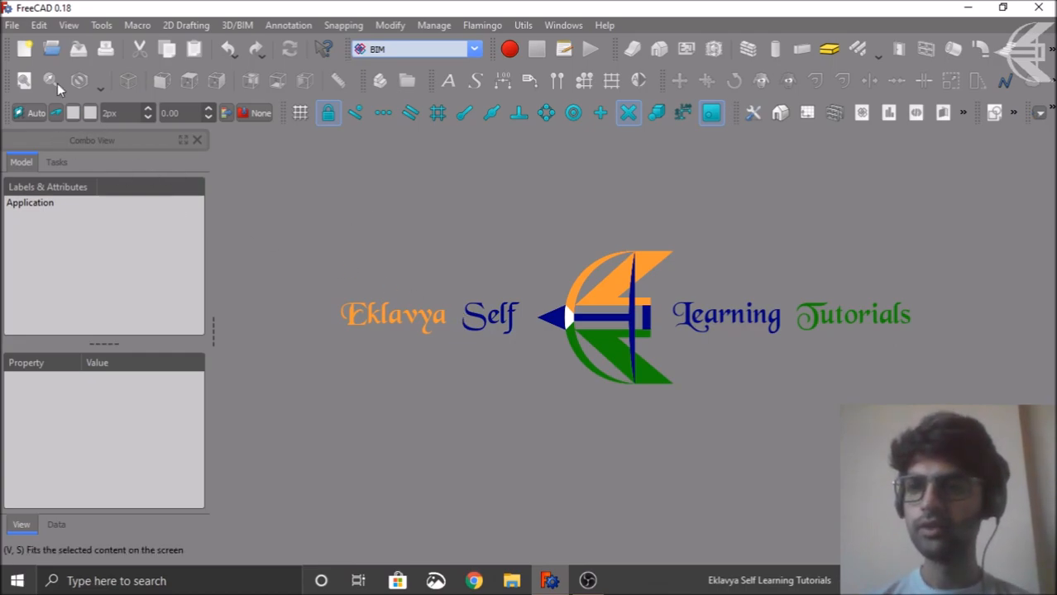
pyautogui.moveTo(26, 48)
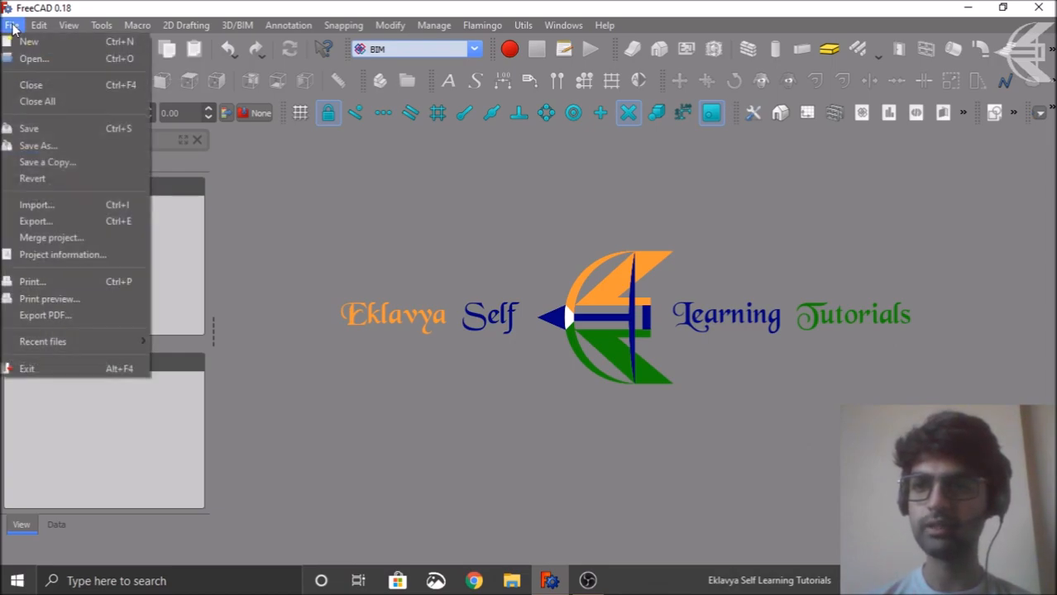
# Create a new empty document named Unnamed
pyautogui.click(30, 40)
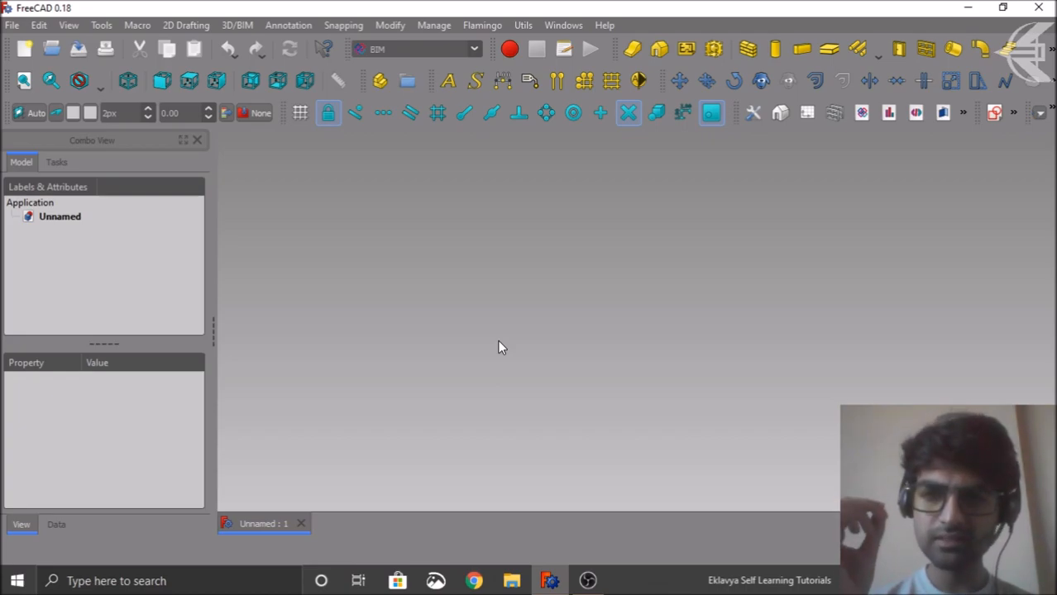
pyautogui.moveTo(498, 143)
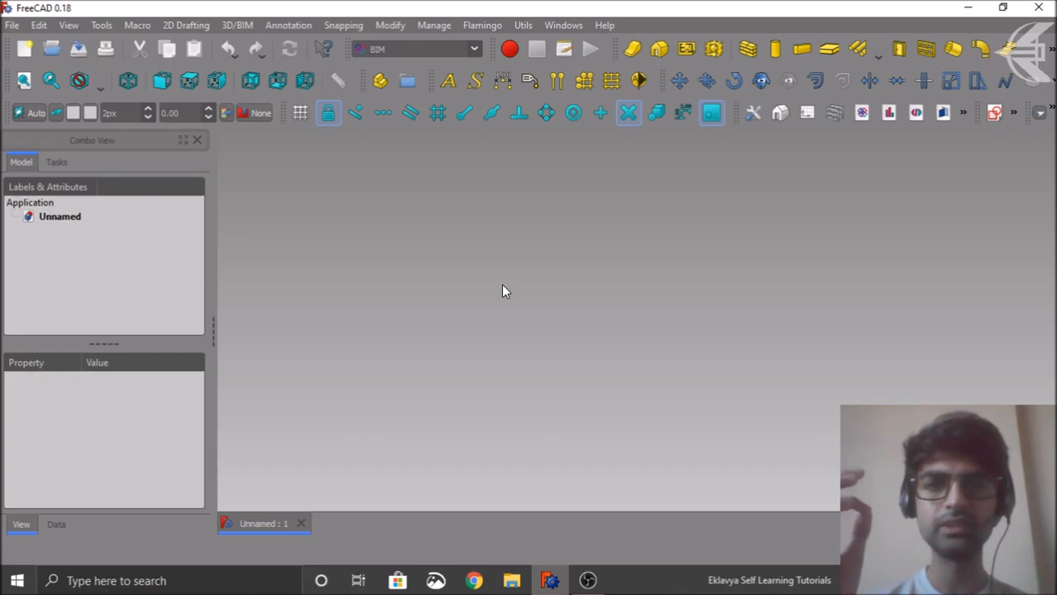
pyautogui.moveTo(518, 298)
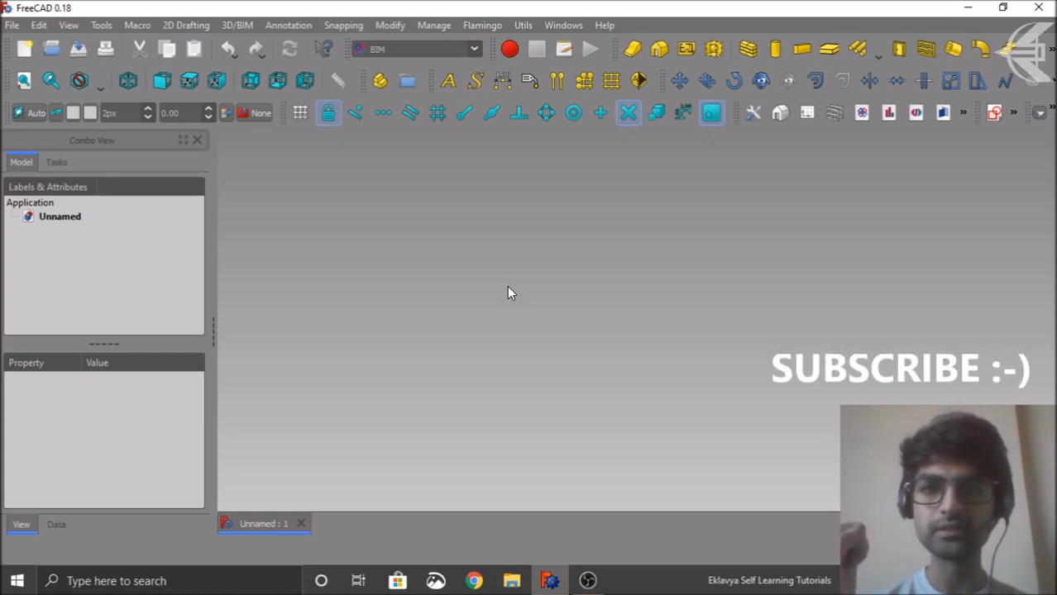
pyautogui.moveTo(433, 25)
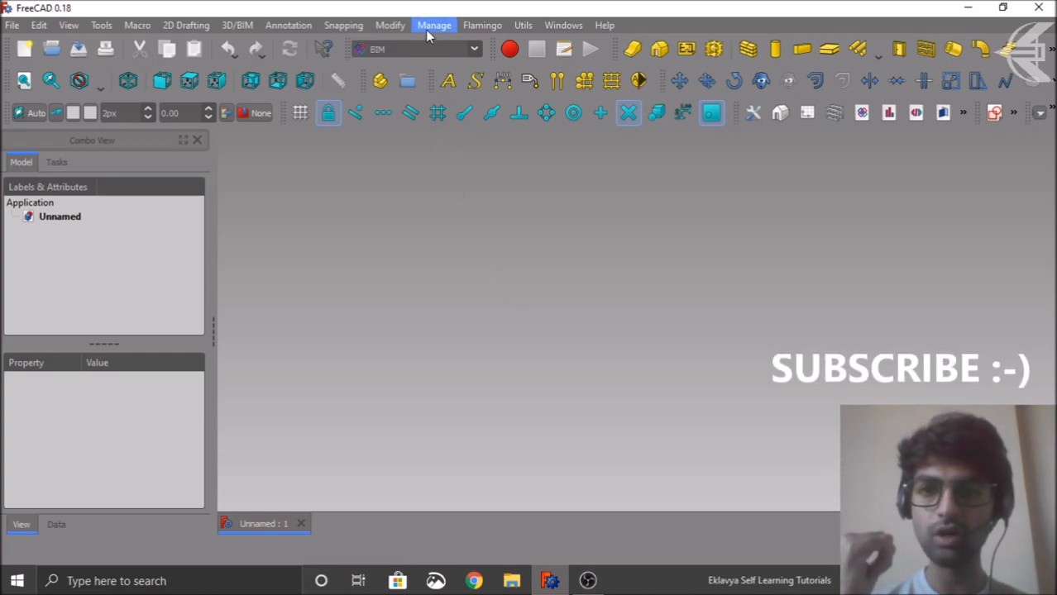
# Show the BIM Manage menu with its project management commands
pyautogui.click(434, 24)
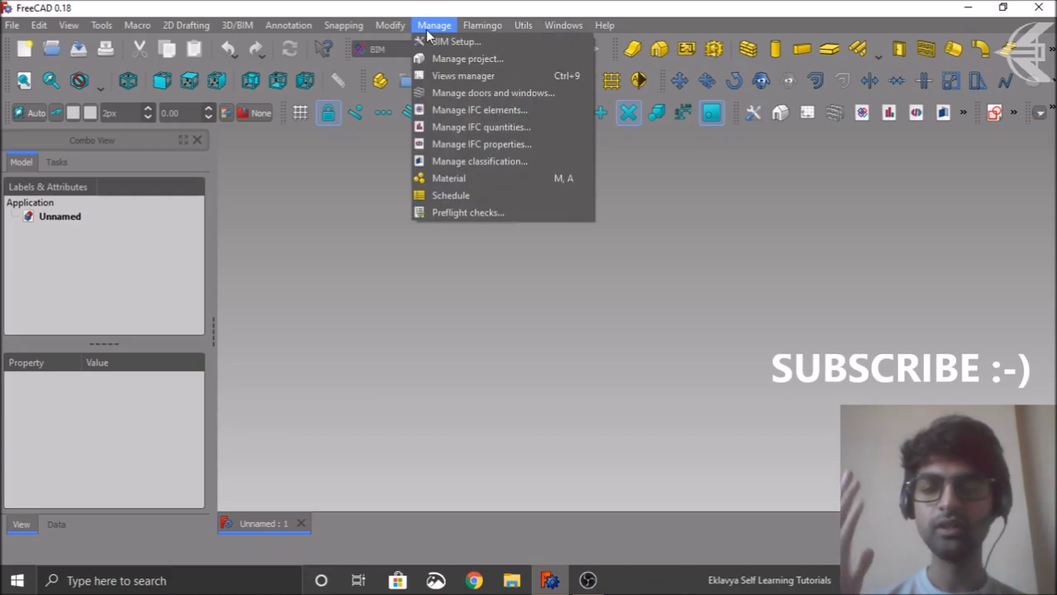
pyautogui.moveTo(444, 25)
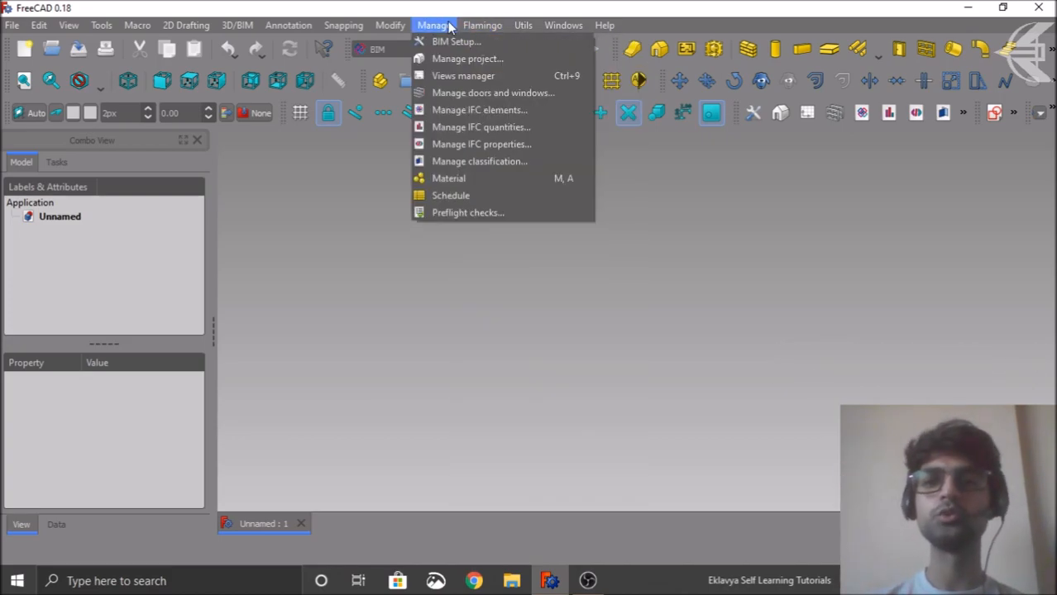
pyautogui.moveTo(456, 41)
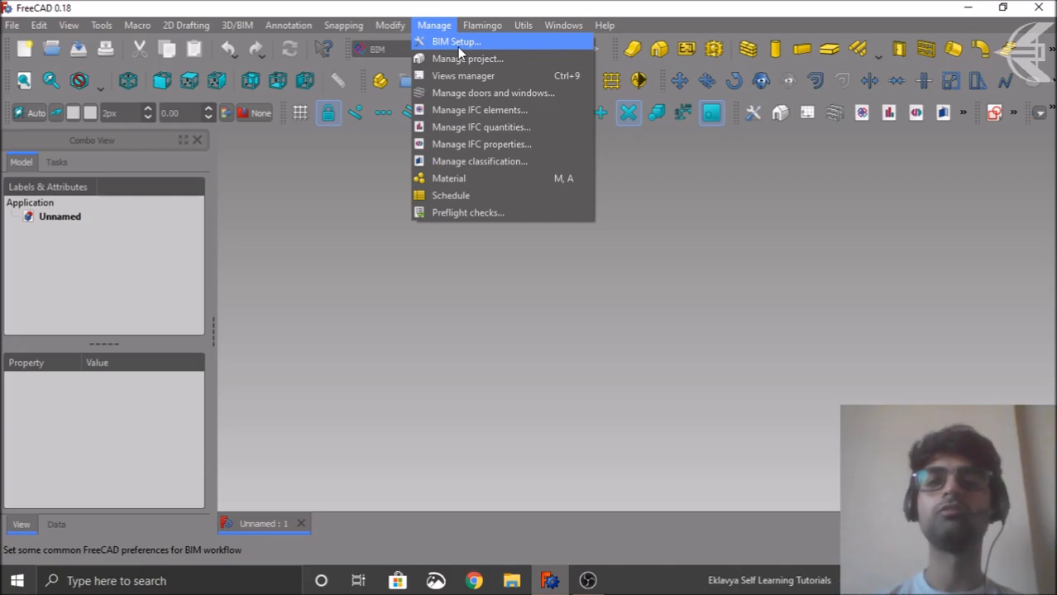
pyautogui.moveTo(460, 60)
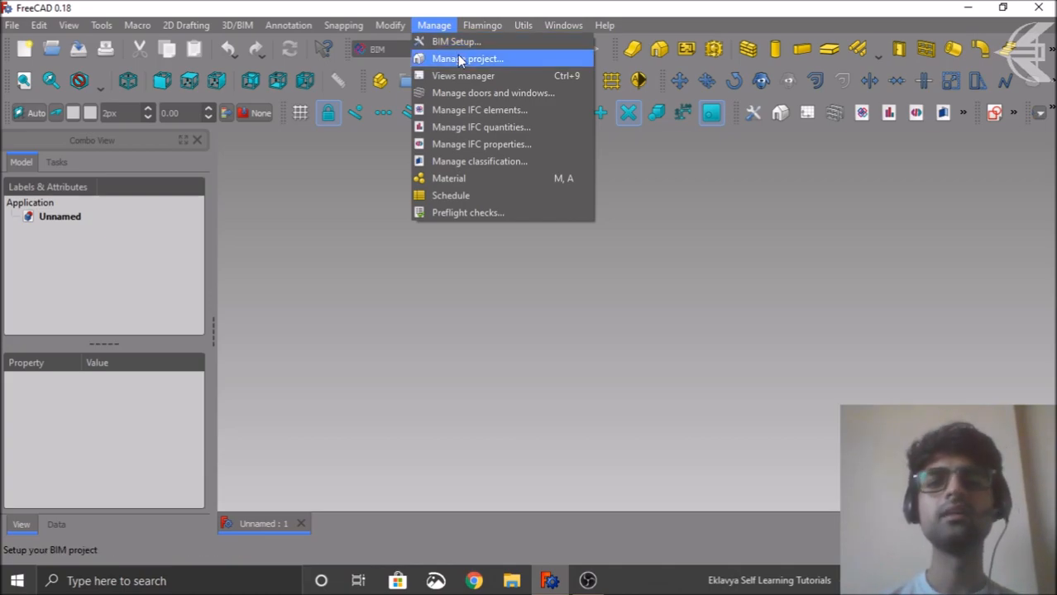
pyautogui.moveTo(467, 76)
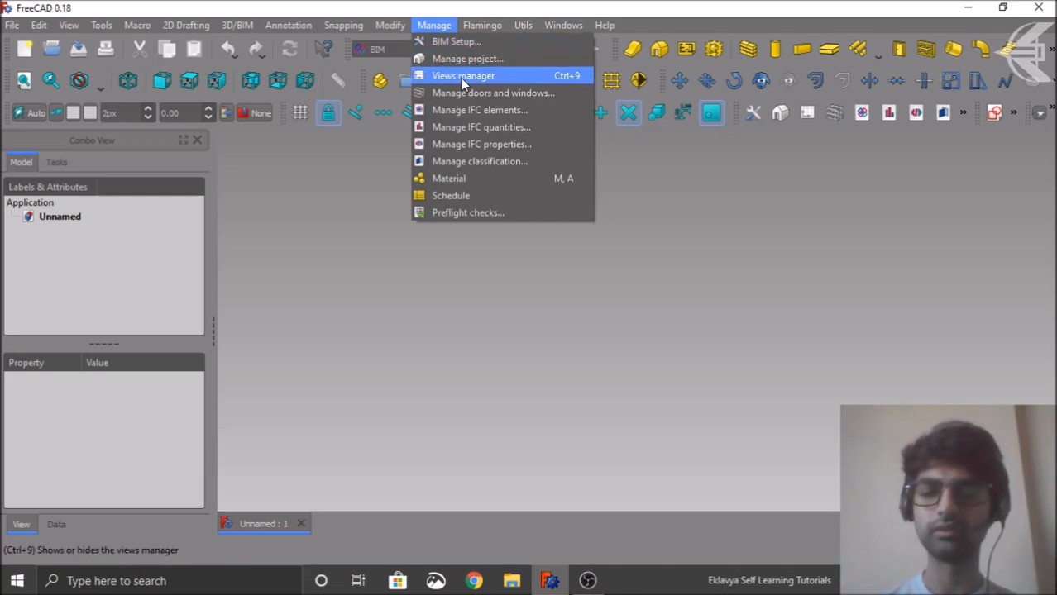
pyautogui.moveTo(464, 76)
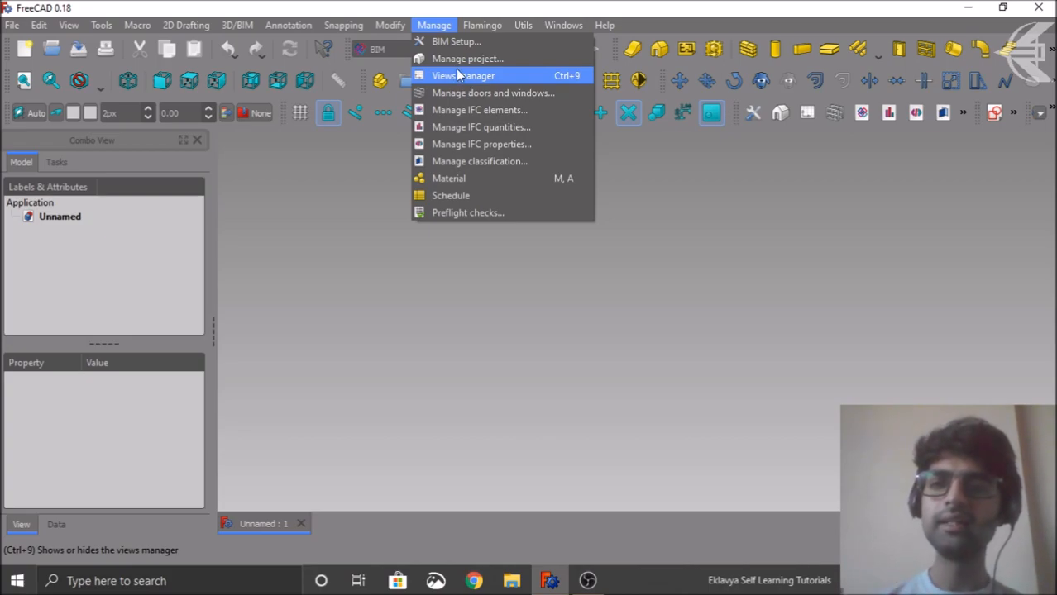
pyautogui.moveTo(453, 47)
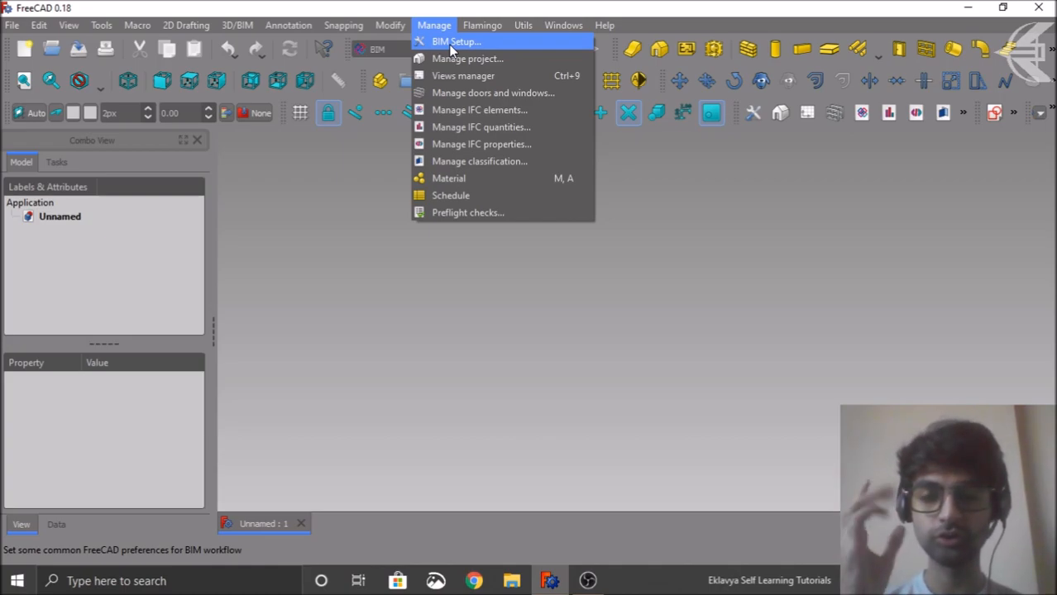
# Bring up the BIM Setup preferences dialog and look through its defaults
pyautogui.click(455, 42)
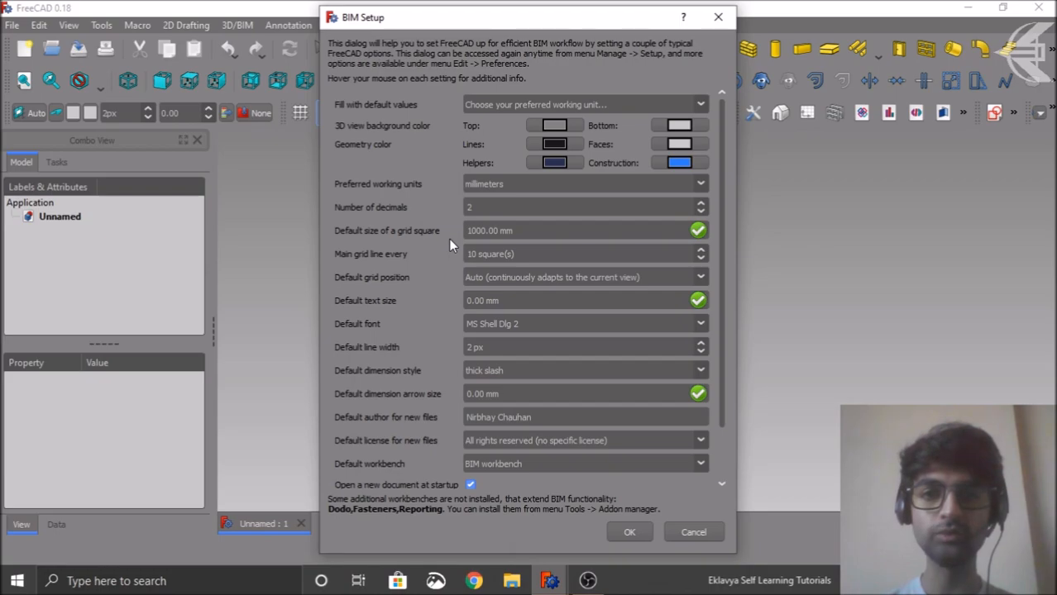
pyautogui.scroll(-3)
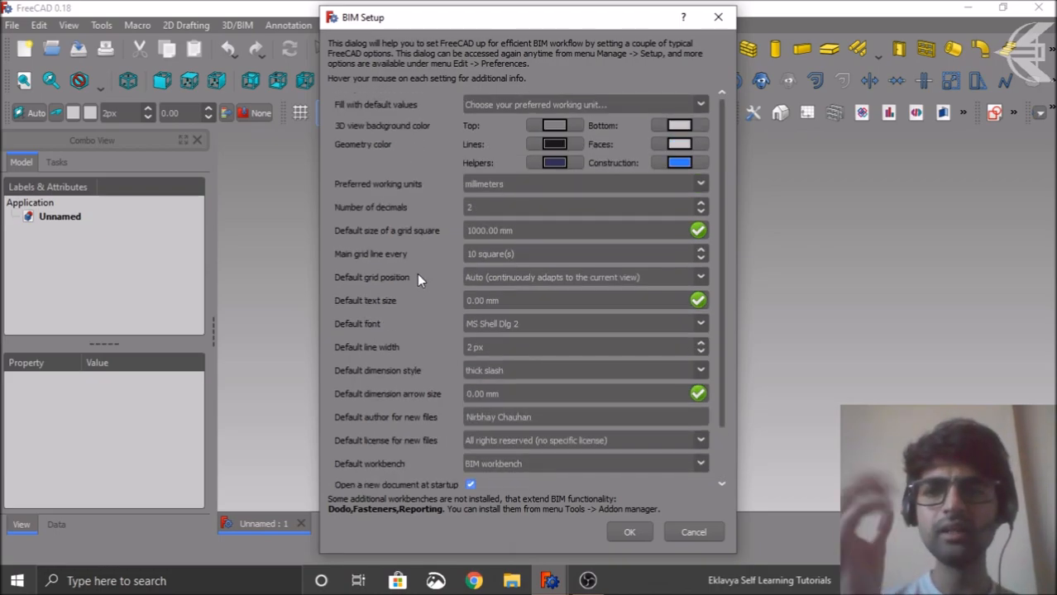
pyautogui.moveTo(390, 149)
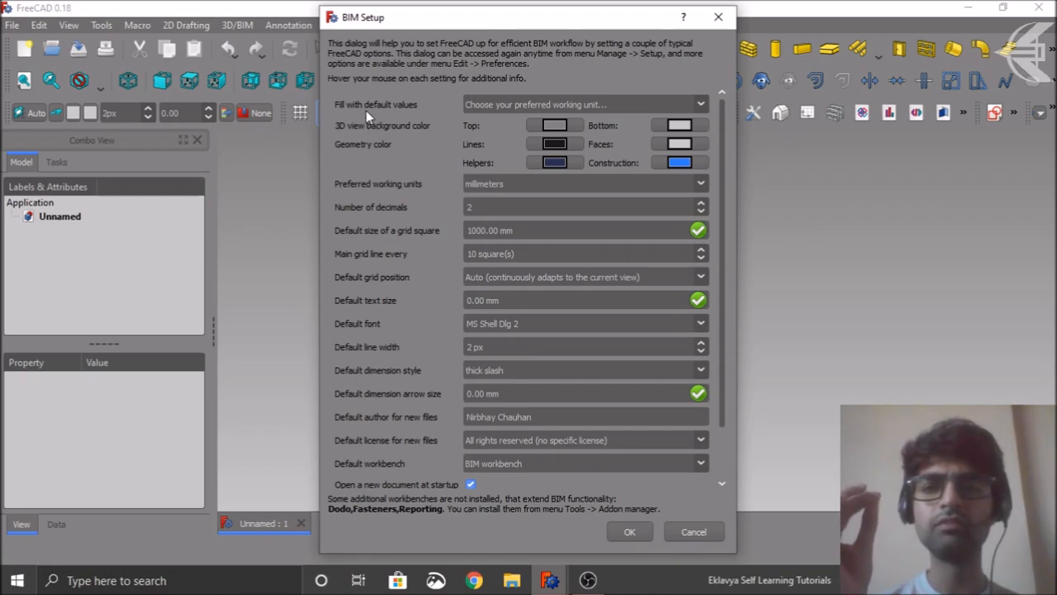
pyautogui.moveTo(403, 143)
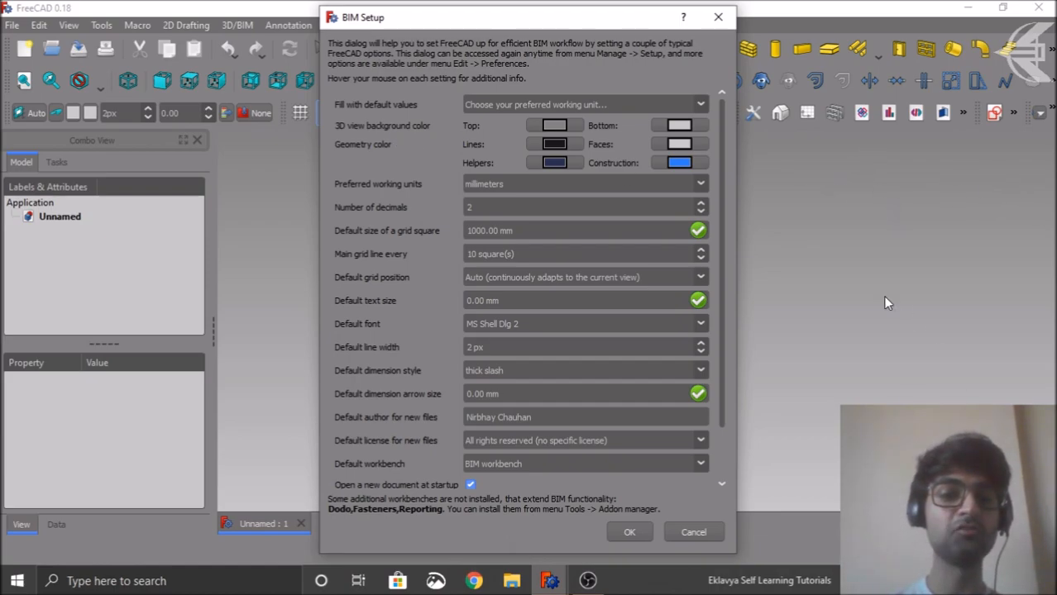
pyautogui.moveTo(954, 354)
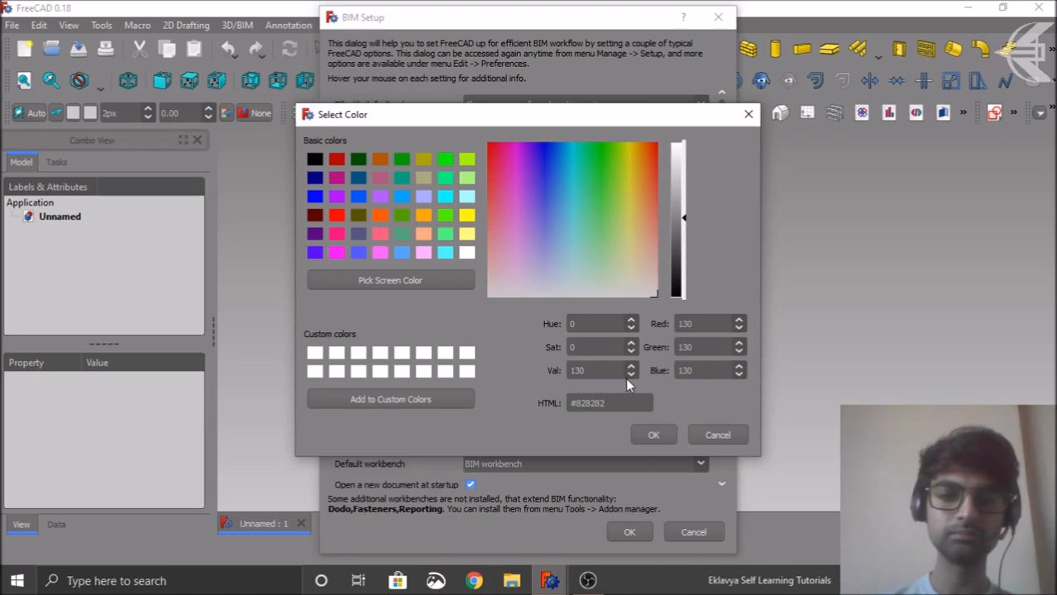
pyautogui.moveTo(698, 390)
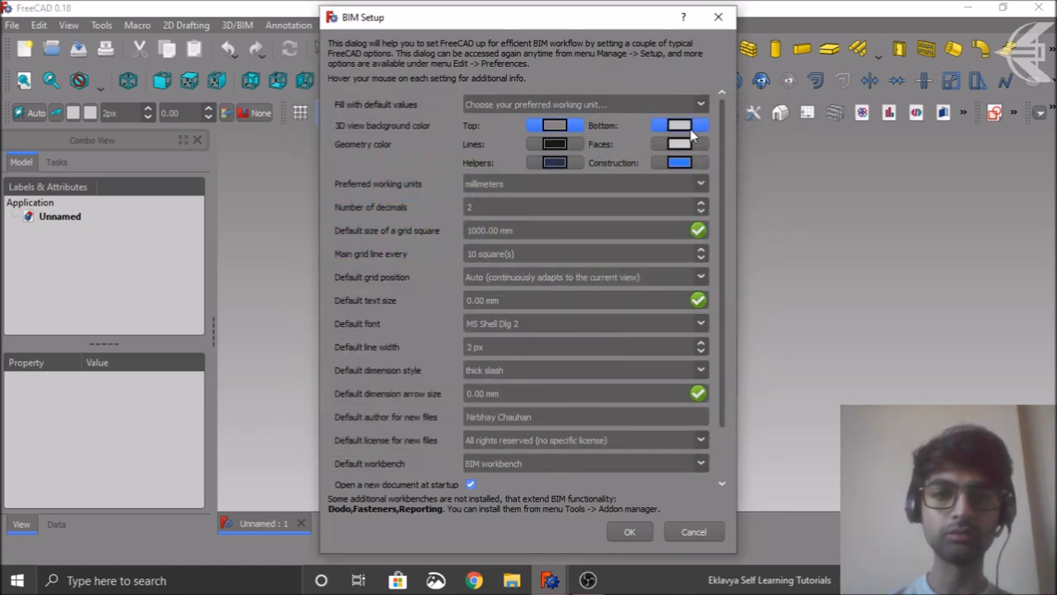
pyautogui.click(679, 126)
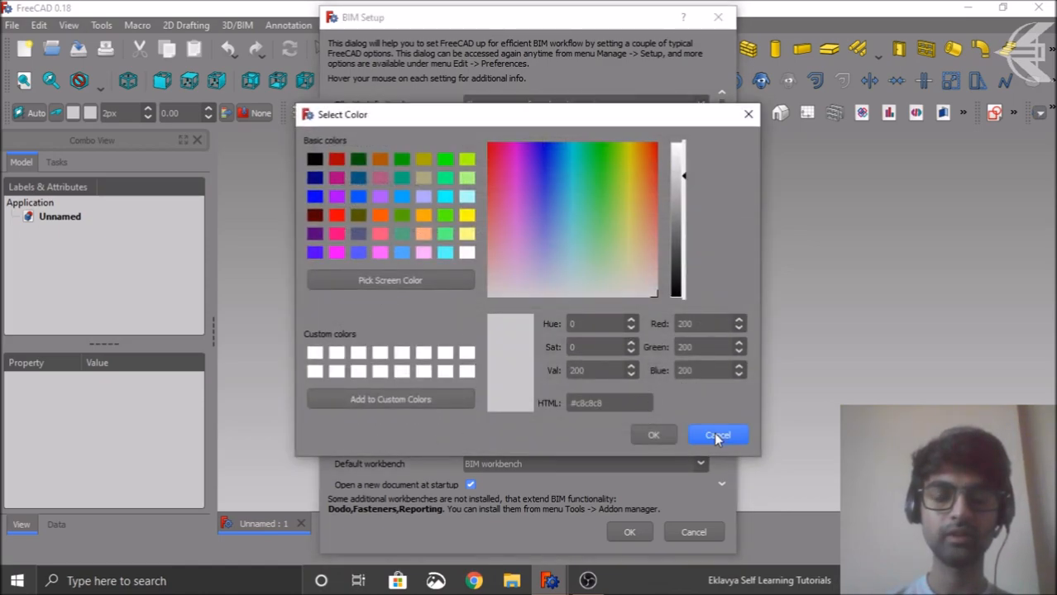
pyautogui.click(718, 434)
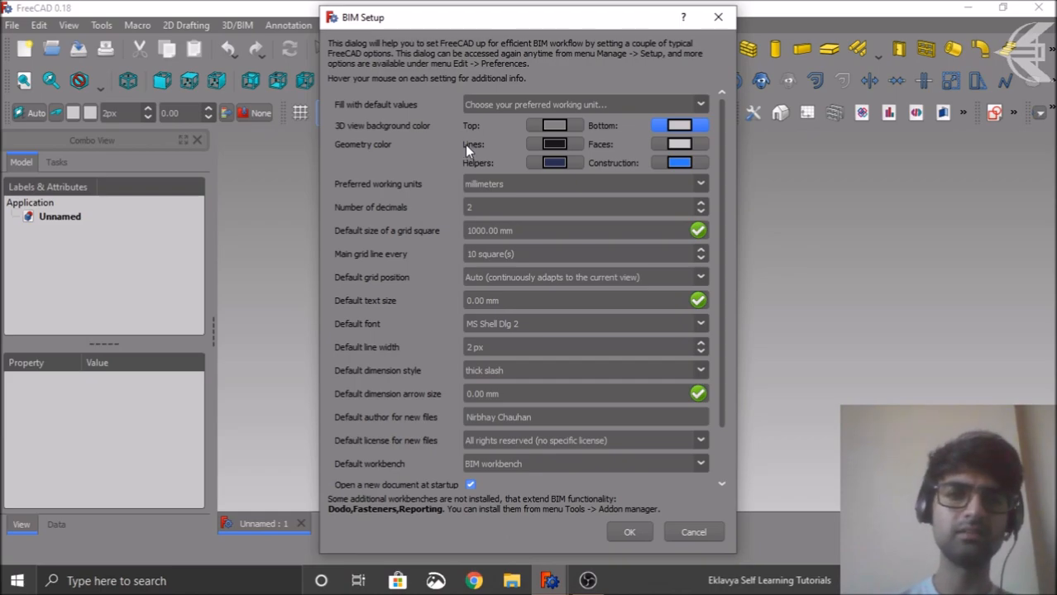
pyautogui.moveTo(407, 218)
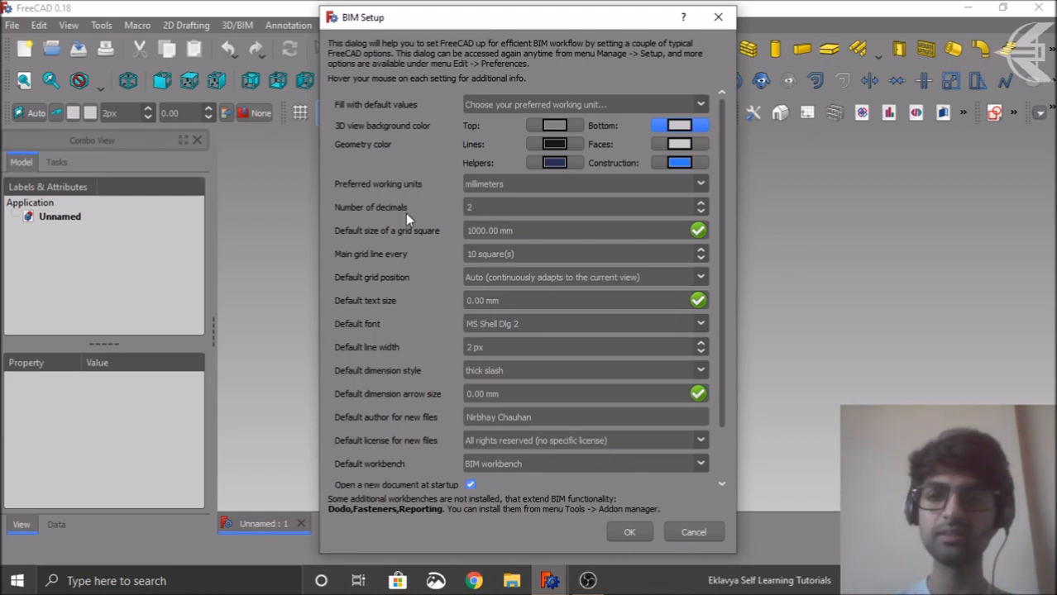
pyautogui.moveTo(414, 155)
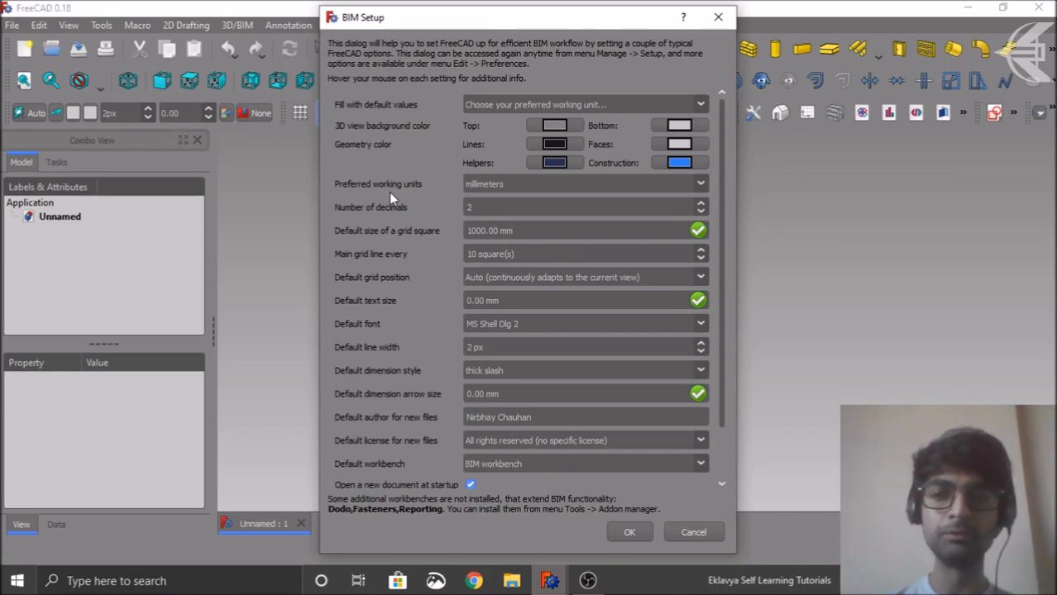
pyautogui.moveTo(404, 213)
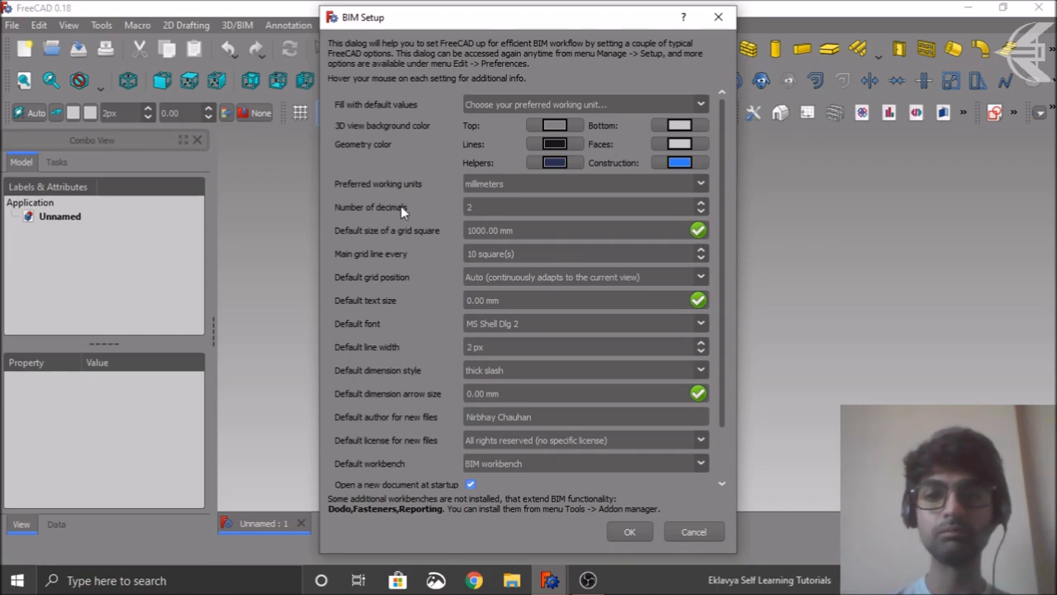
pyautogui.moveTo(397, 247)
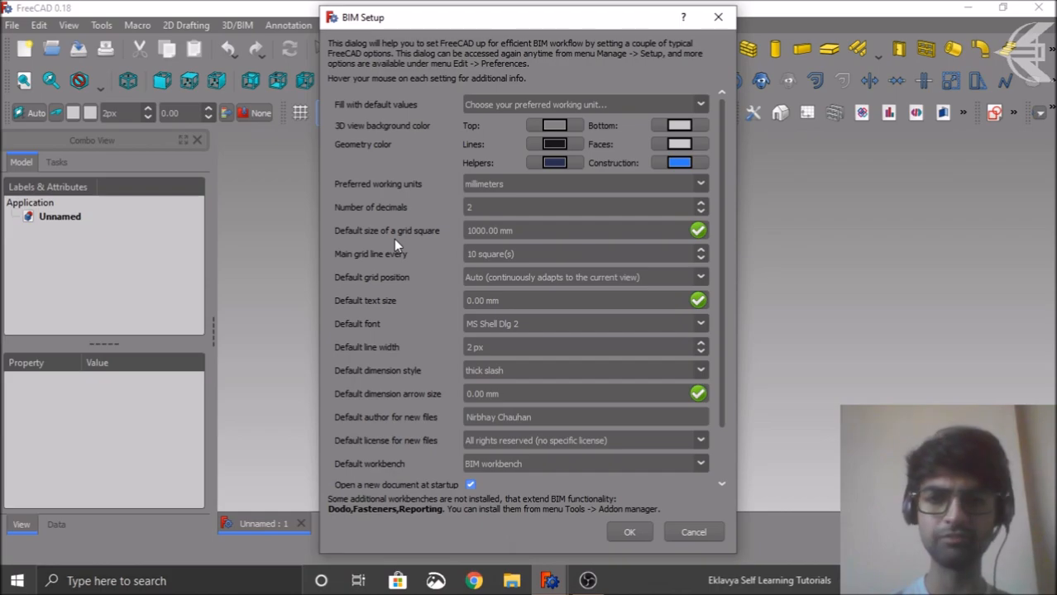
pyautogui.moveTo(389, 266)
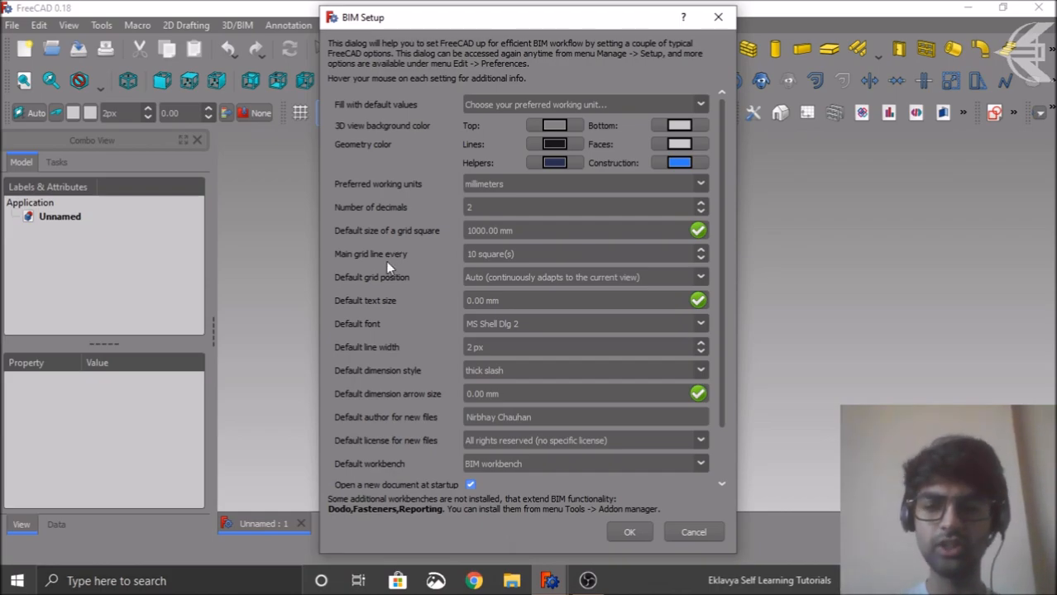
pyautogui.moveTo(374, 284)
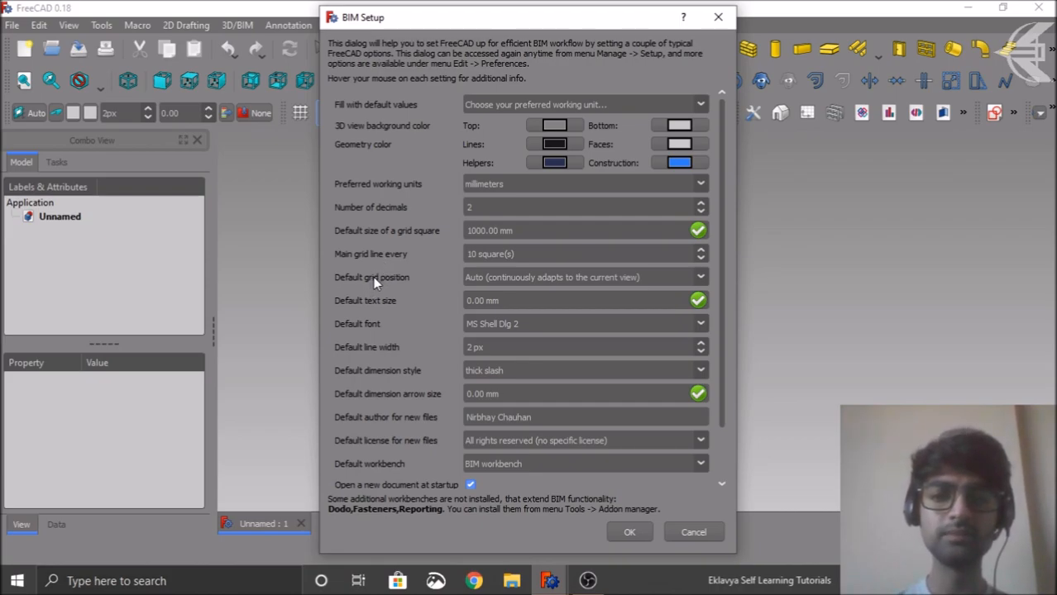
pyautogui.moveTo(410, 283)
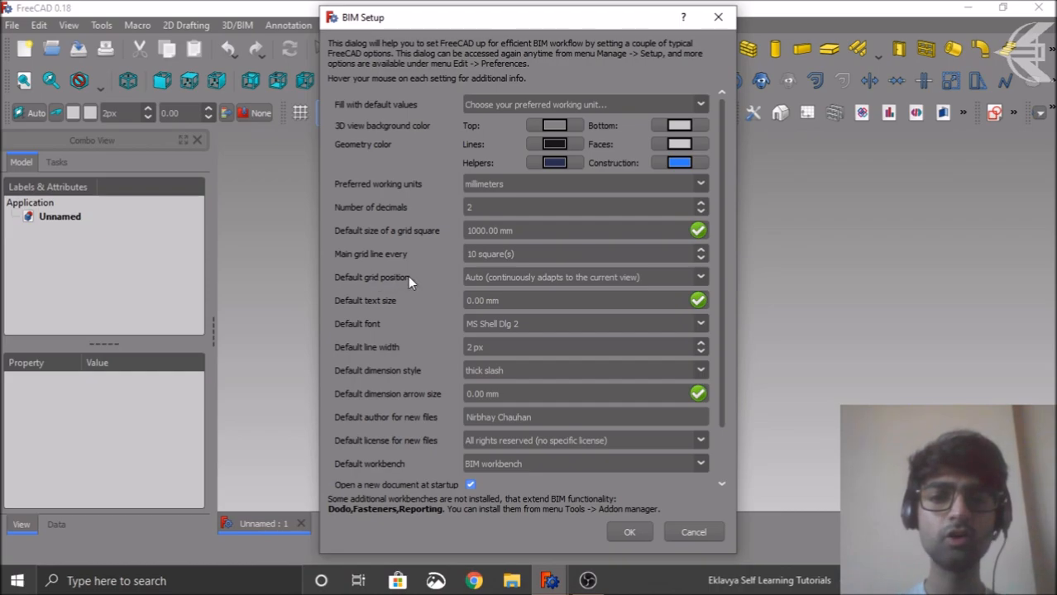
pyautogui.click(700, 278)
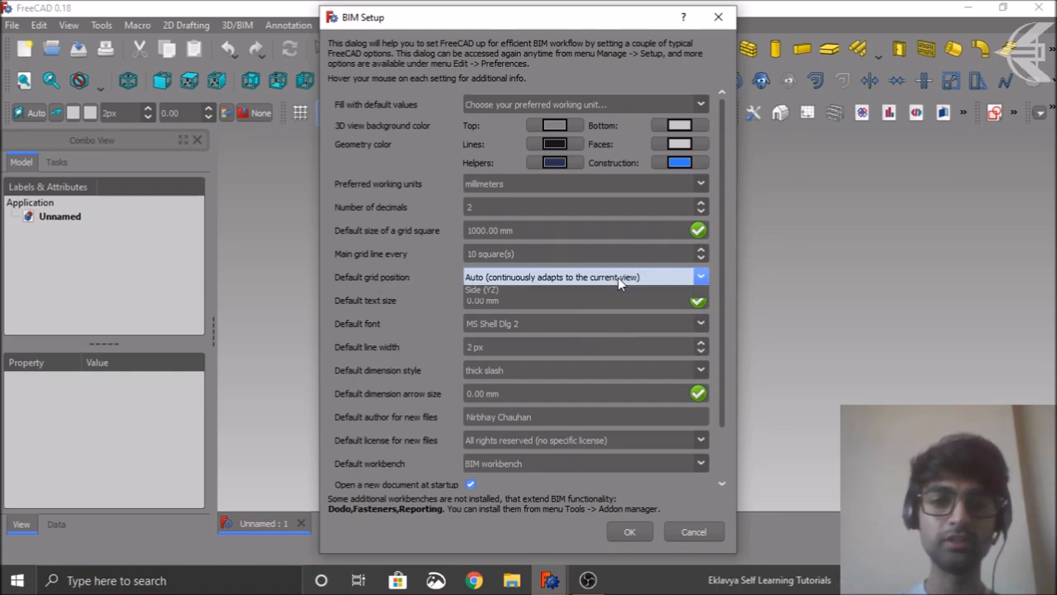
pyautogui.click(700, 278)
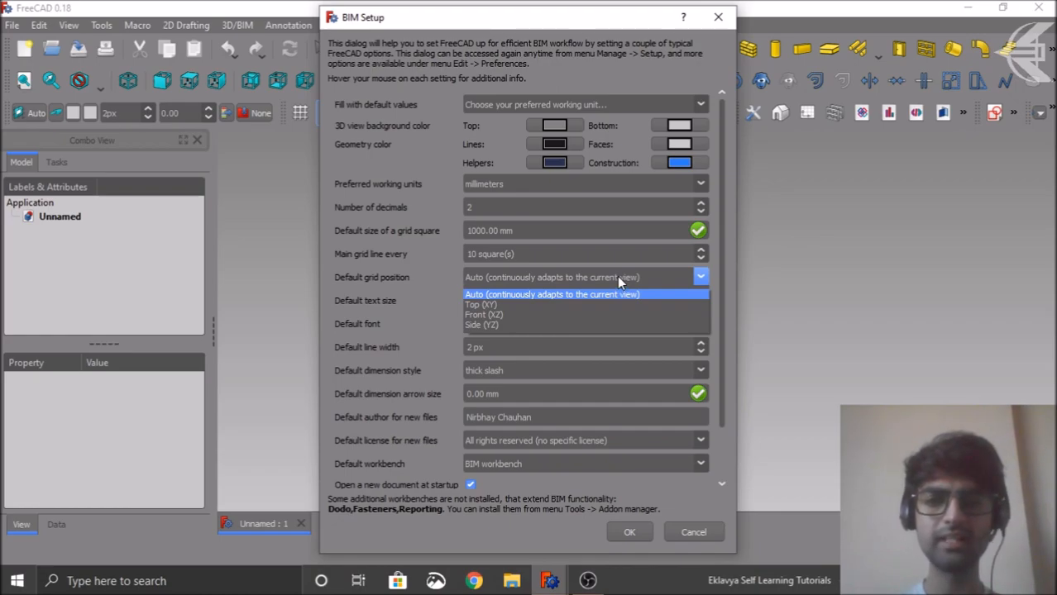
pyautogui.click(553, 295)
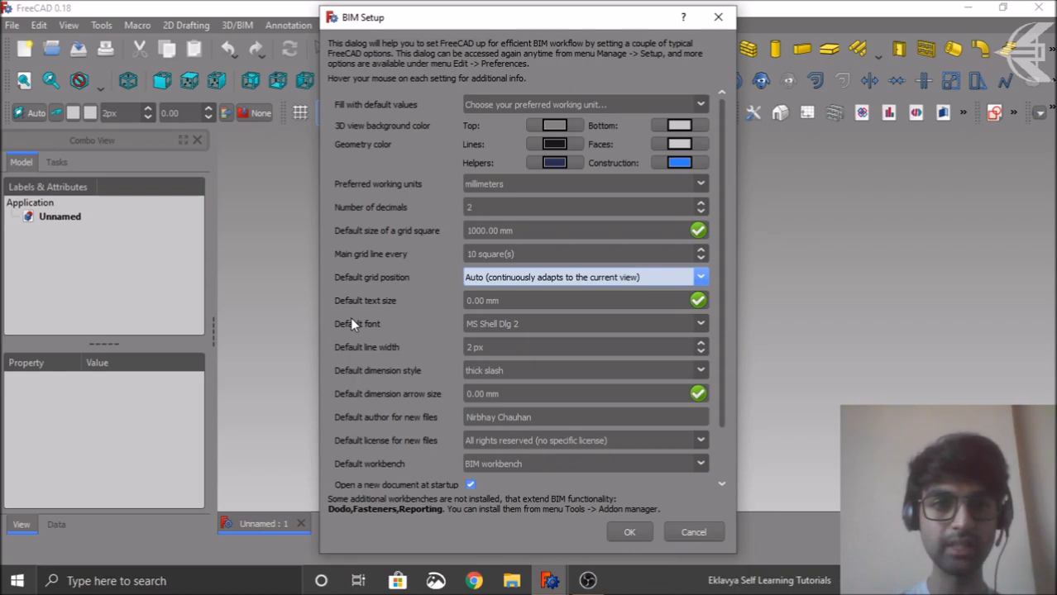
pyautogui.moveTo(394, 327)
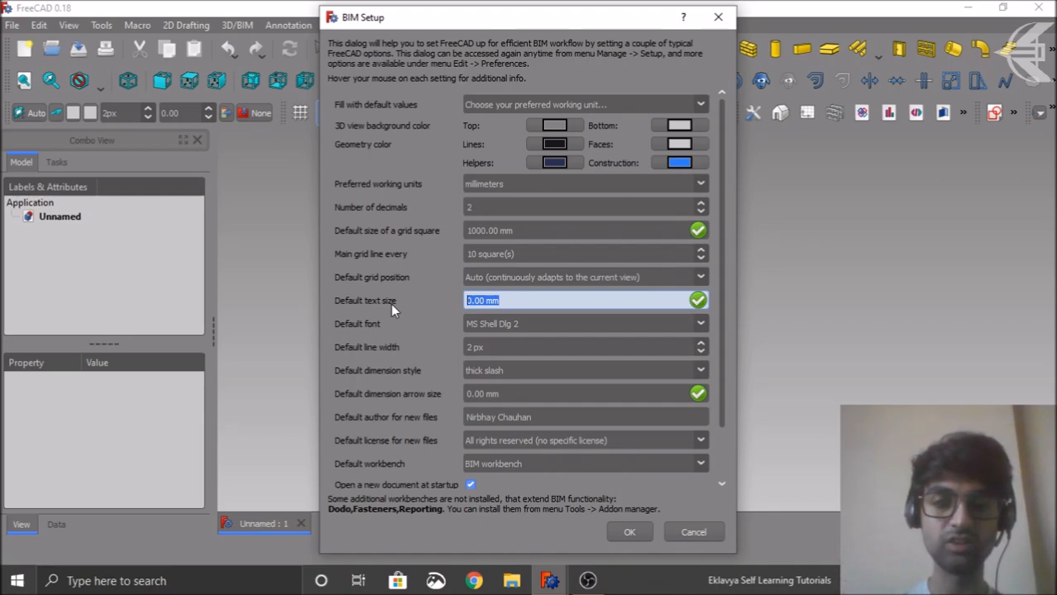
# Set the BIM Setup default text size to 500.00 mm
pyautogui.write('5')
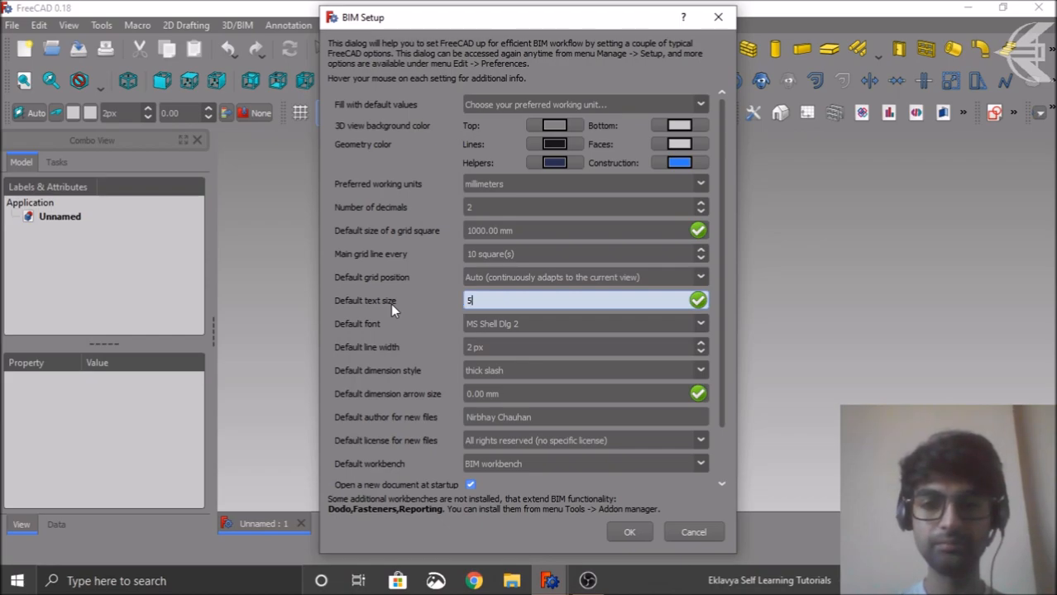
pyautogui.write('00.00')
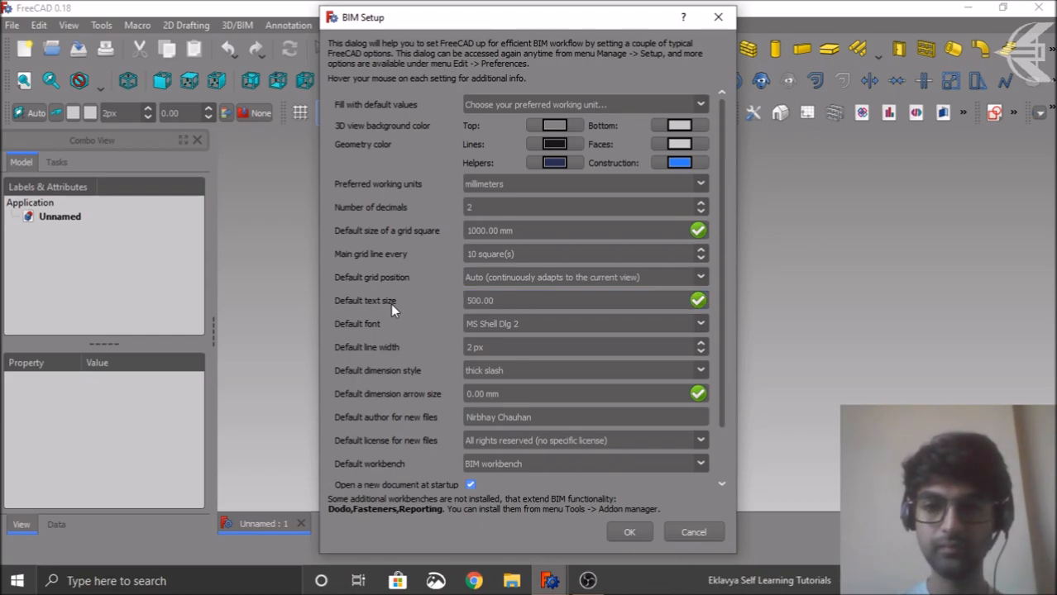
pyautogui.moveTo(691, 324)
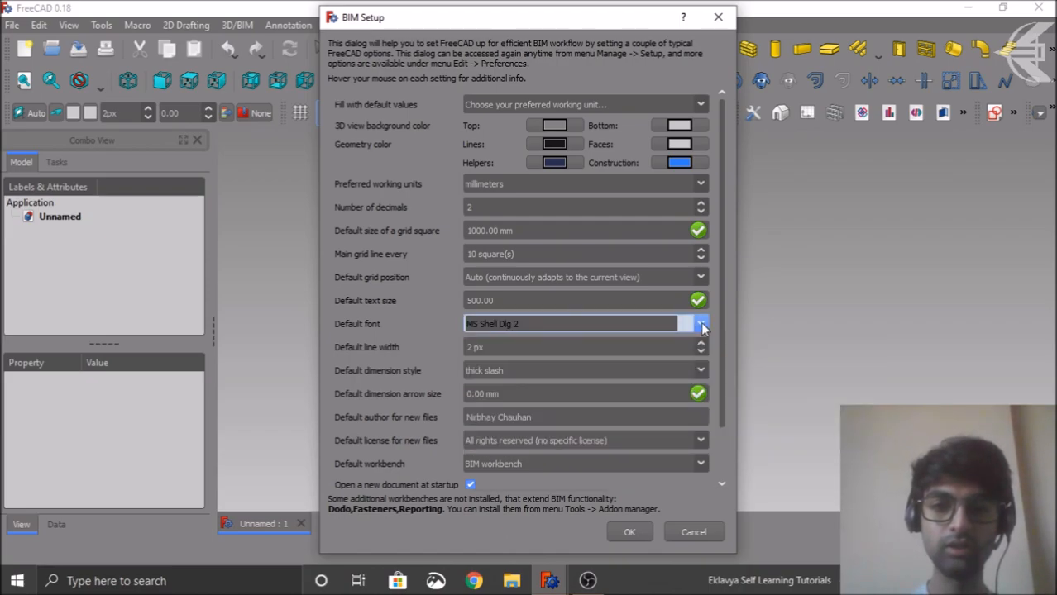
# Change the BIM Setup default font to Segoe UI
pyautogui.click(701, 324)
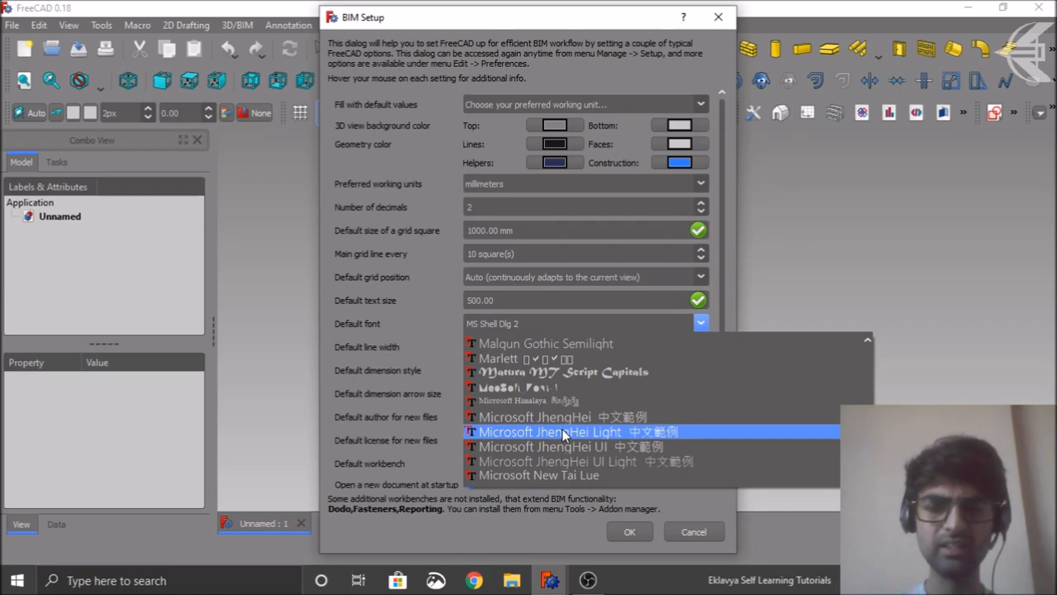
pyautogui.scroll(-3)
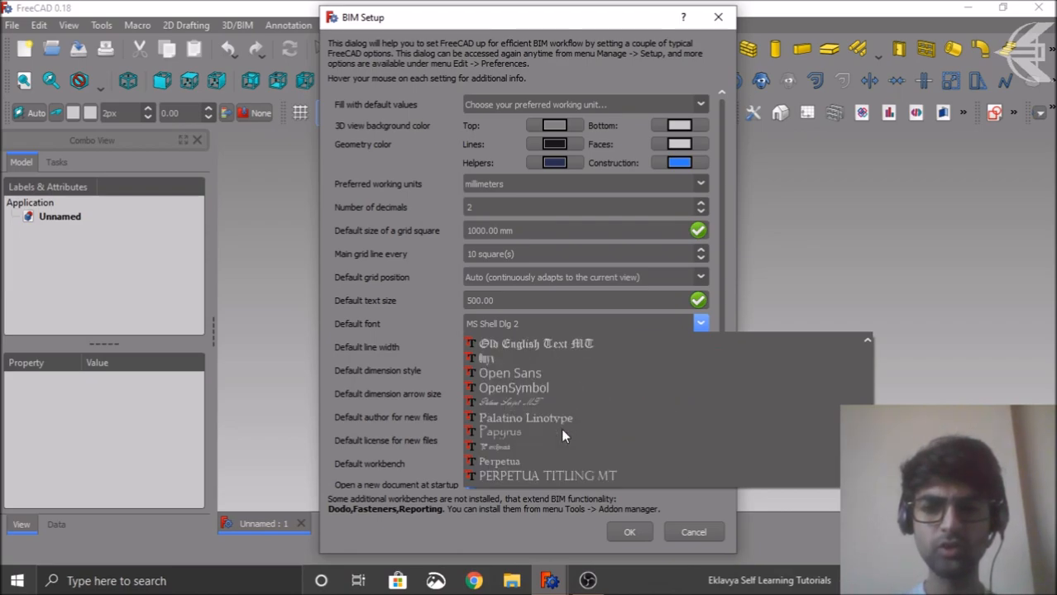
pyautogui.scroll(-3)
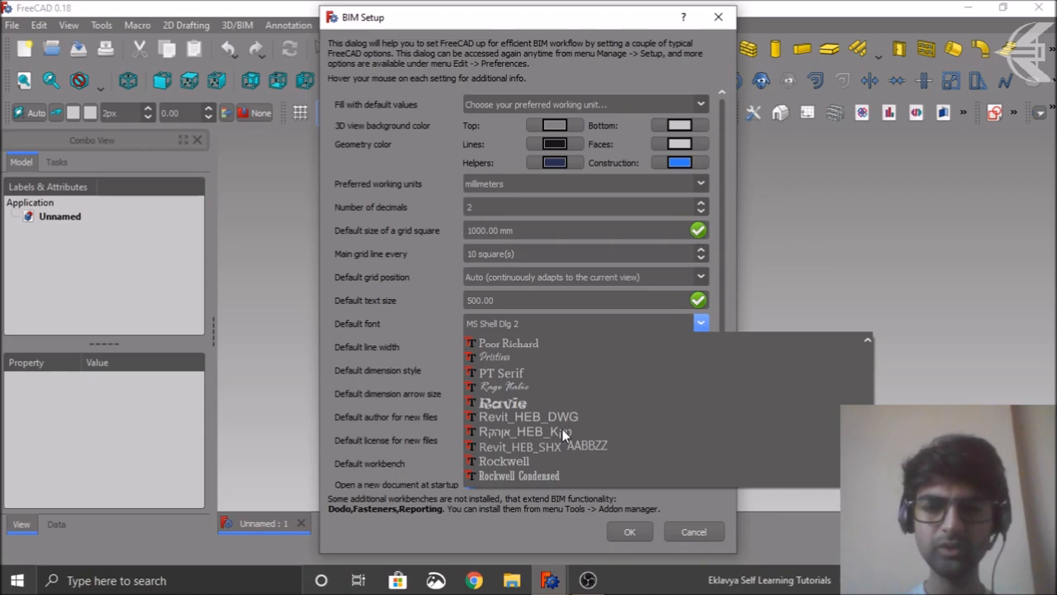
pyautogui.scroll(-3)
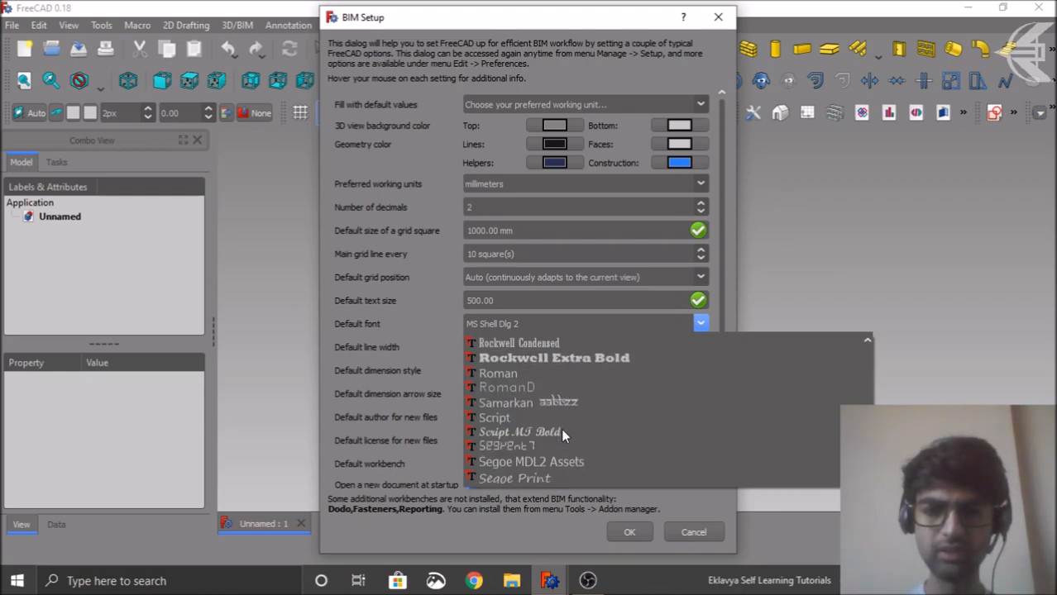
pyautogui.scroll(-3)
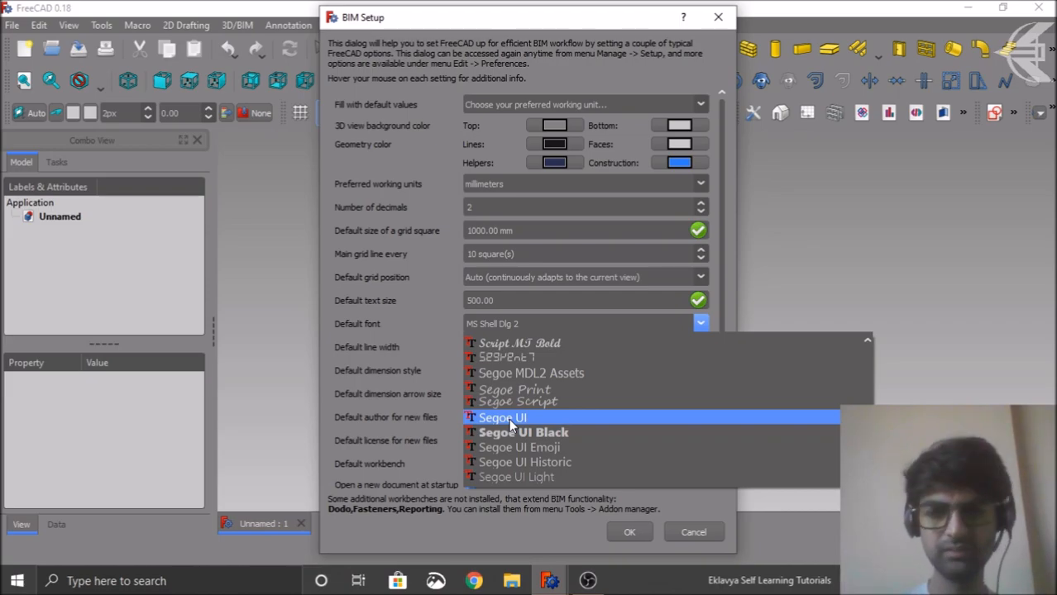
pyautogui.click(499, 417)
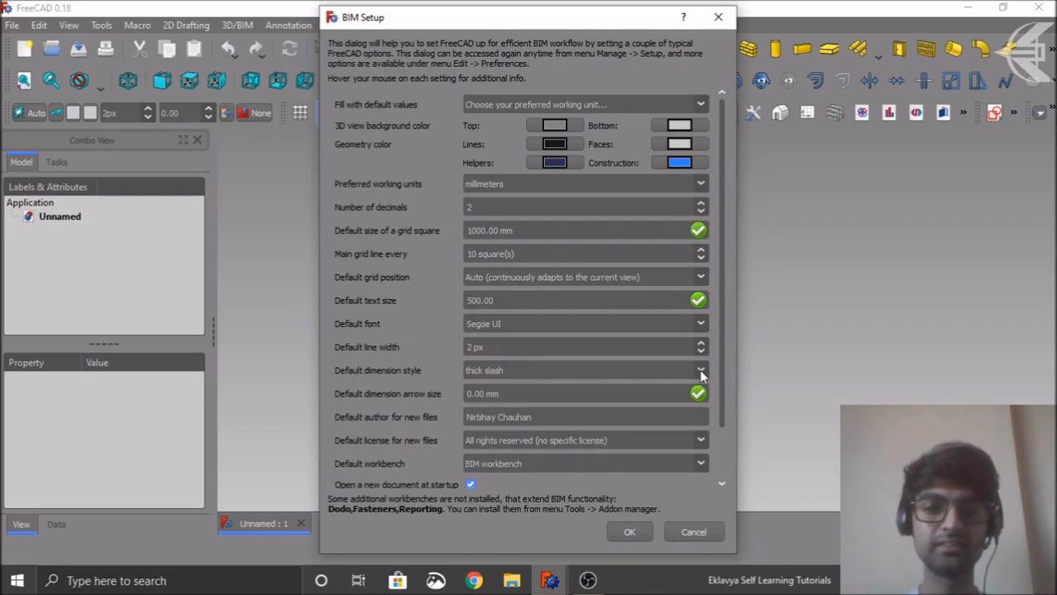
pyautogui.moveTo(701, 374)
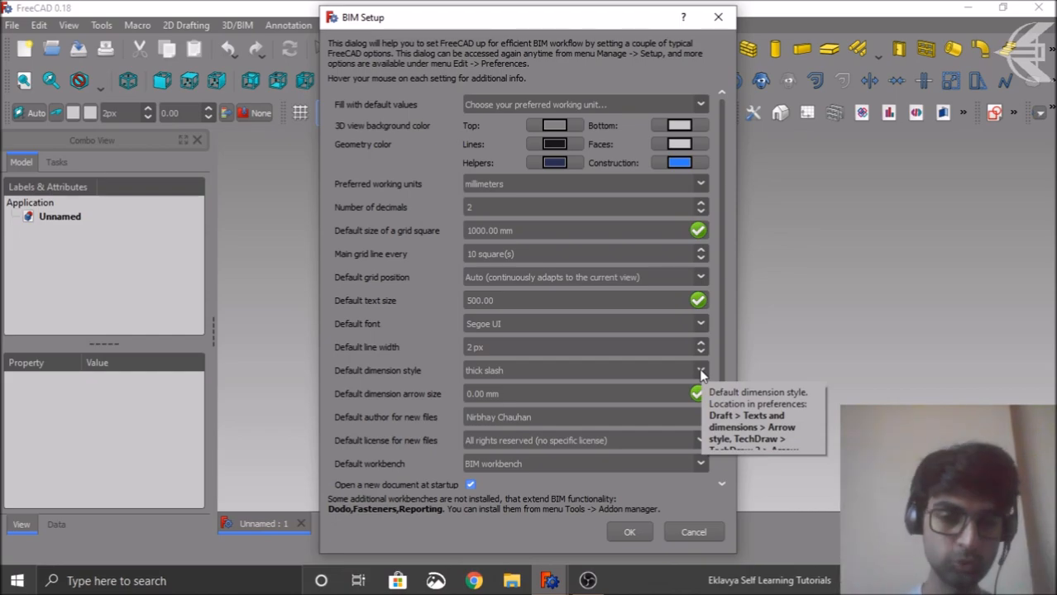
pyautogui.click(700, 371)
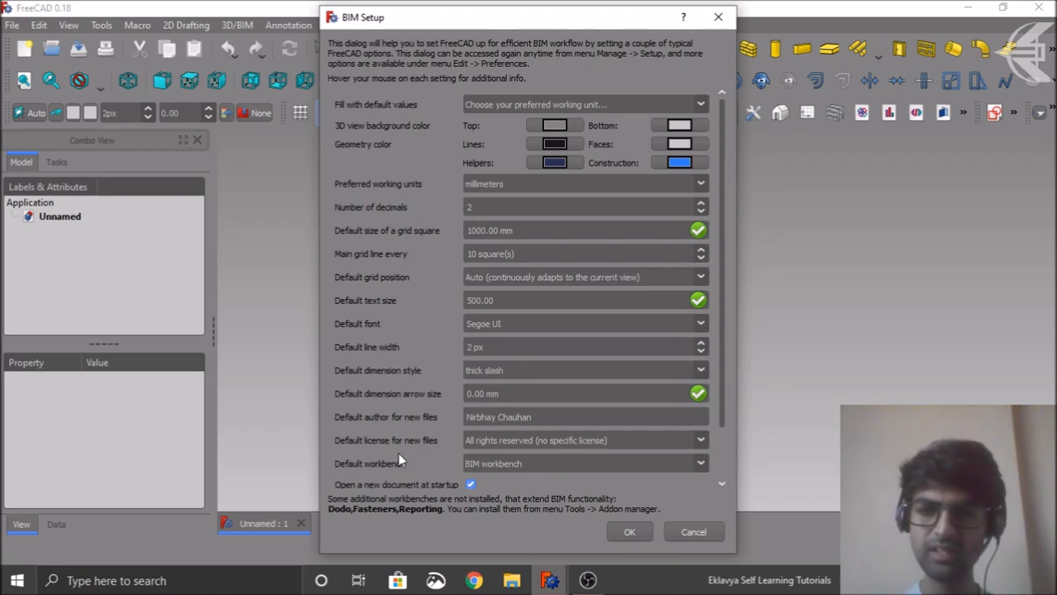
pyautogui.moveTo(452, 425)
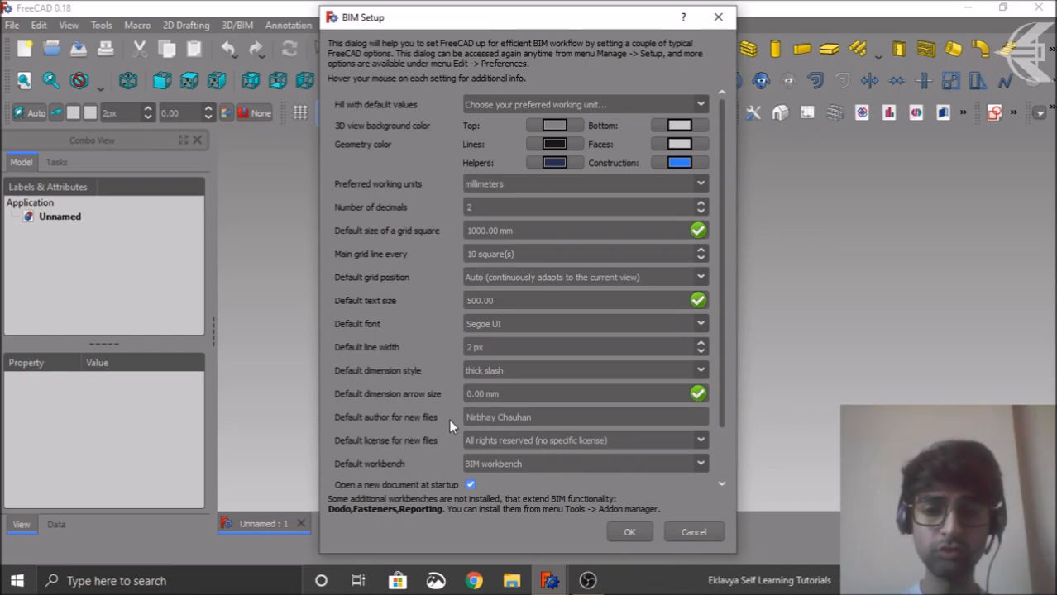
pyautogui.moveTo(414, 431)
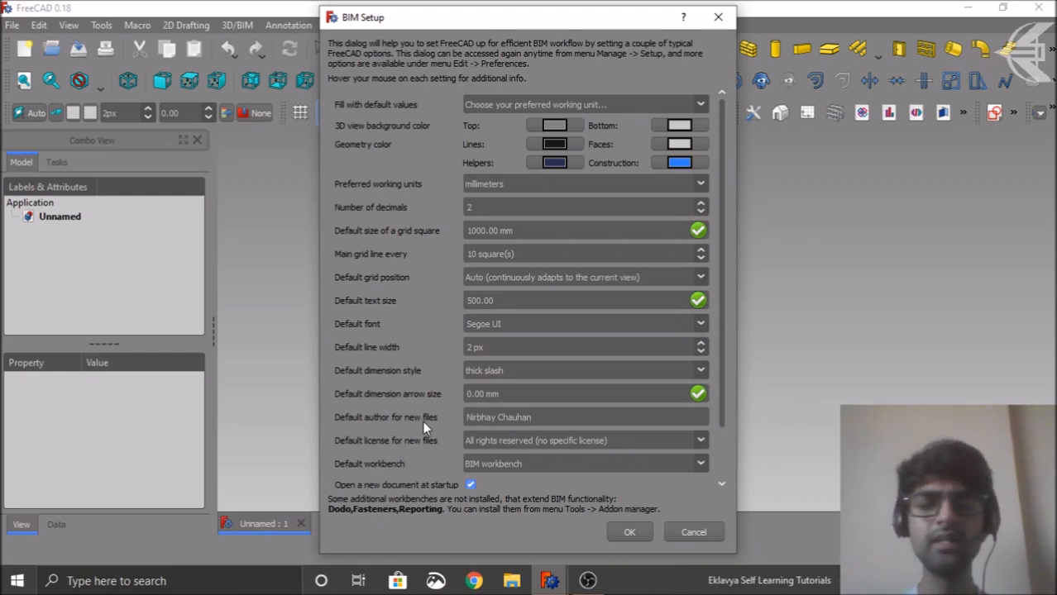
pyautogui.moveTo(731, 413)
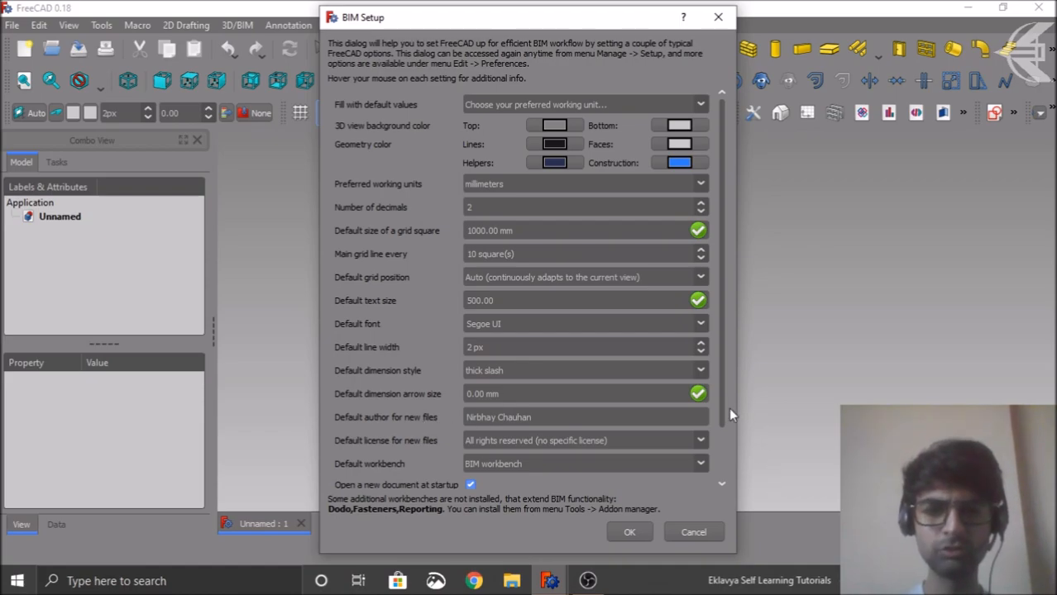
pyautogui.scroll(-3)
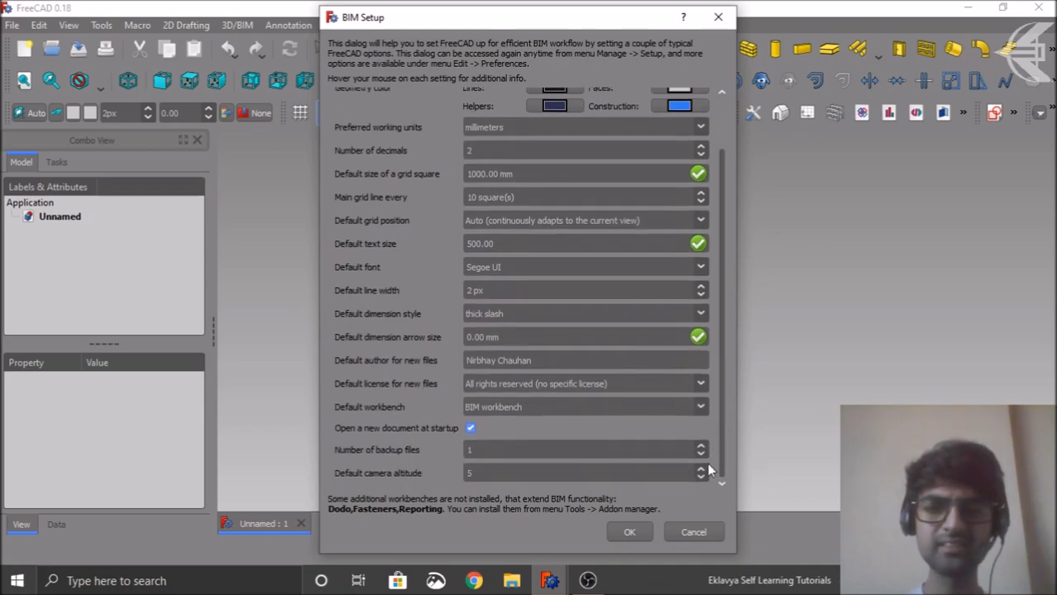
pyautogui.click(701, 384)
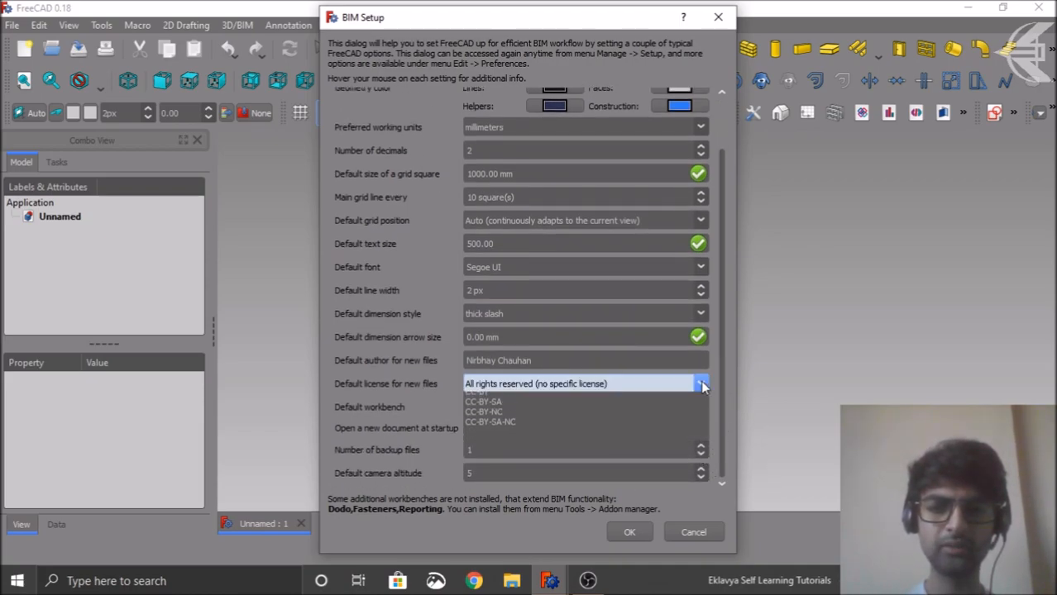
pyautogui.click(701, 383)
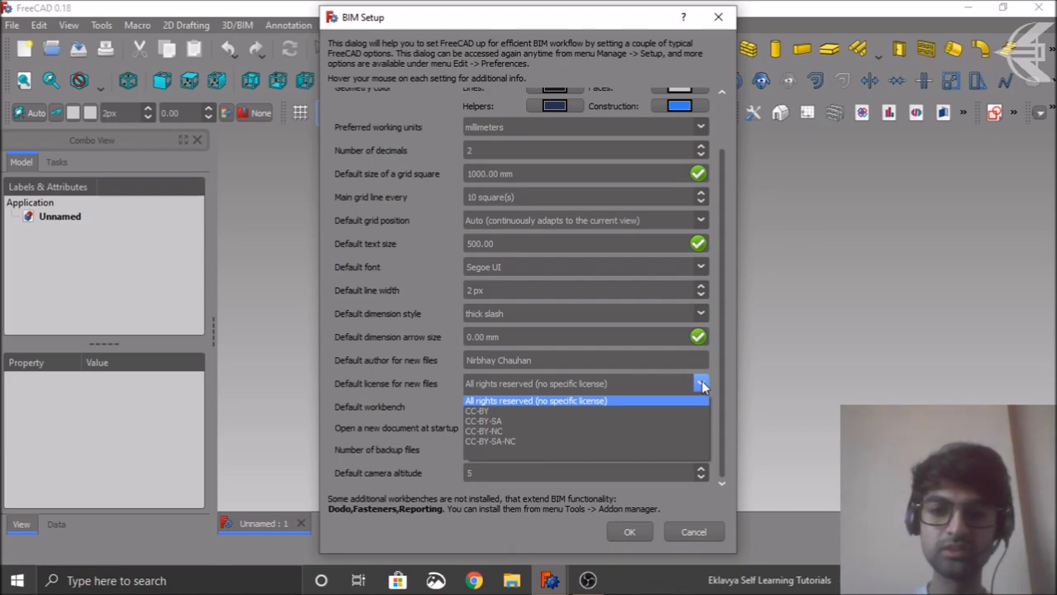
pyautogui.moveTo(539, 440)
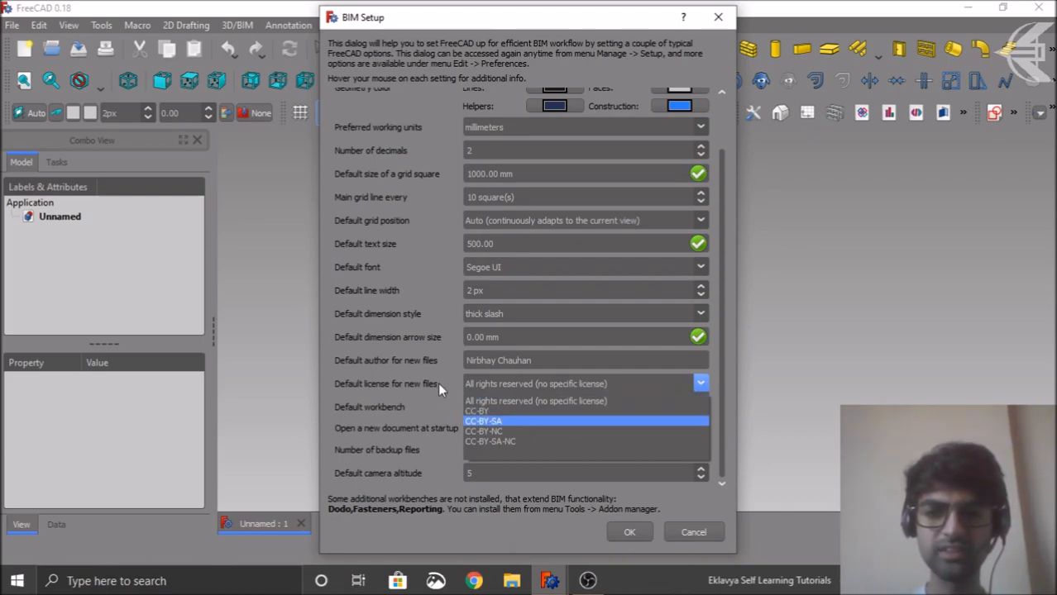
pyautogui.click(536, 402)
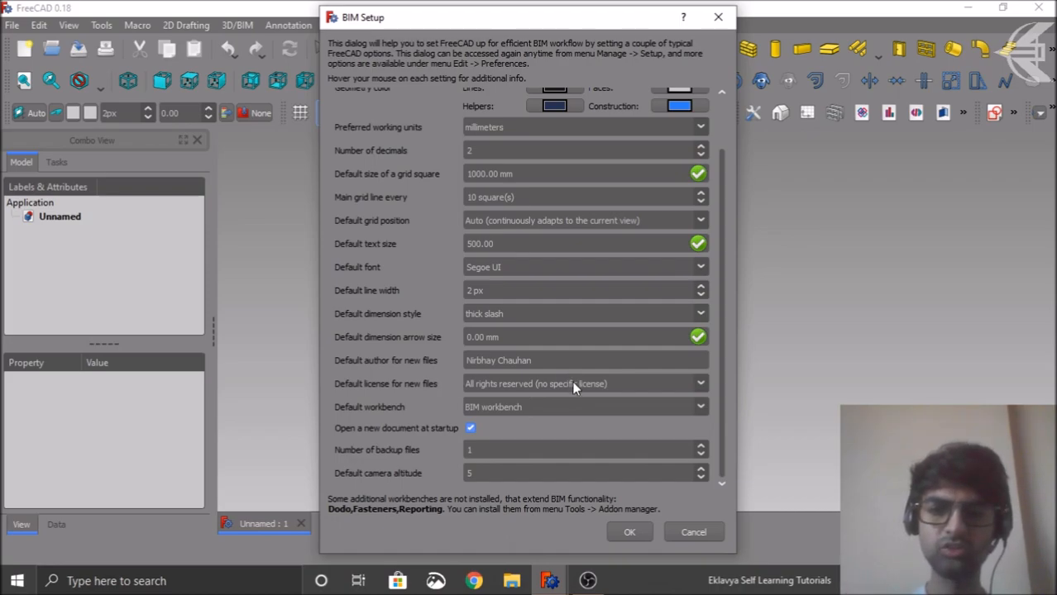
pyautogui.click(584, 383)
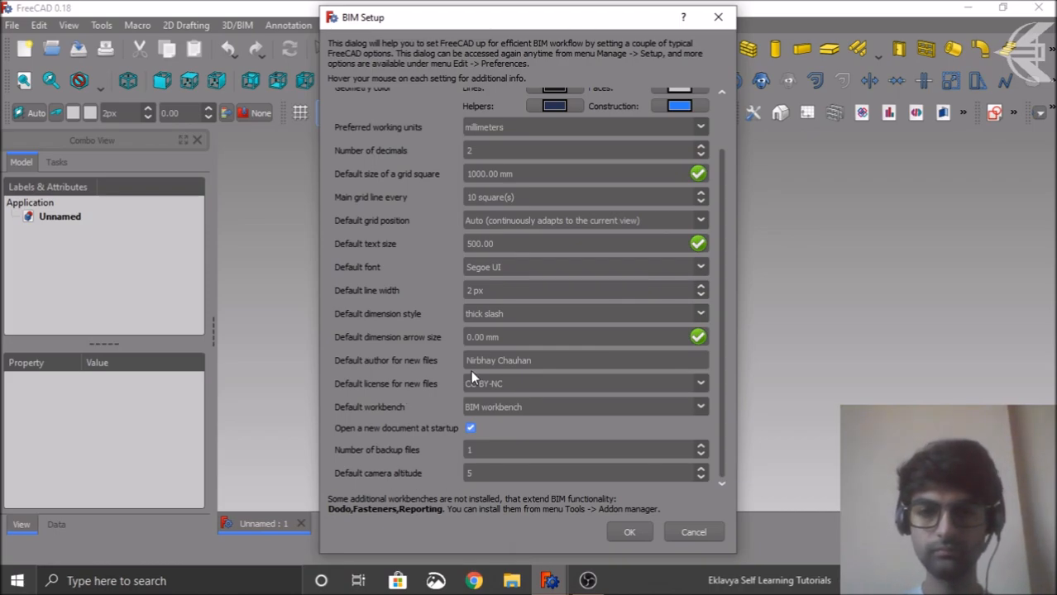
pyautogui.moveTo(410, 404)
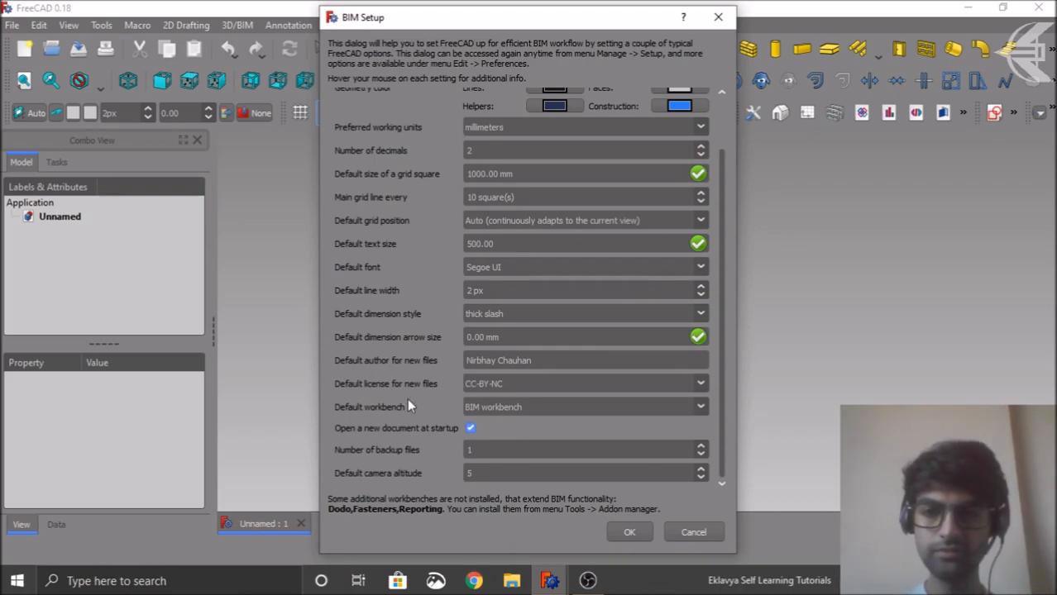
pyautogui.moveTo(405, 413)
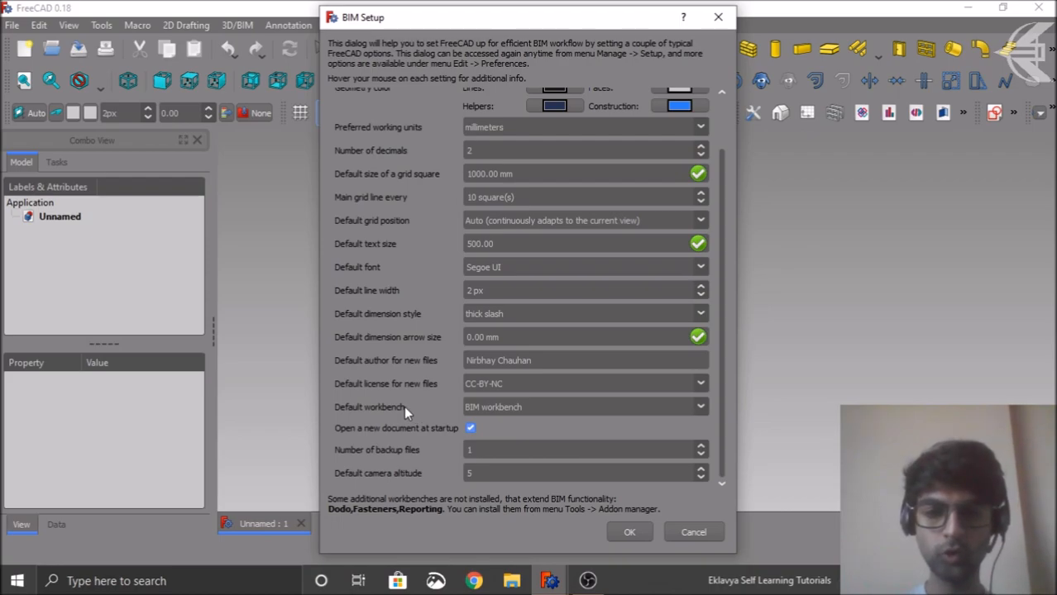
pyautogui.moveTo(370, 463)
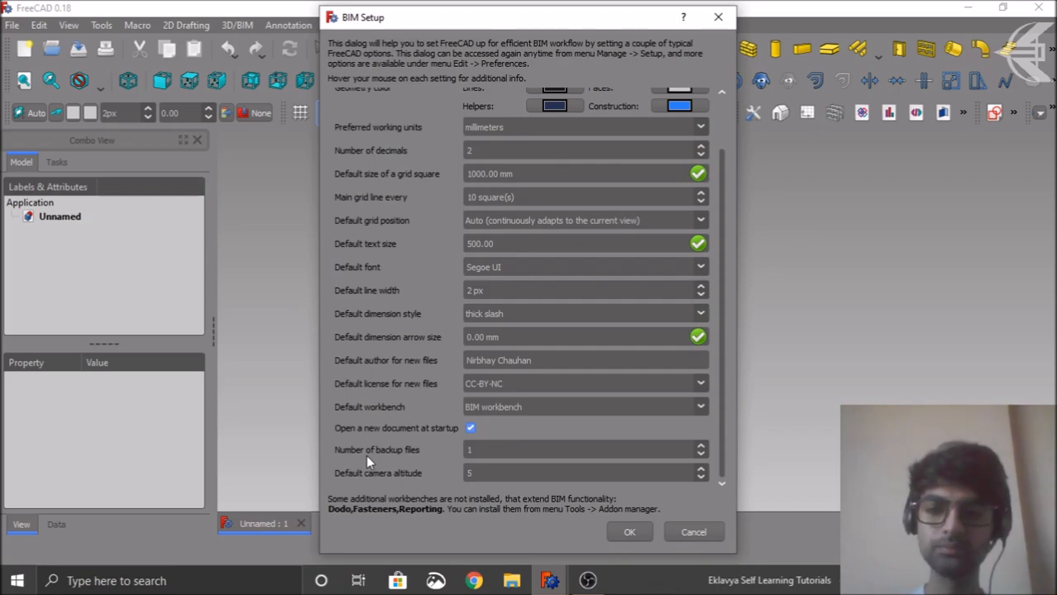
pyautogui.moveTo(728, 447)
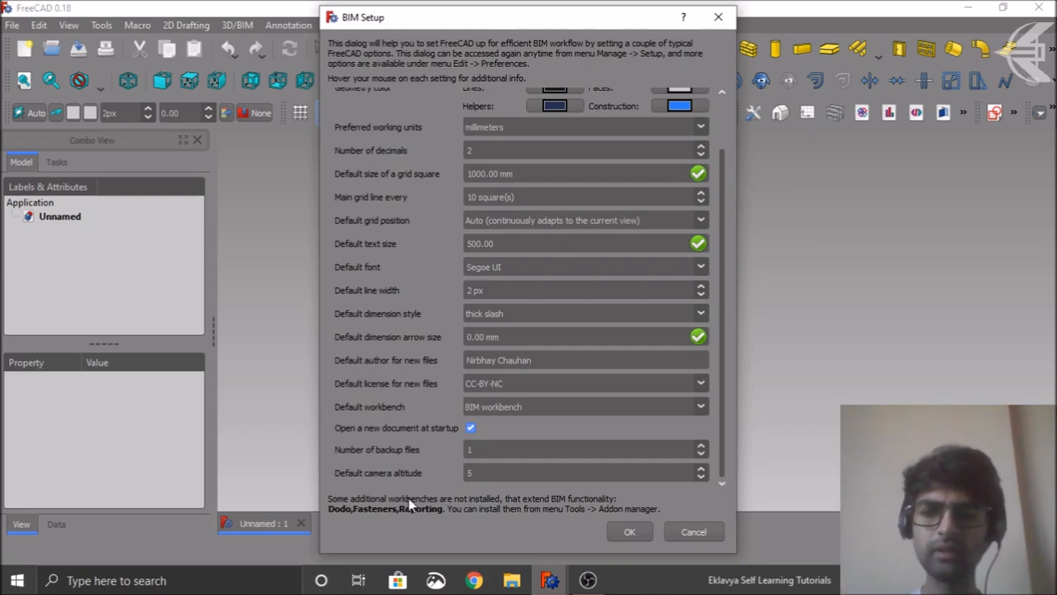
pyautogui.moveTo(380, 487)
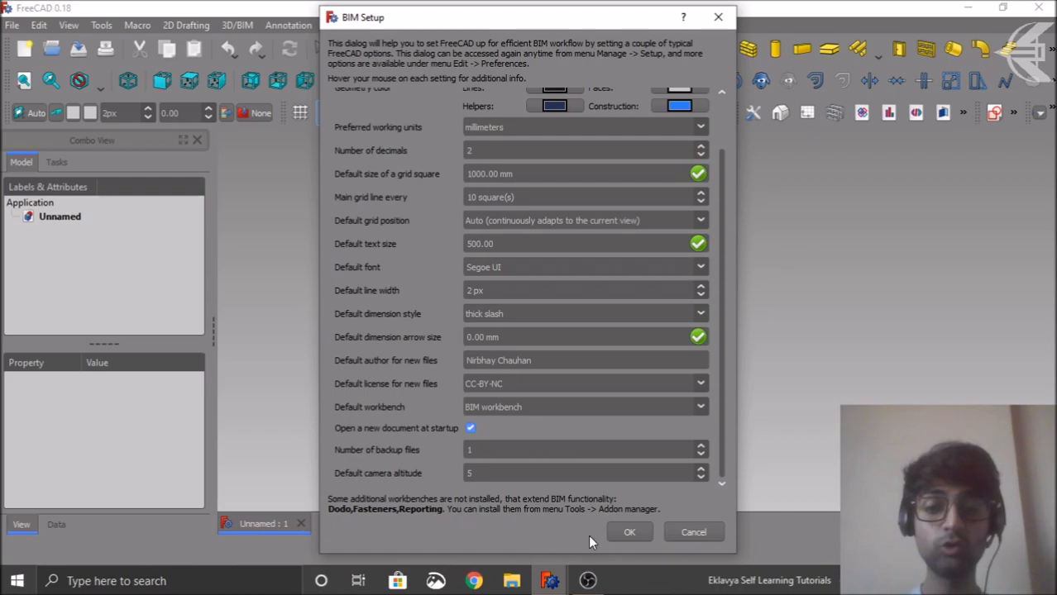
# Accept the BIM Setup preferences and return to the empty document
pyautogui.click(630, 533)
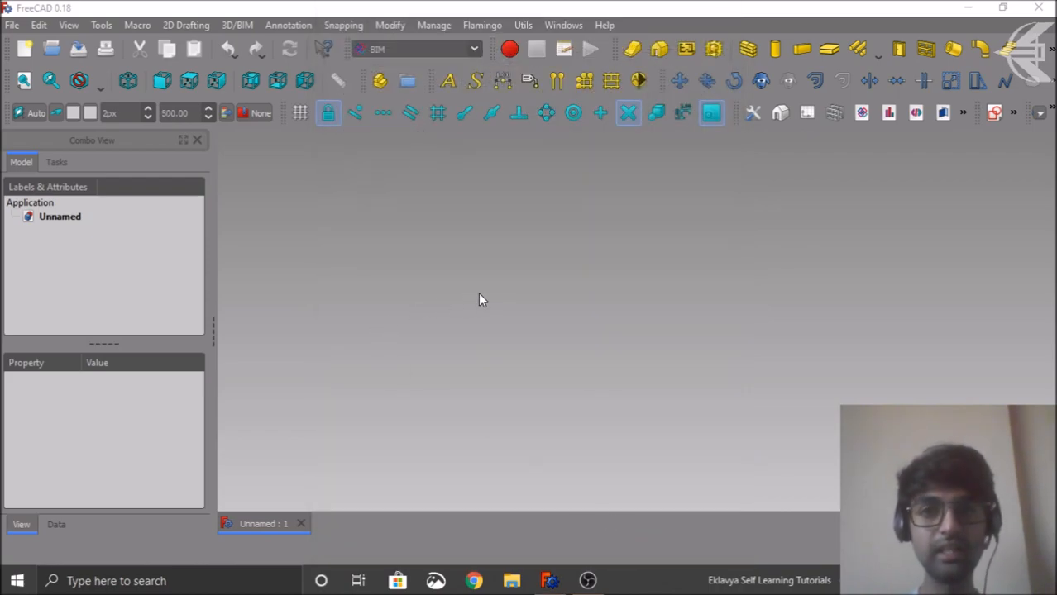
# Launch BIM Project Setup via Manage > Manage project
pyautogui.click(433, 24)
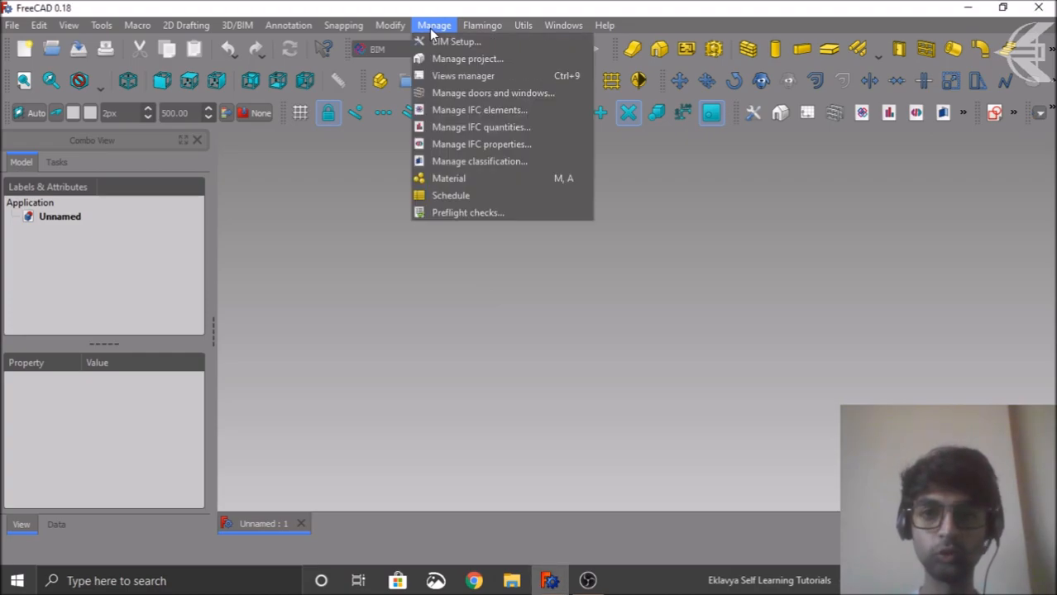
pyautogui.moveTo(466, 58)
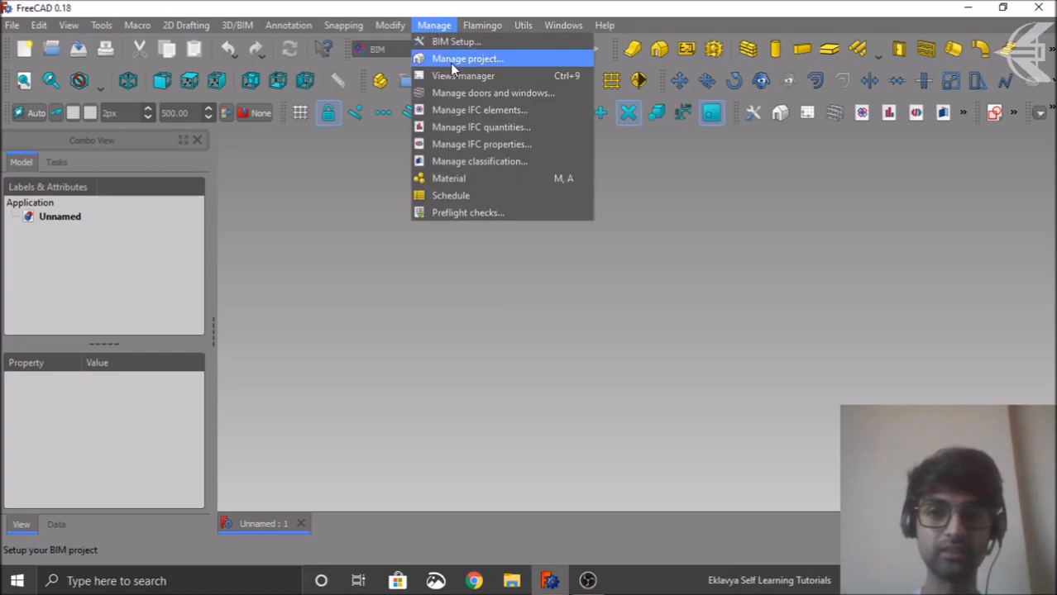
pyautogui.click(456, 42)
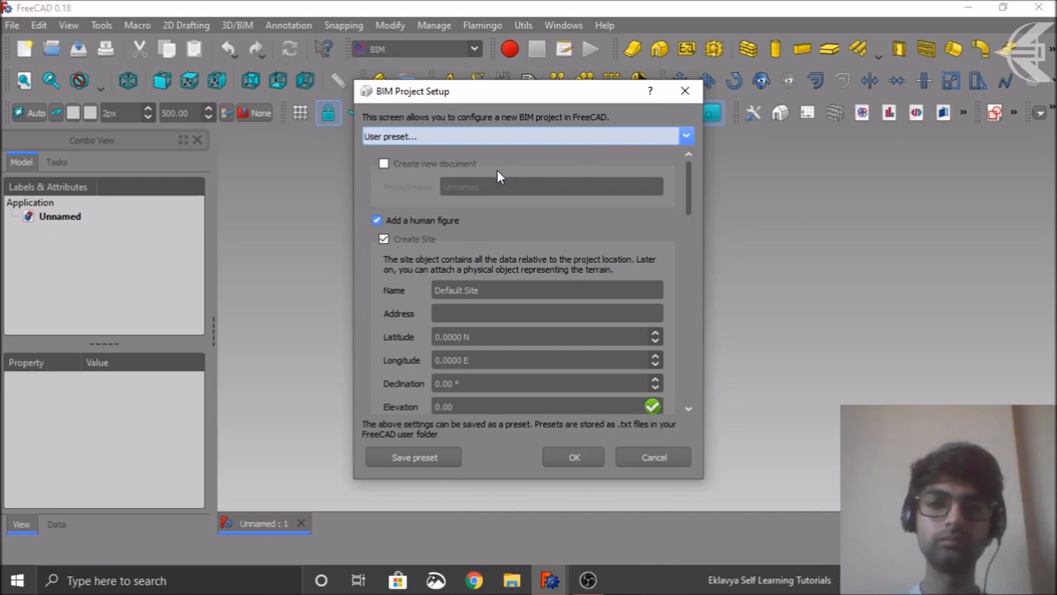
pyautogui.moveTo(384, 207)
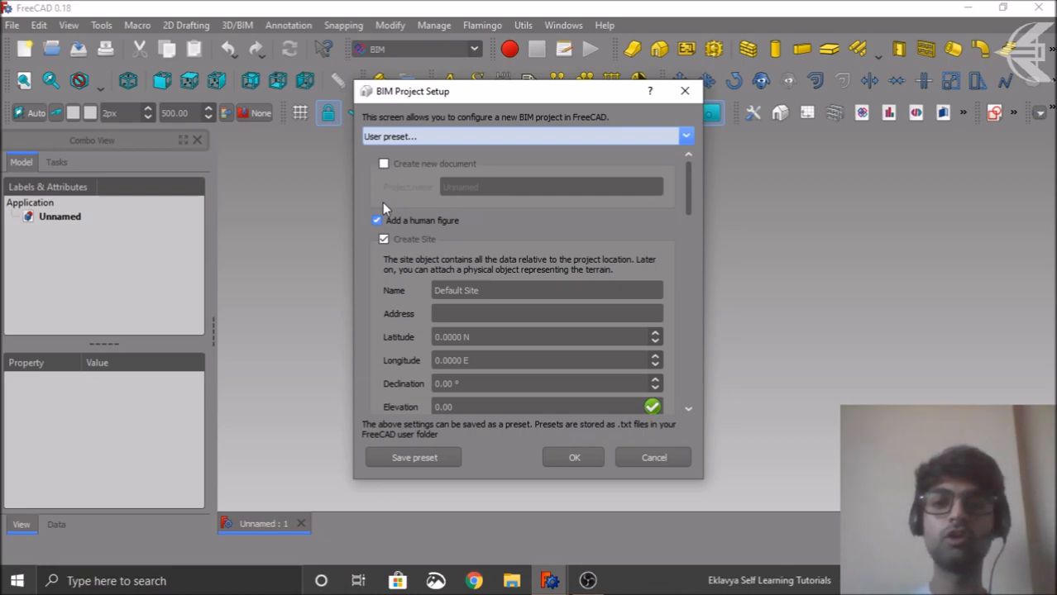
# Enable Create new document and name the project MyProject
pyautogui.click(383, 163)
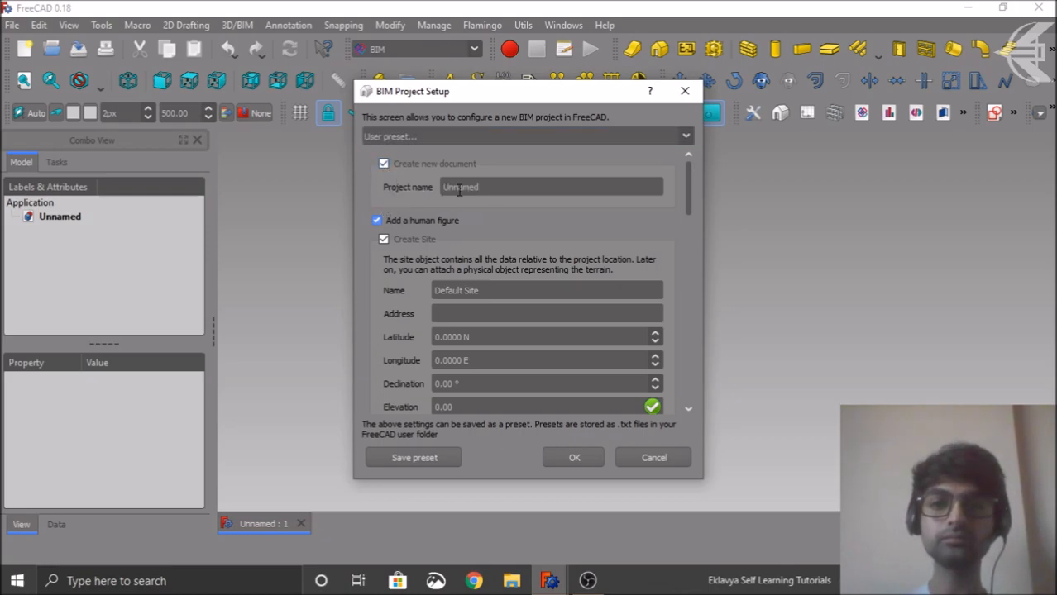
pyautogui.doubleClick(459, 187)
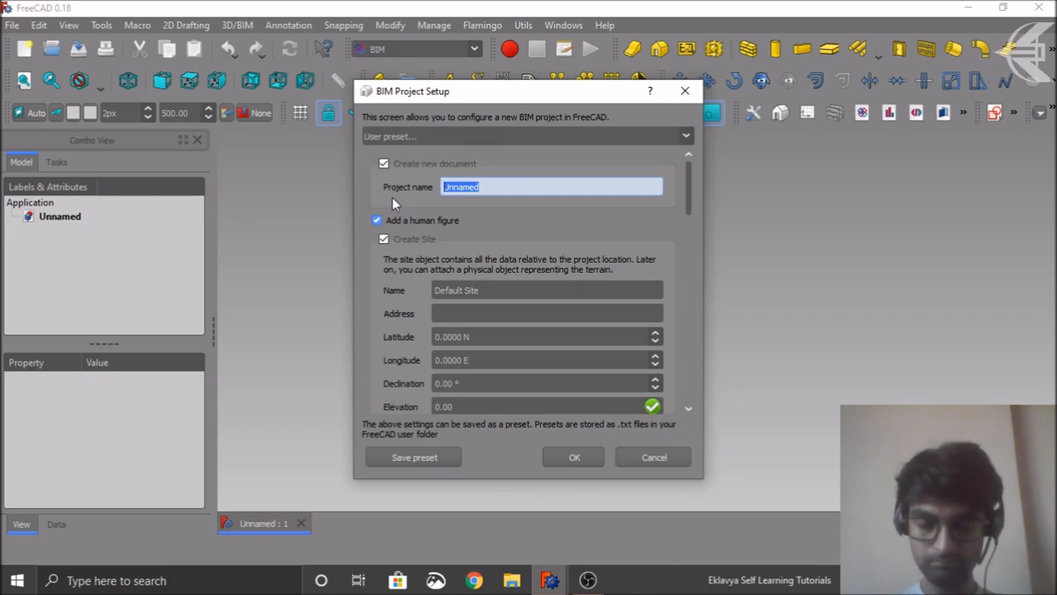
pyautogui.write('MyProj')
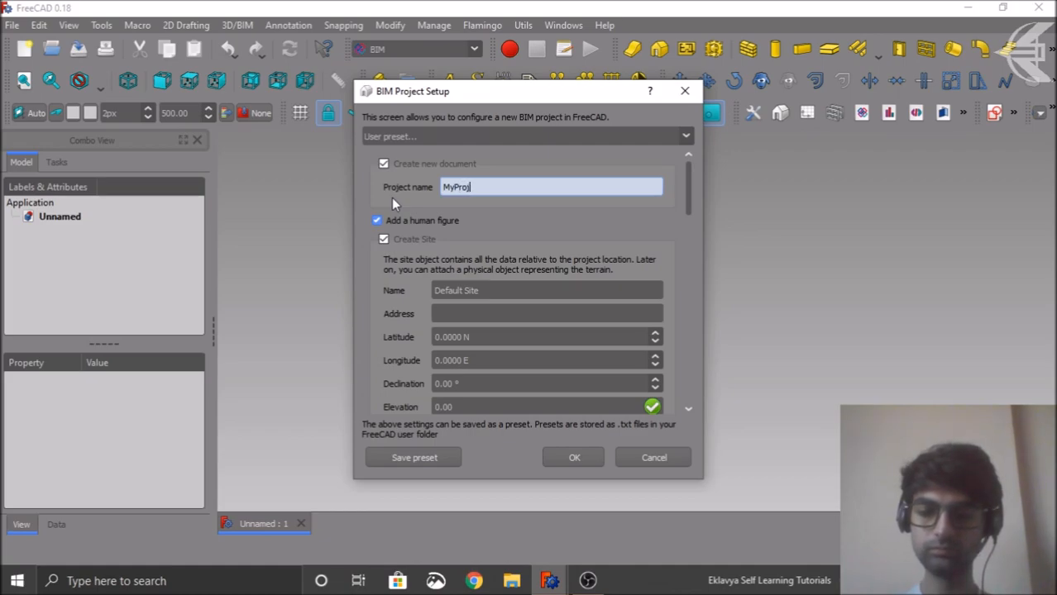
pyautogui.write('ect')
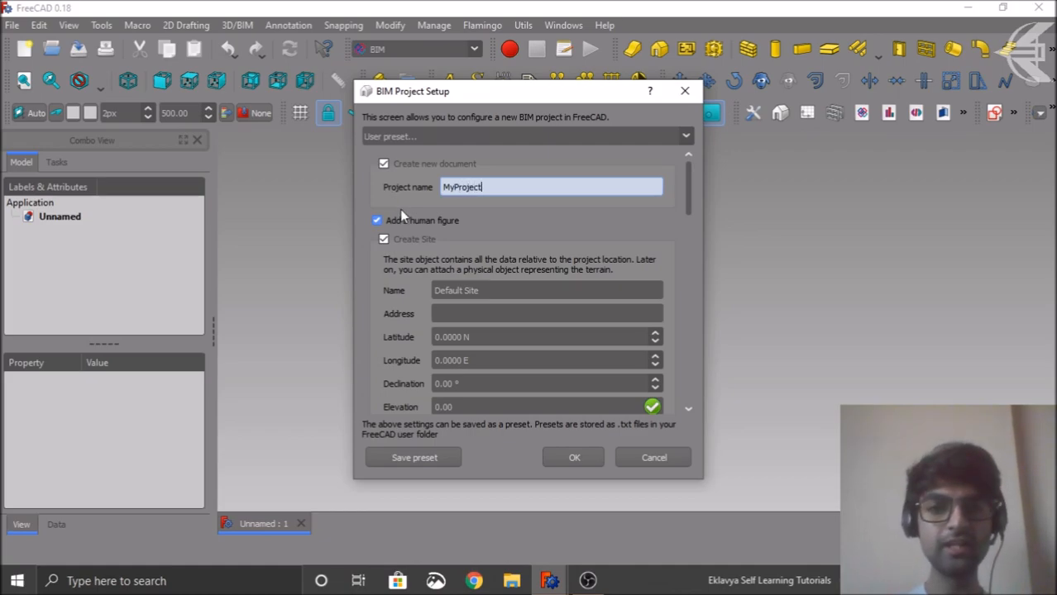
pyautogui.moveTo(512, 238)
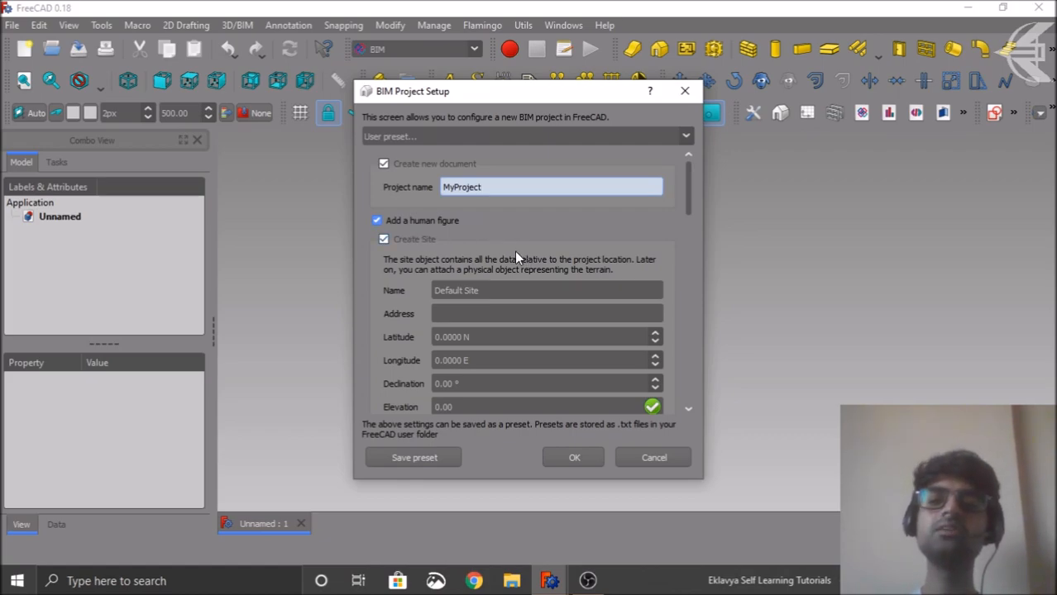
pyautogui.moveTo(417, 301)
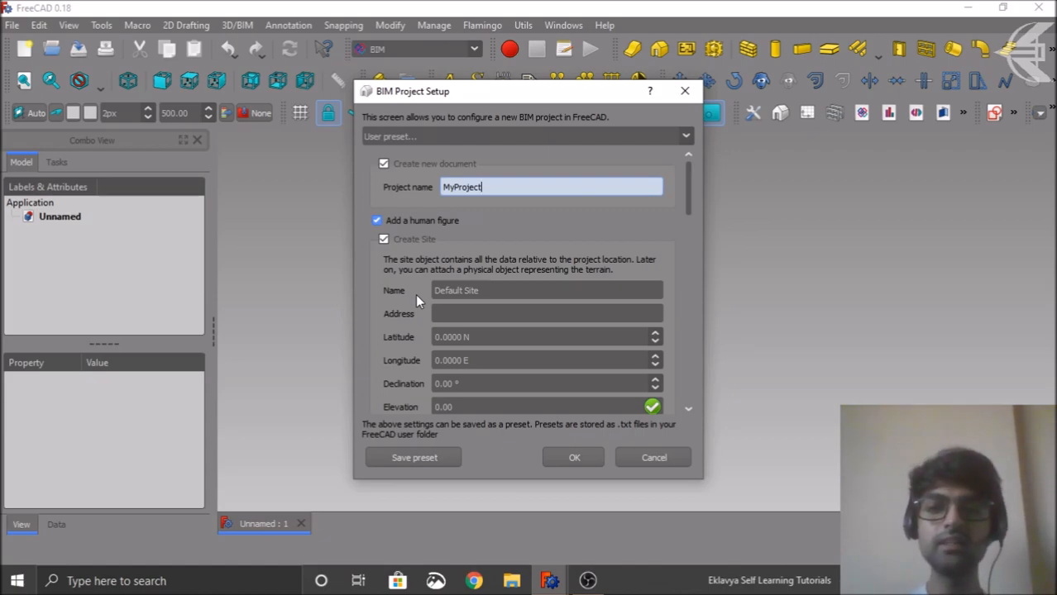
pyautogui.moveTo(446, 288)
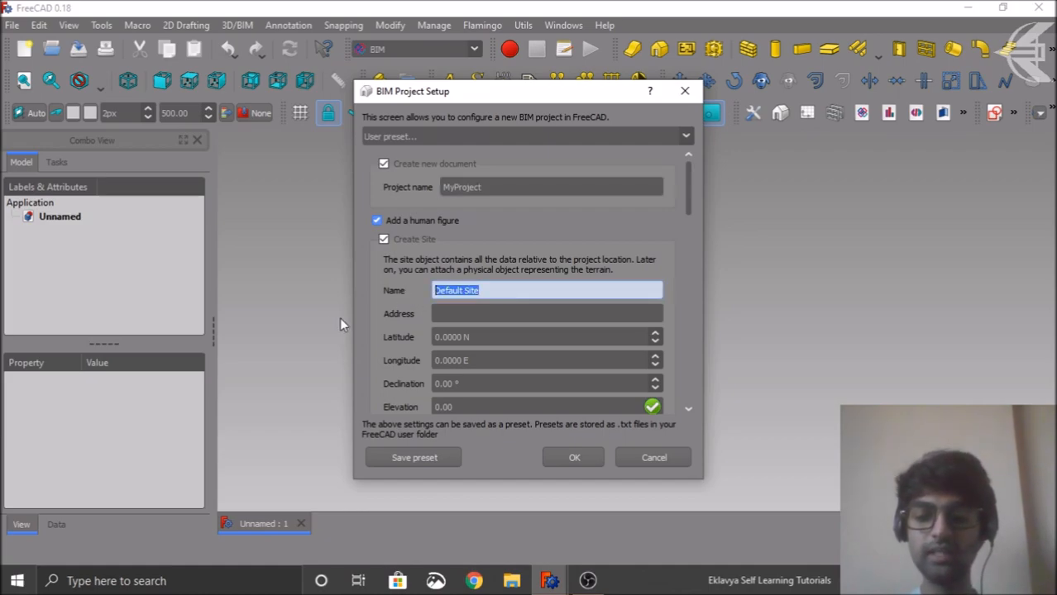
# Name the site MySite and set its address to India
pyautogui.write('MyS')
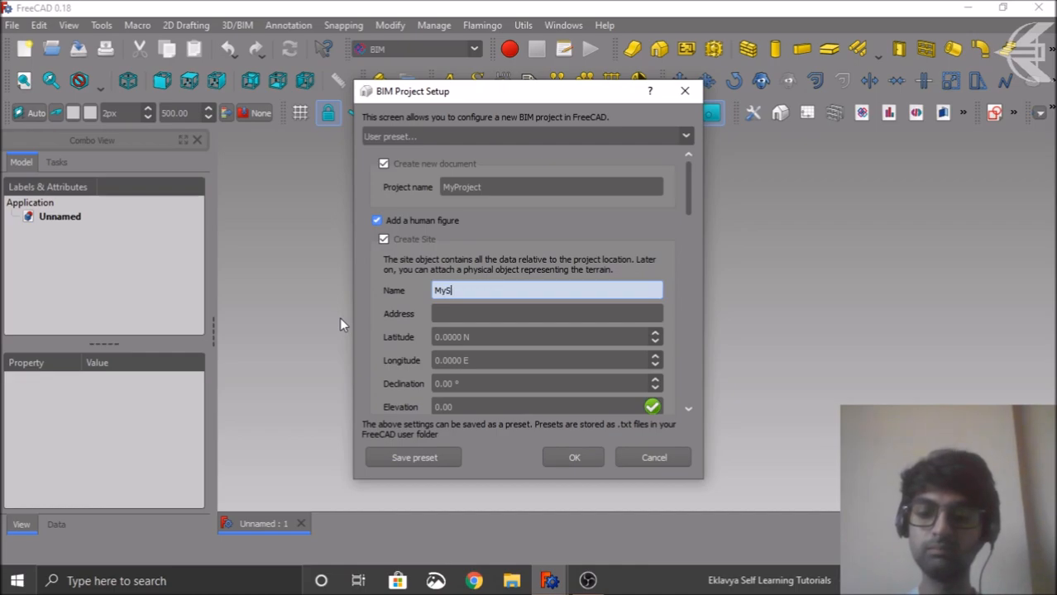
pyautogui.write('ite')
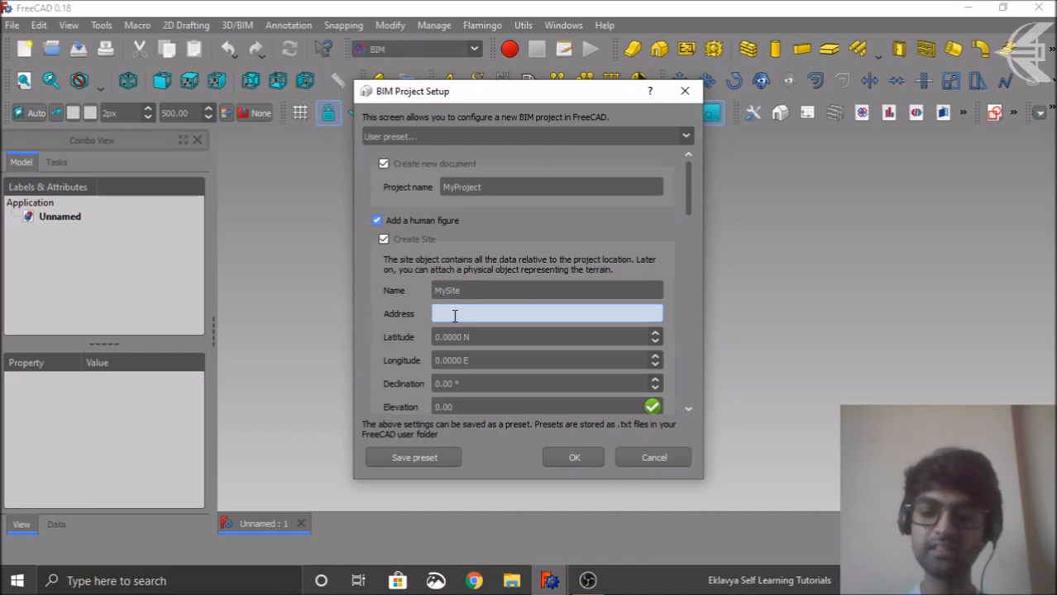
pyautogui.write('India')
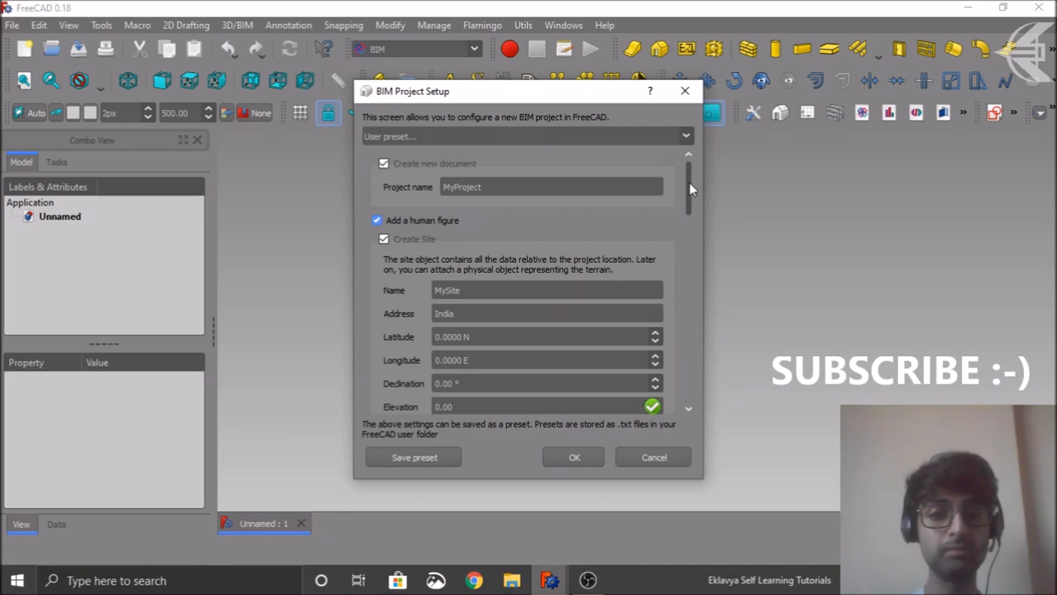
# Name the building 'MyBuilding' and set its main use to Residential - House
pyautogui.scroll(-3)
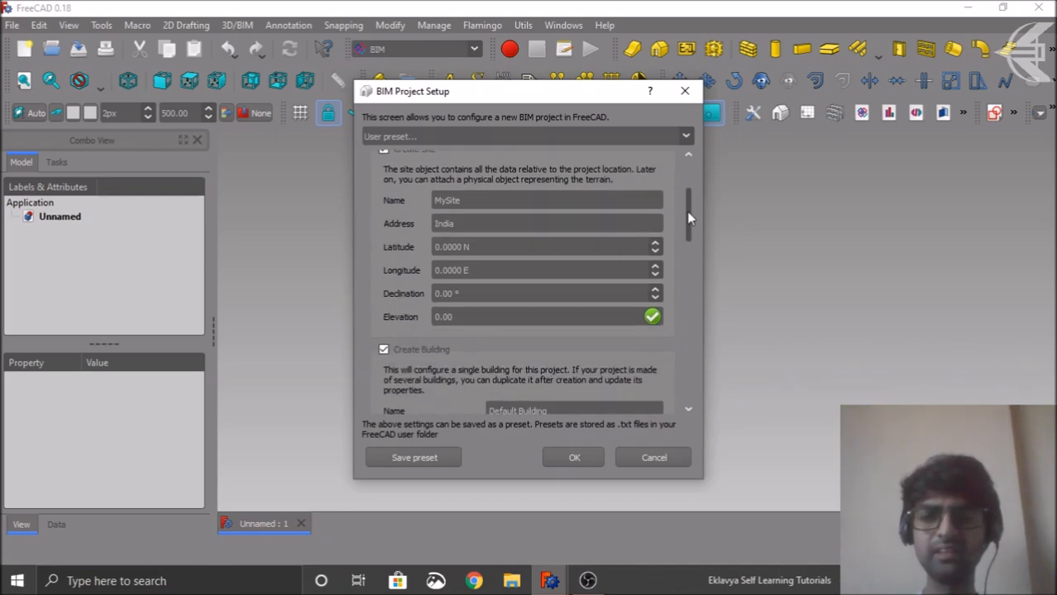
pyautogui.scroll(-3)
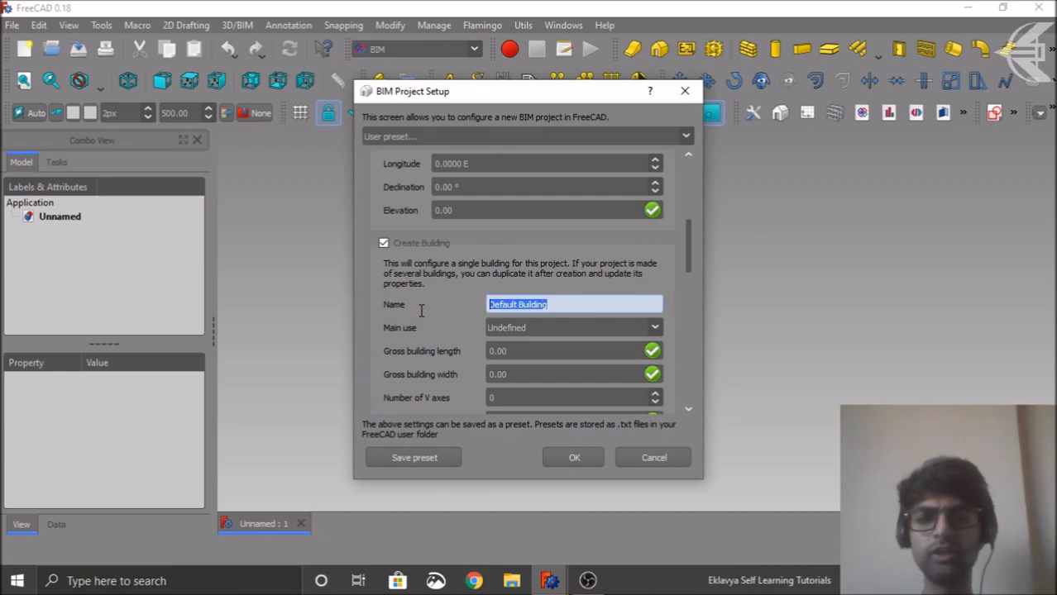
pyautogui.write('MyBu')
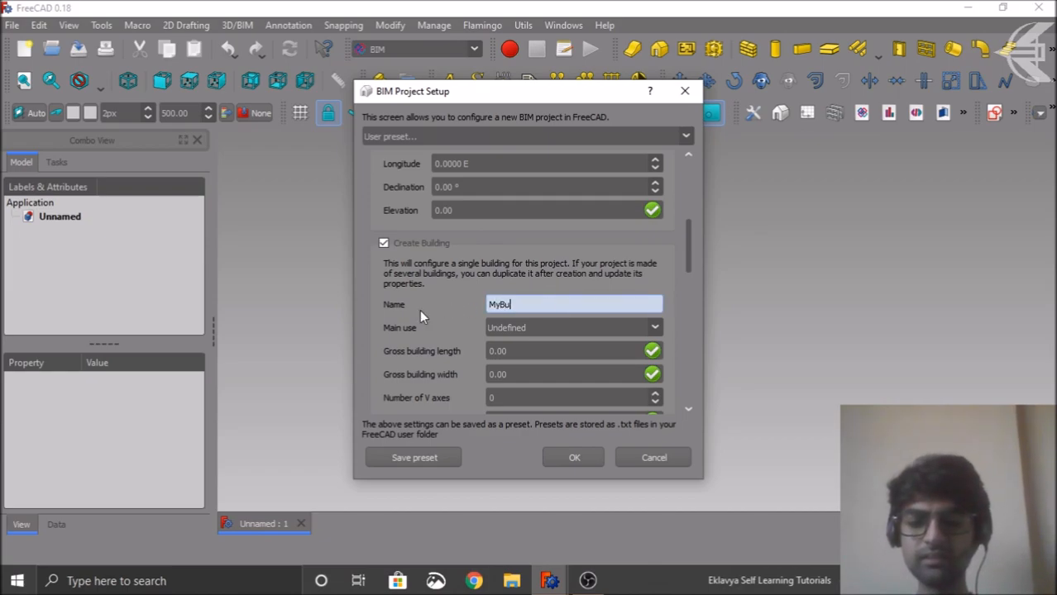
pyautogui.write('ilding')
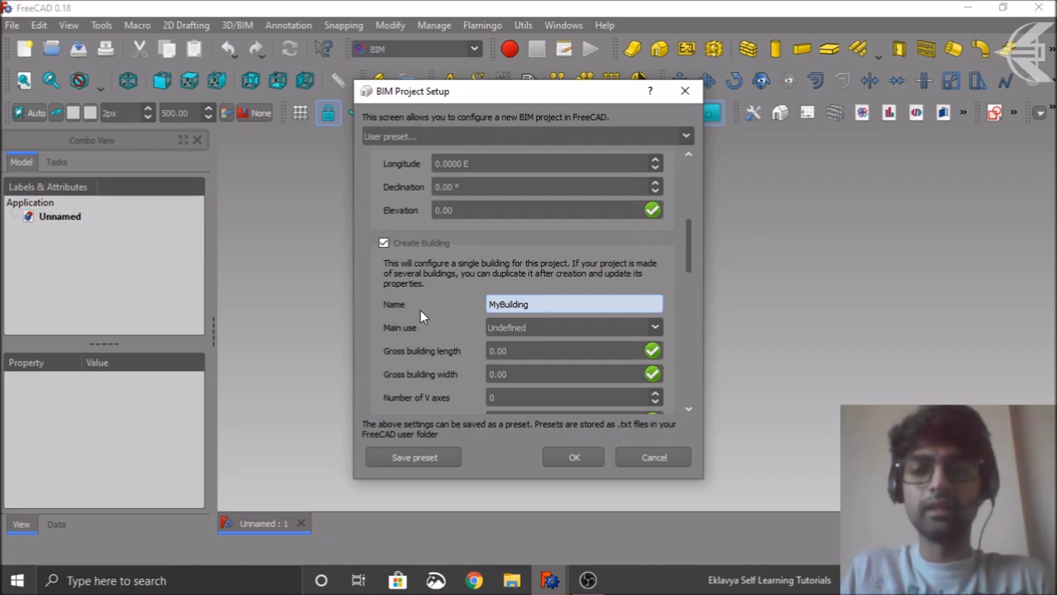
pyautogui.moveTo(648, 337)
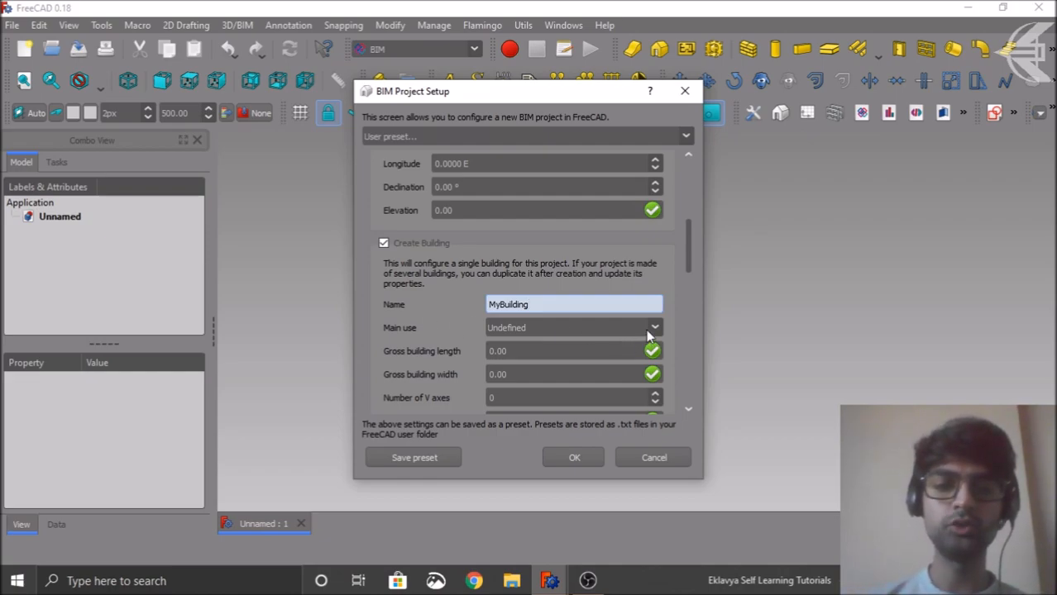
pyautogui.click(654, 327)
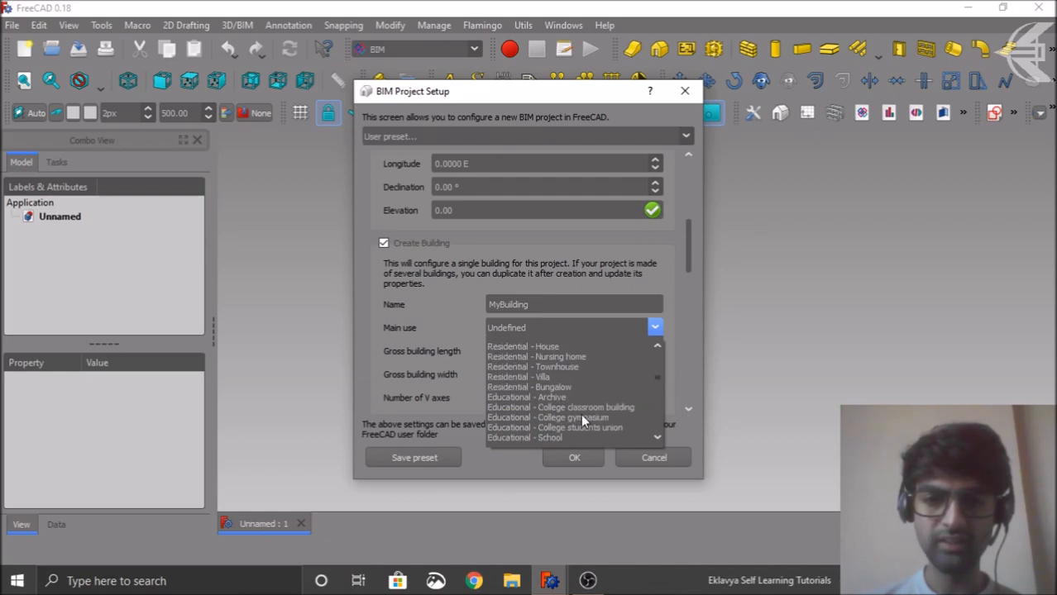
pyautogui.moveTo(539, 347)
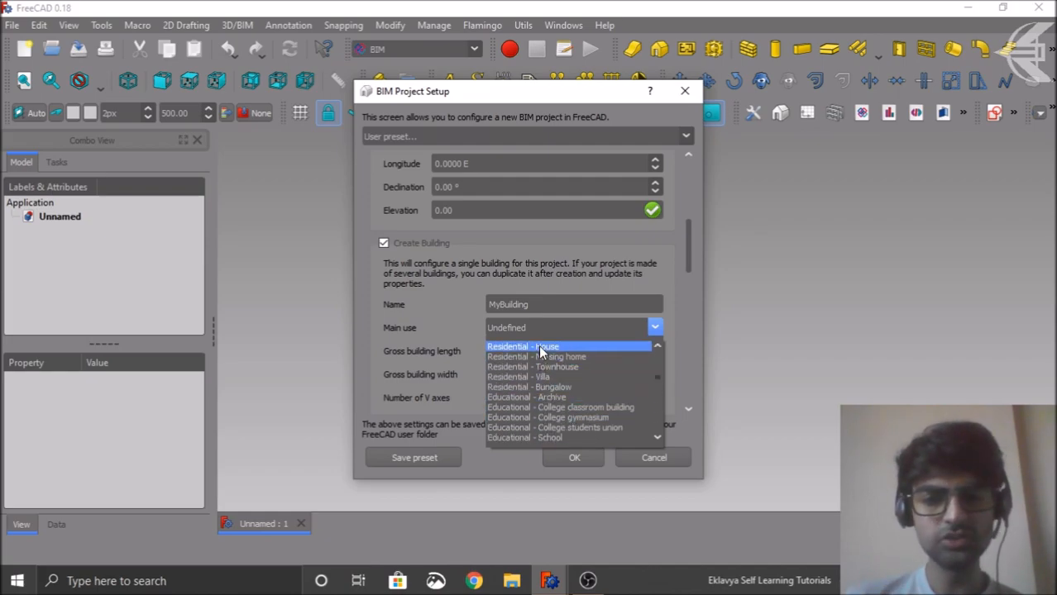
pyautogui.click(523, 345)
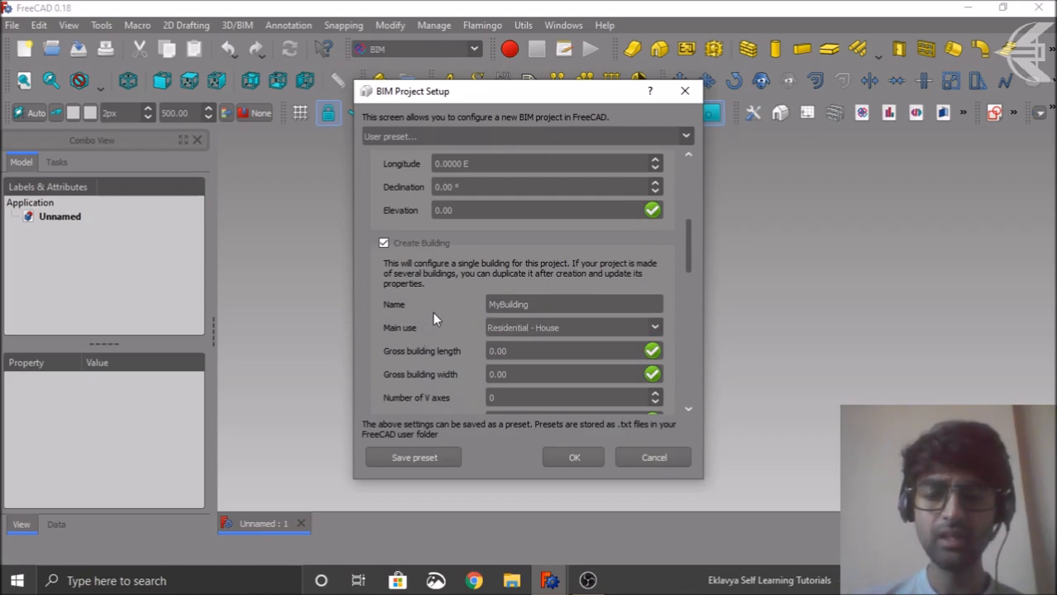
pyautogui.scroll(-3)
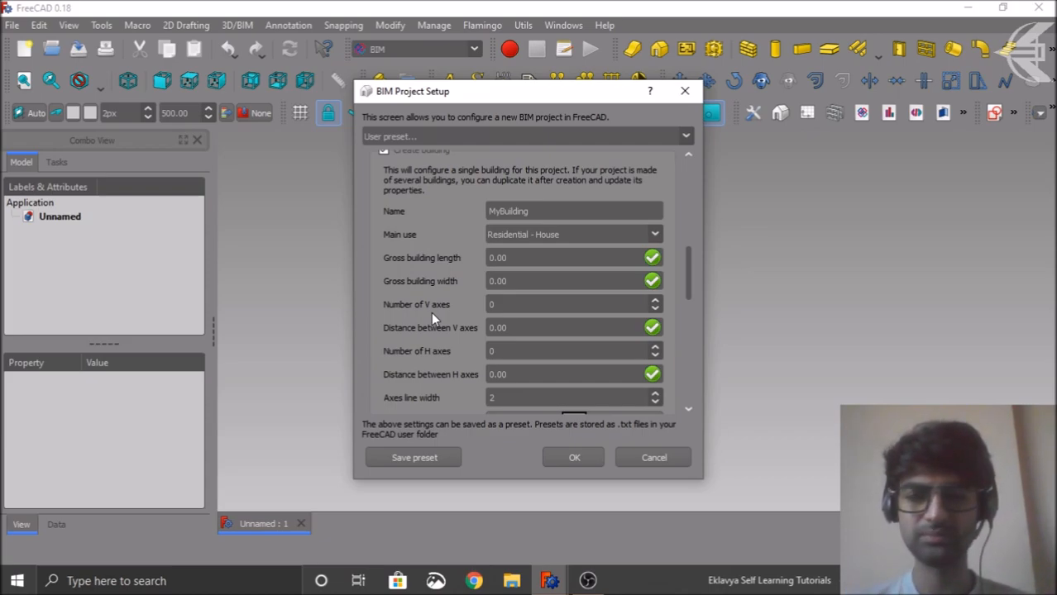
pyautogui.moveTo(470, 304)
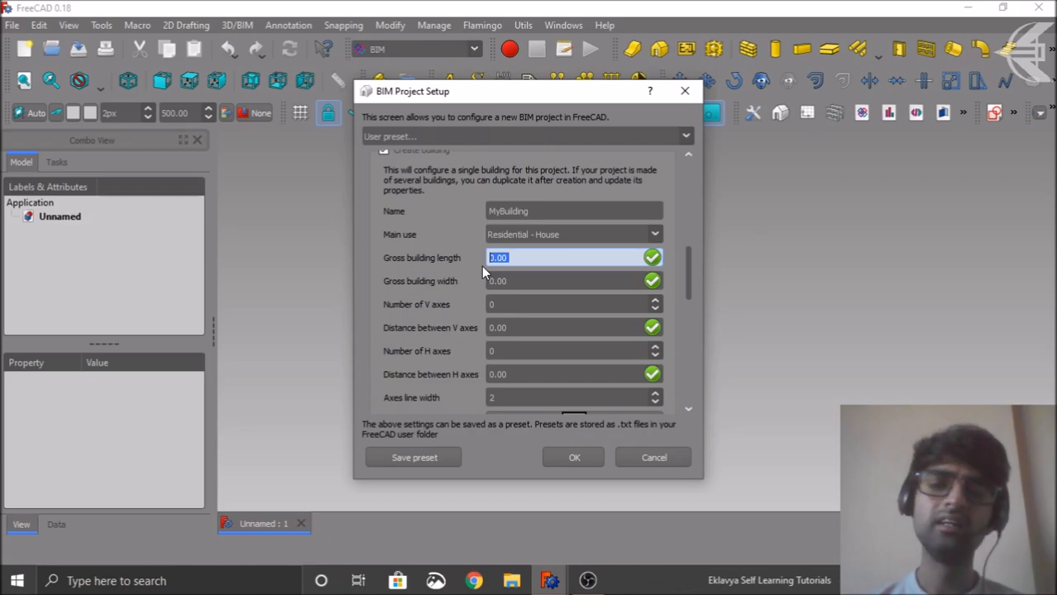
# Set the gross building length to 10 m and the gross width to 15 m
pyautogui.write('10')
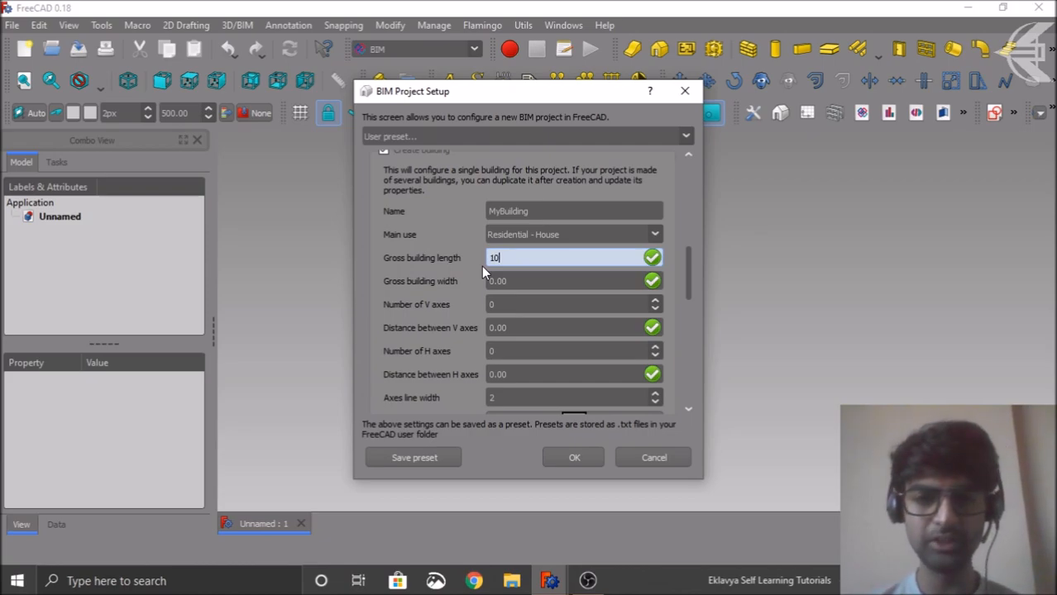
pyautogui.write('m')
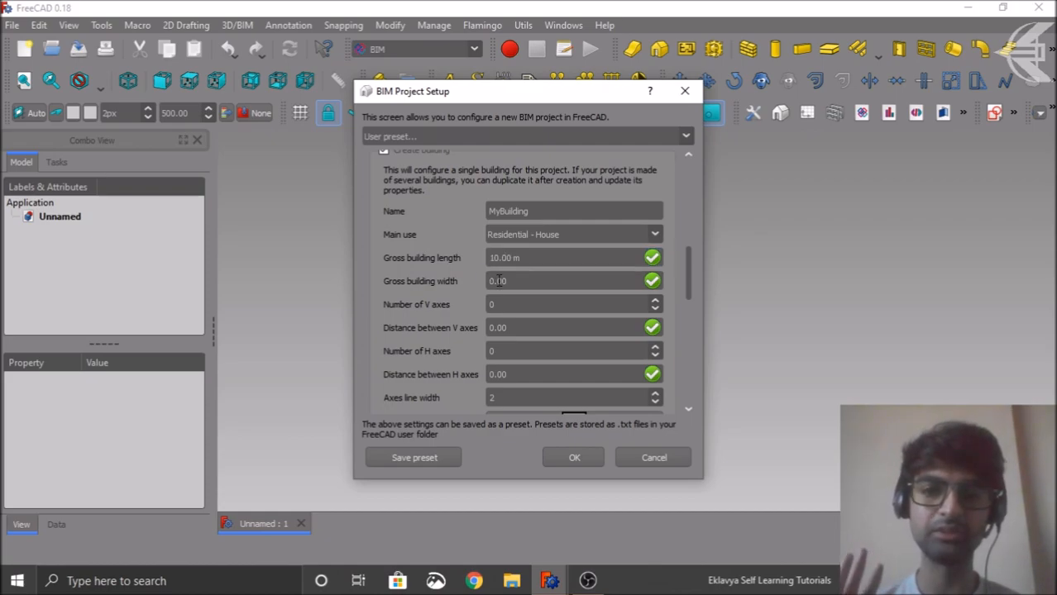
pyautogui.tripleClick(563, 281)
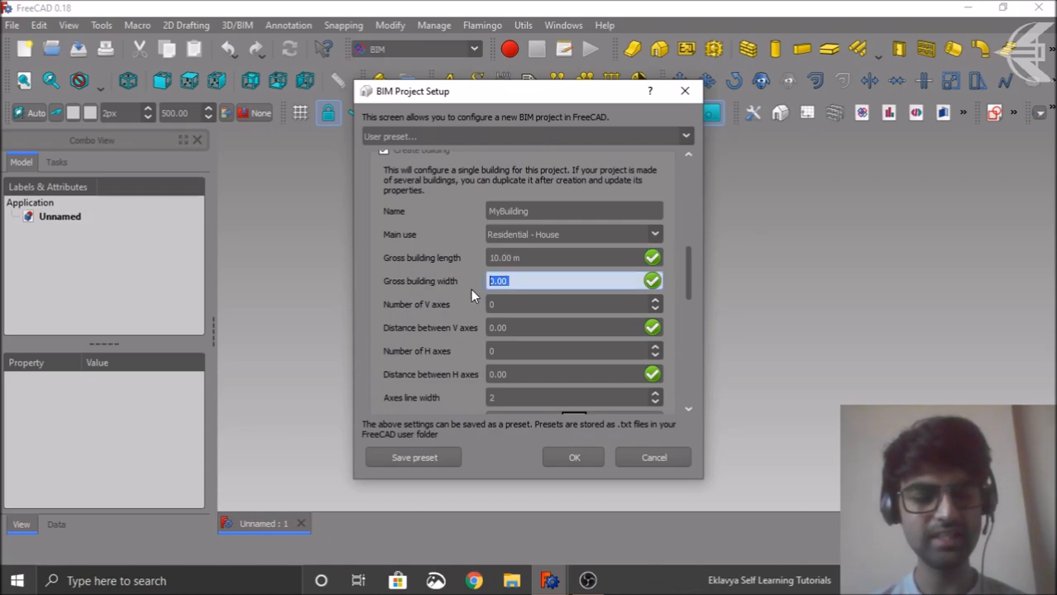
pyautogui.write('15m')
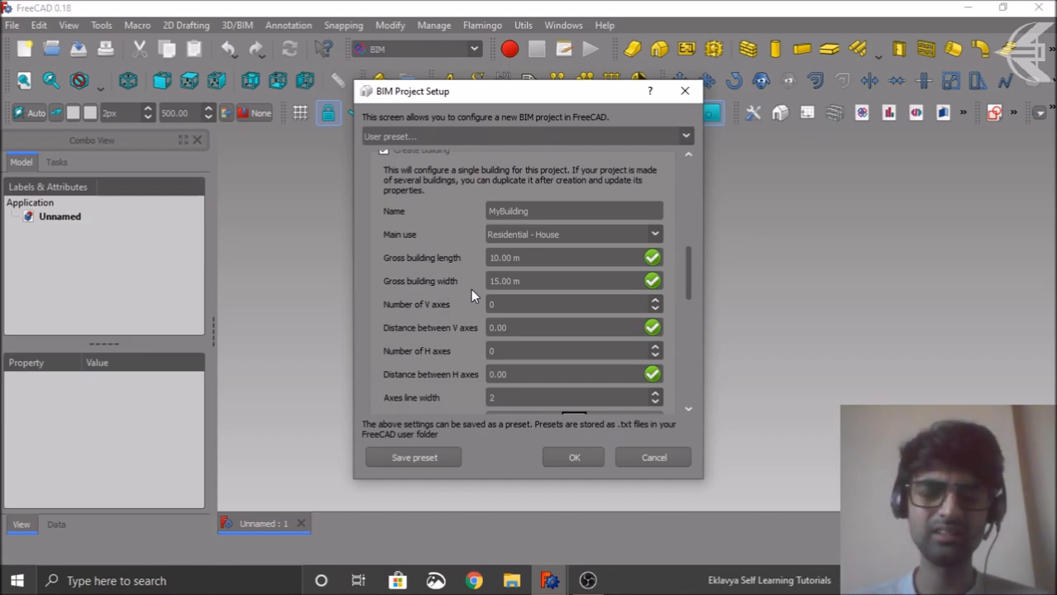
pyautogui.moveTo(465, 318)
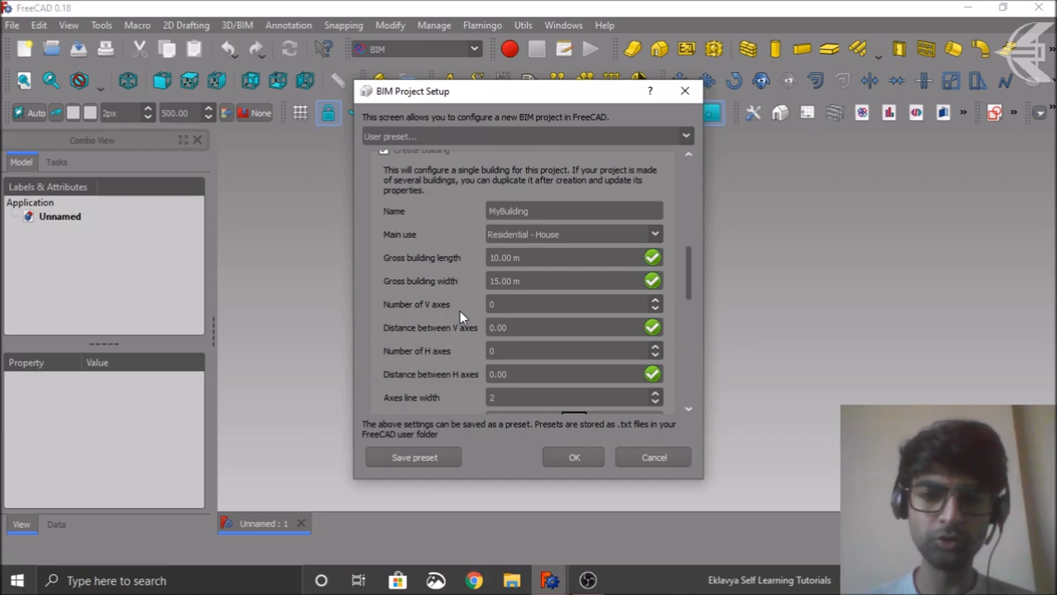
# Set 2 vertical and 2 horizontal axes, each spaced 3 m (3000.00 mm) apart
pyautogui.scroll(-3)
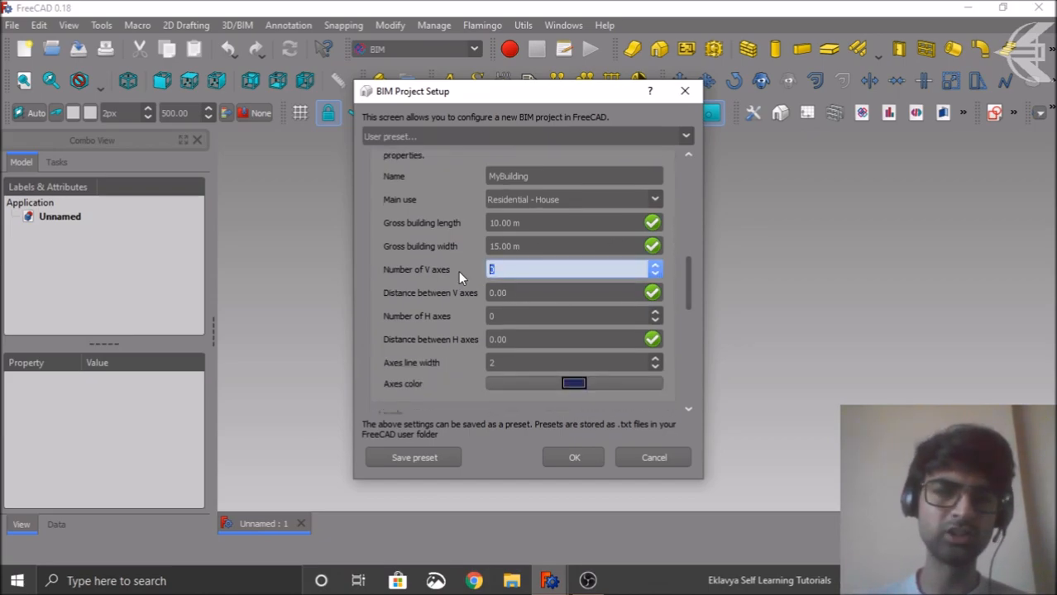
pyautogui.write('2')
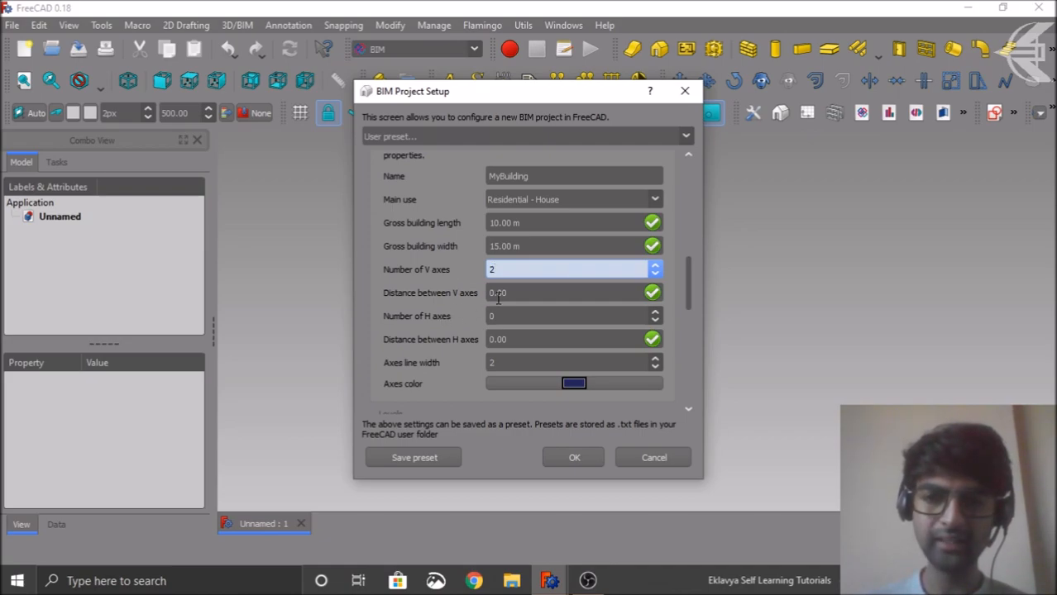
pyautogui.tripleClick(559, 291)
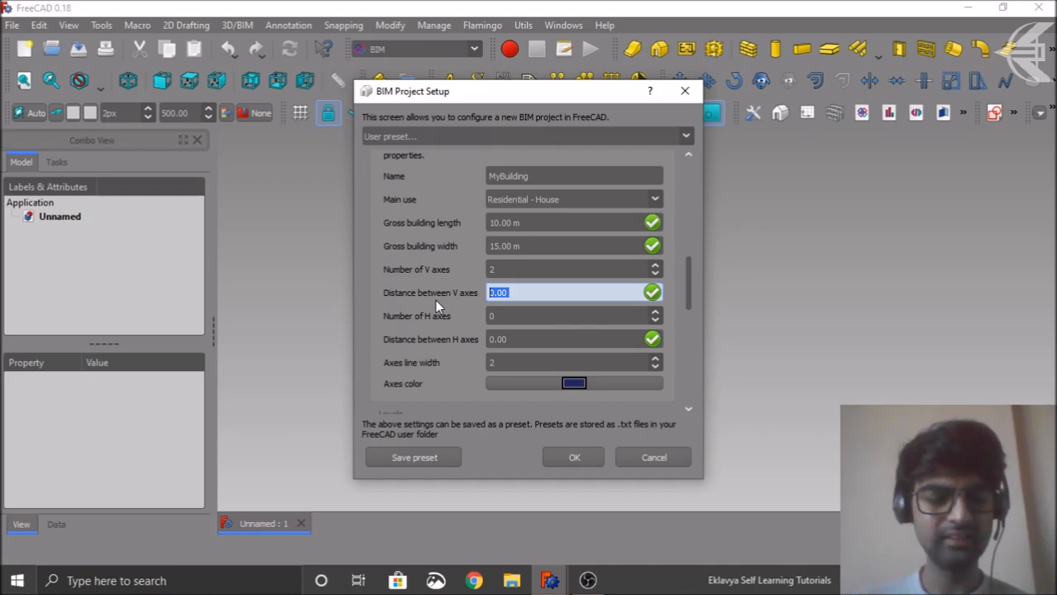
pyautogui.write('3m')
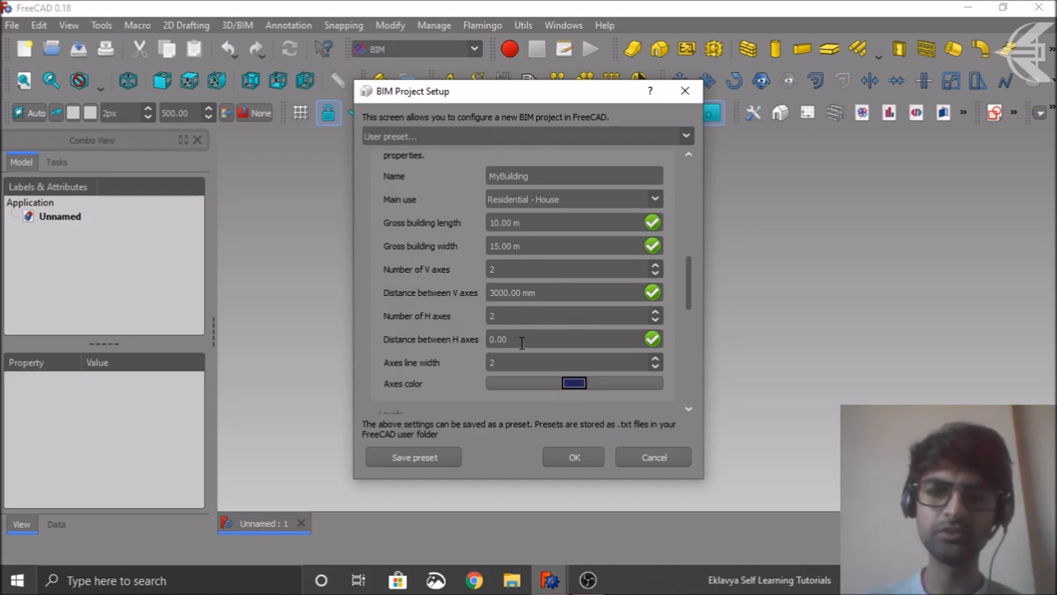
pyautogui.write('3m')
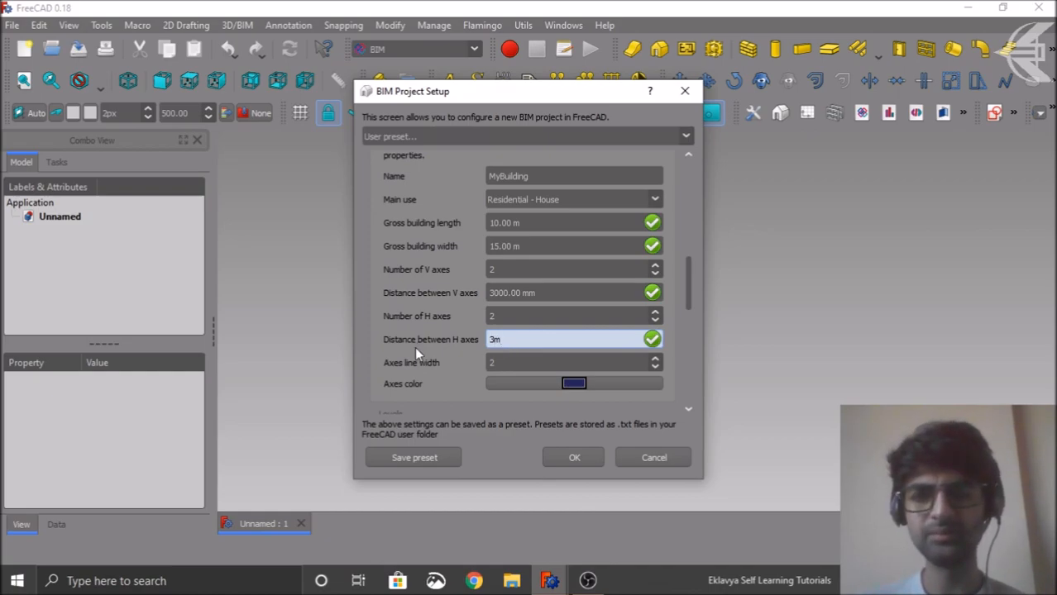
pyautogui.write('3000.00 mm')
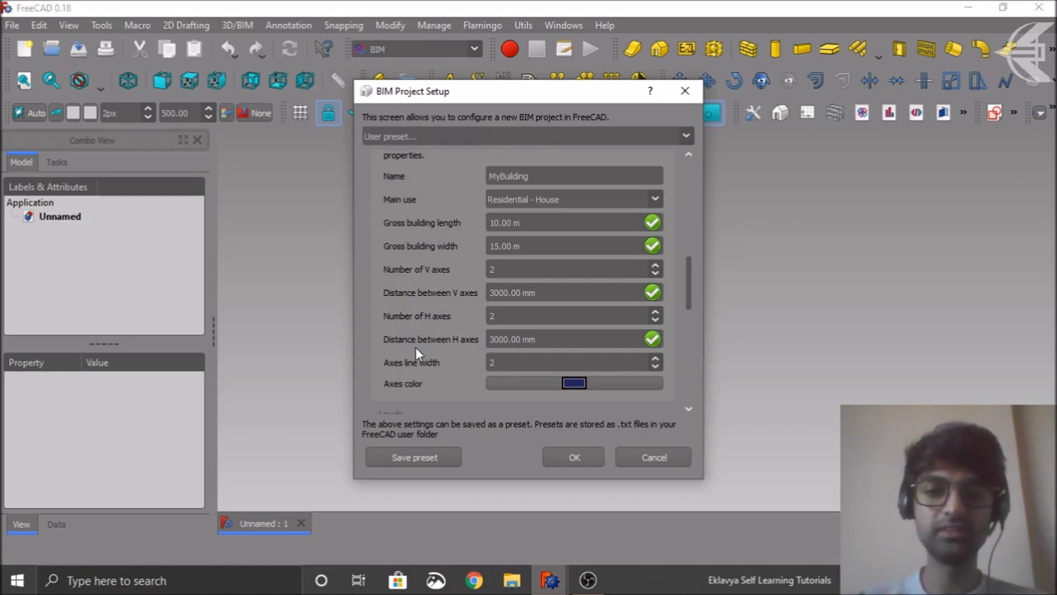
pyautogui.scroll(-3)
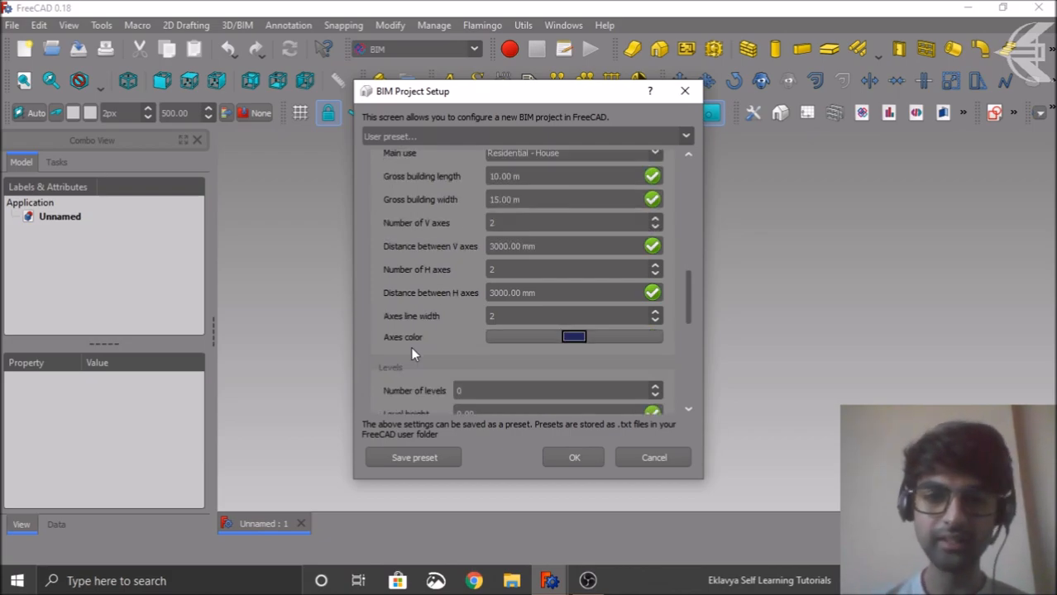
pyautogui.moveTo(405, 353)
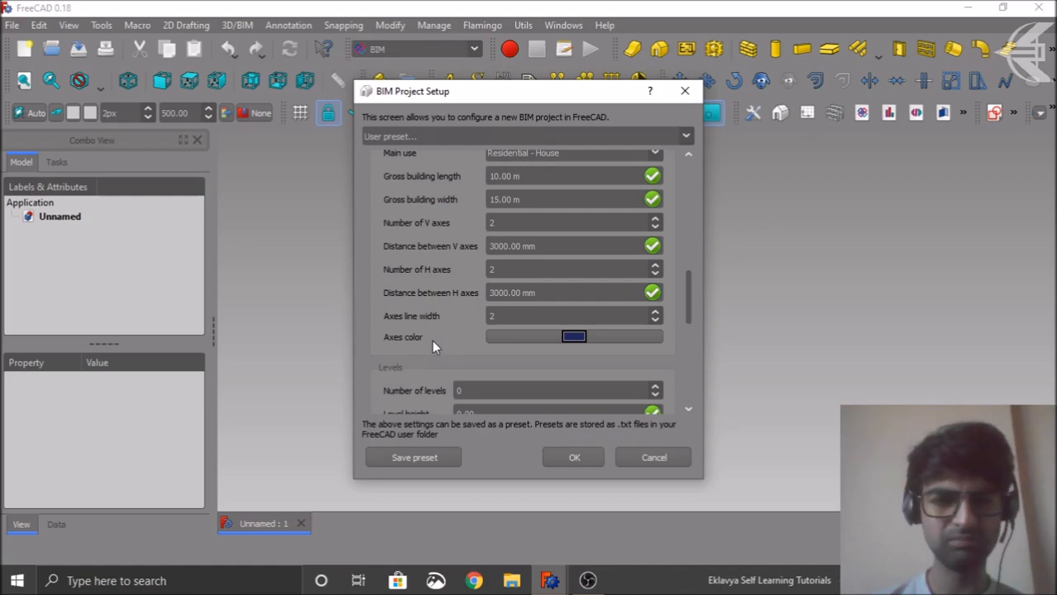
# Set 2 levels of height 3.1 m, bound to vertical axes with a working plane each
pyautogui.scroll(-3)
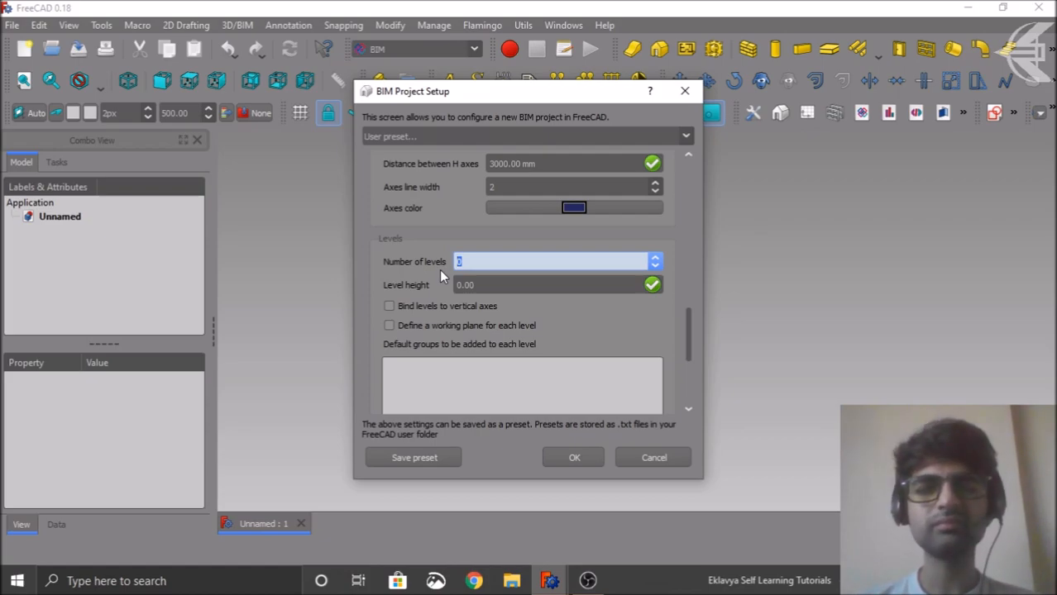
pyautogui.write('2')
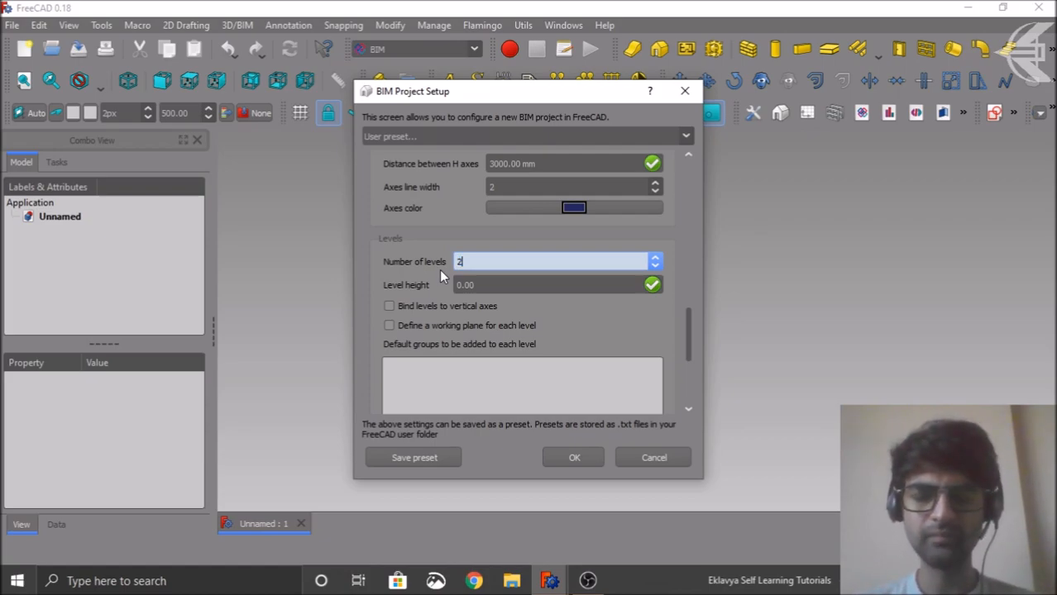
pyautogui.click(546, 284)
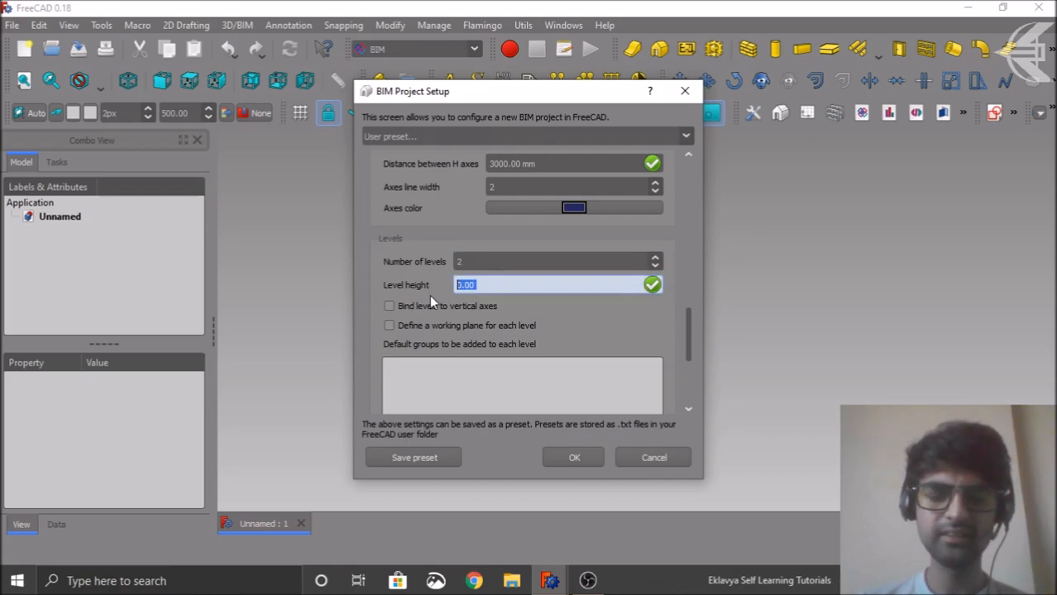
pyautogui.write('3.1m')
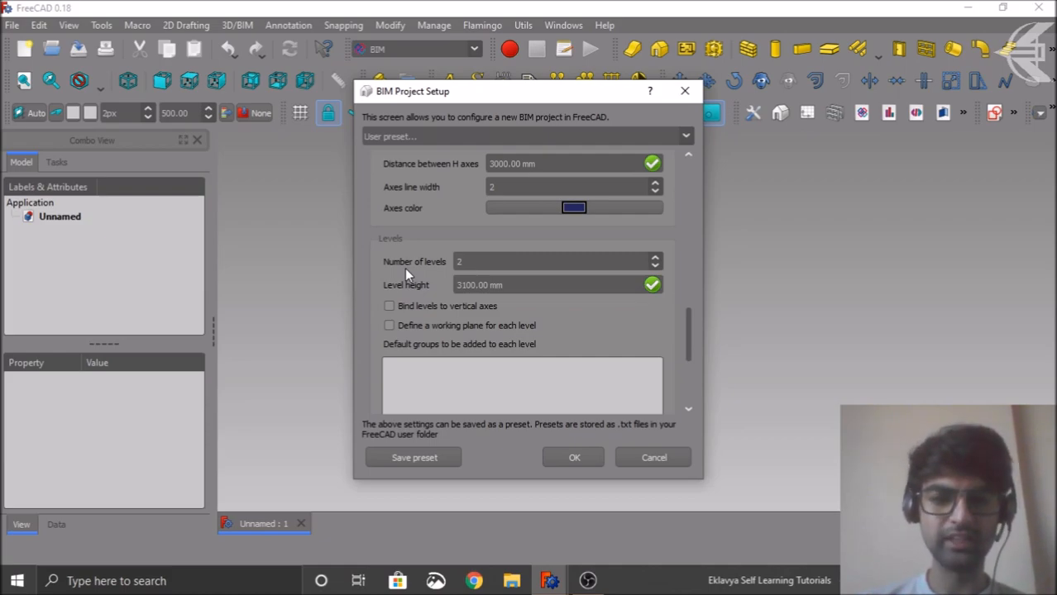
pyautogui.click(388, 306)
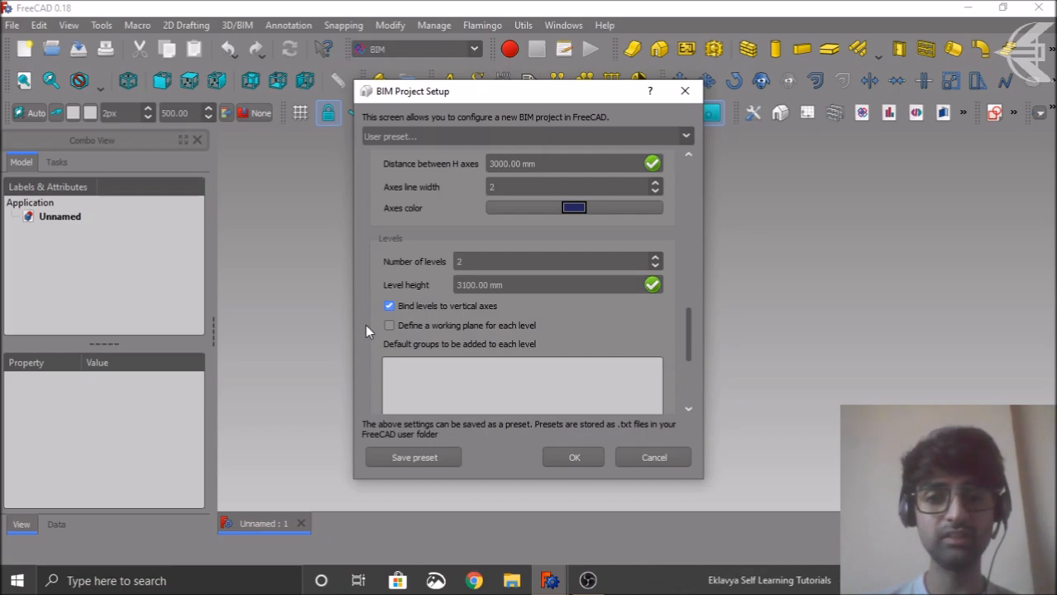
pyautogui.click(389, 326)
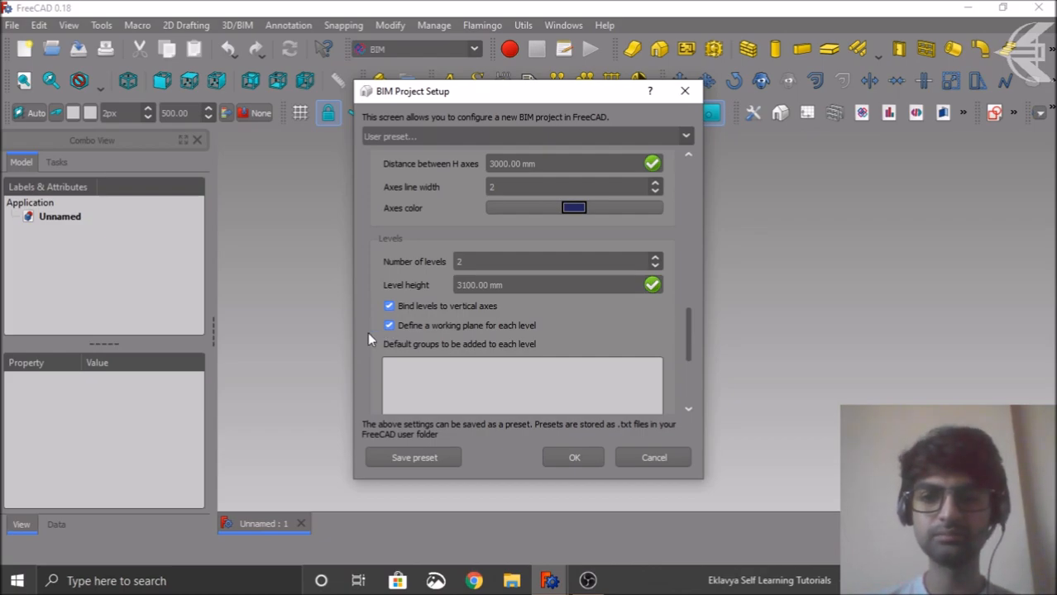
# Add, remove and re-add default 'New Group' entries for each level
pyautogui.scroll(-3)
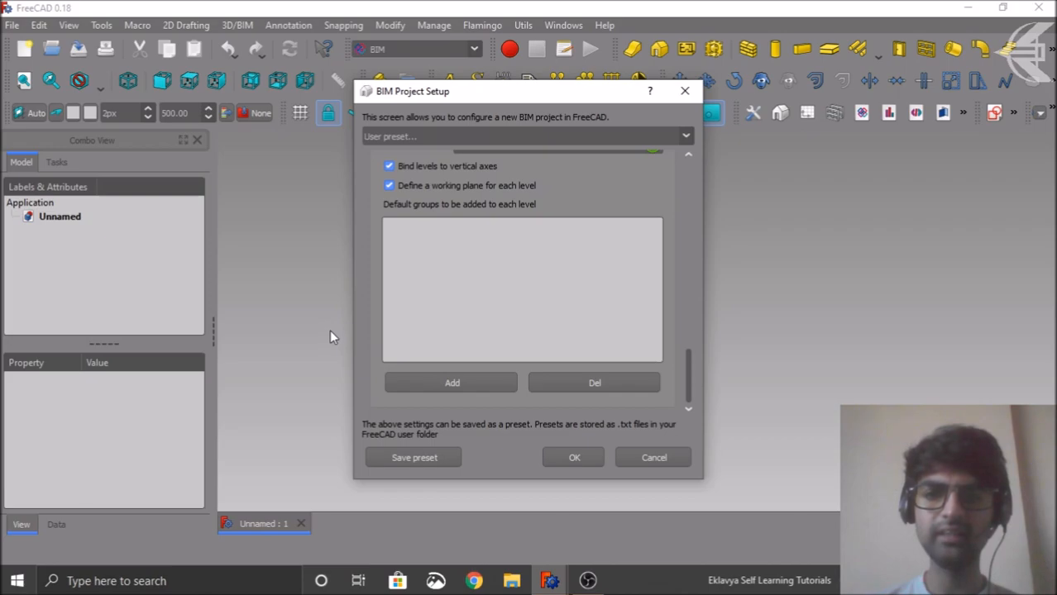
pyautogui.click(450, 382)
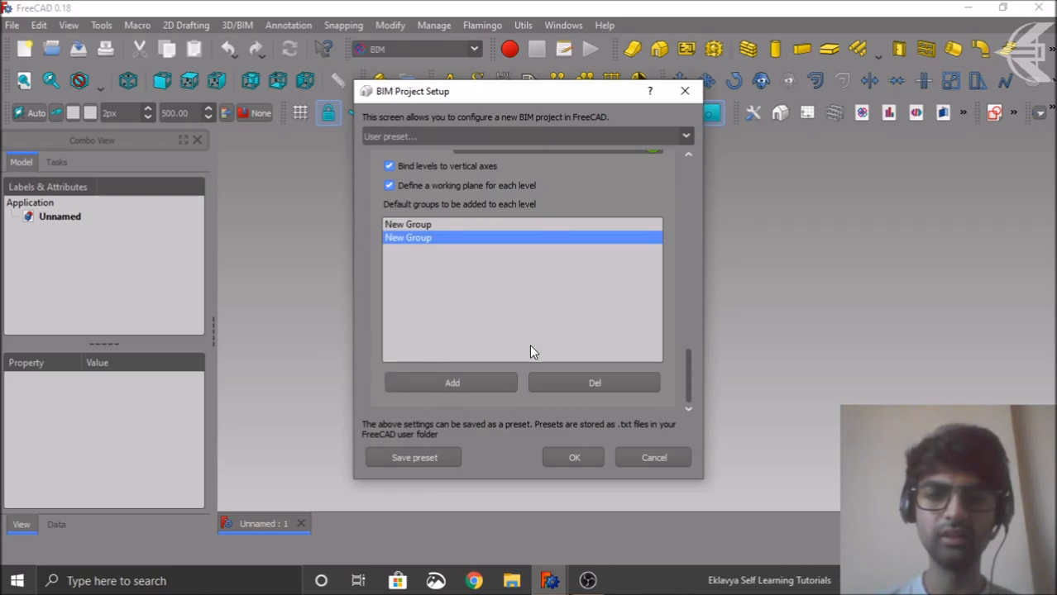
pyautogui.click(594, 382)
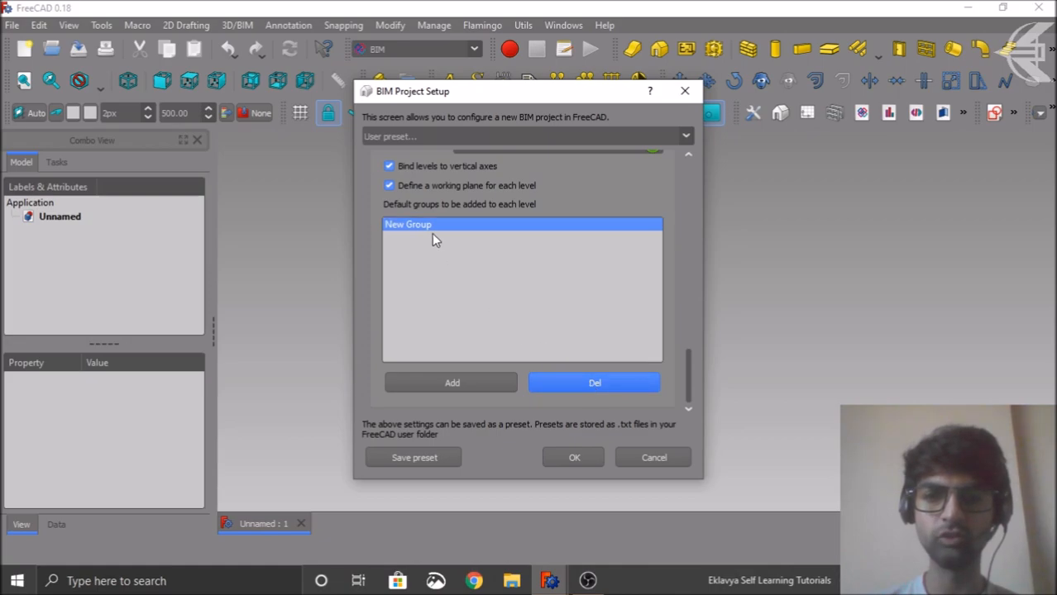
pyautogui.click(594, 382)
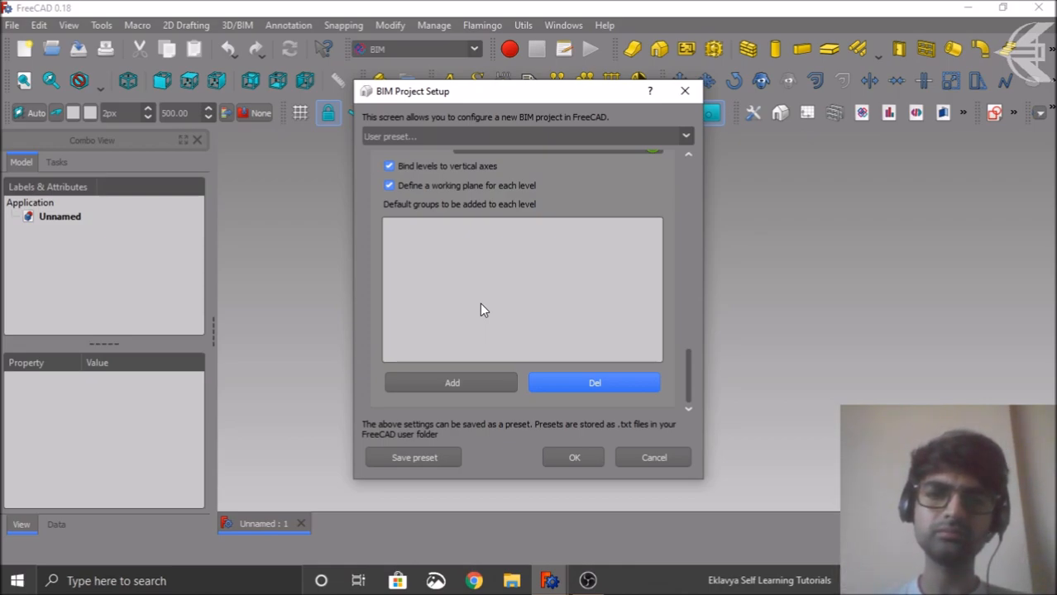
pyautogui.moveTo(456, 354)
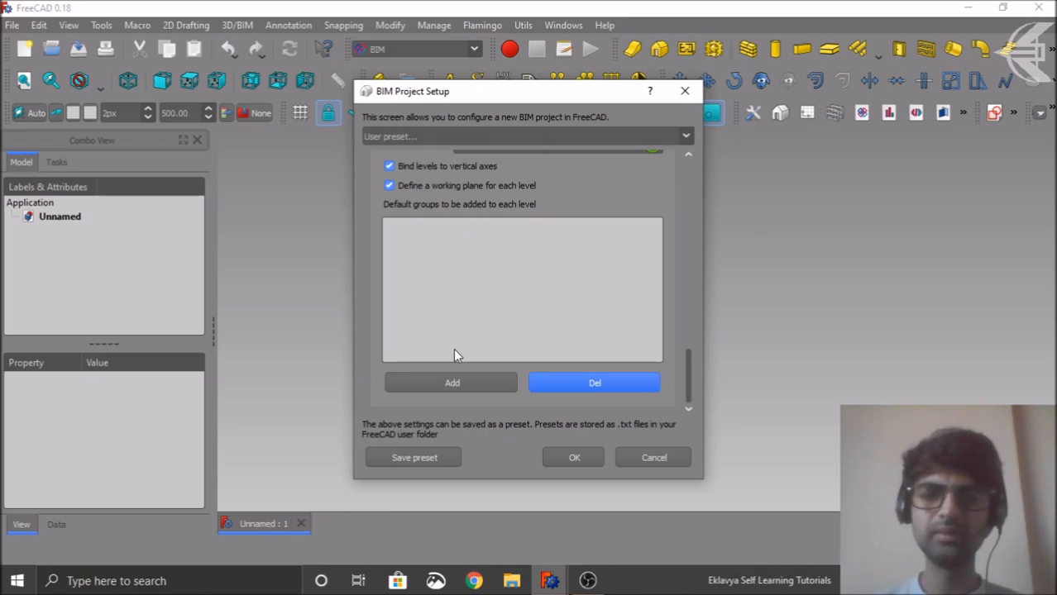
pyautogui.click(450, 384)
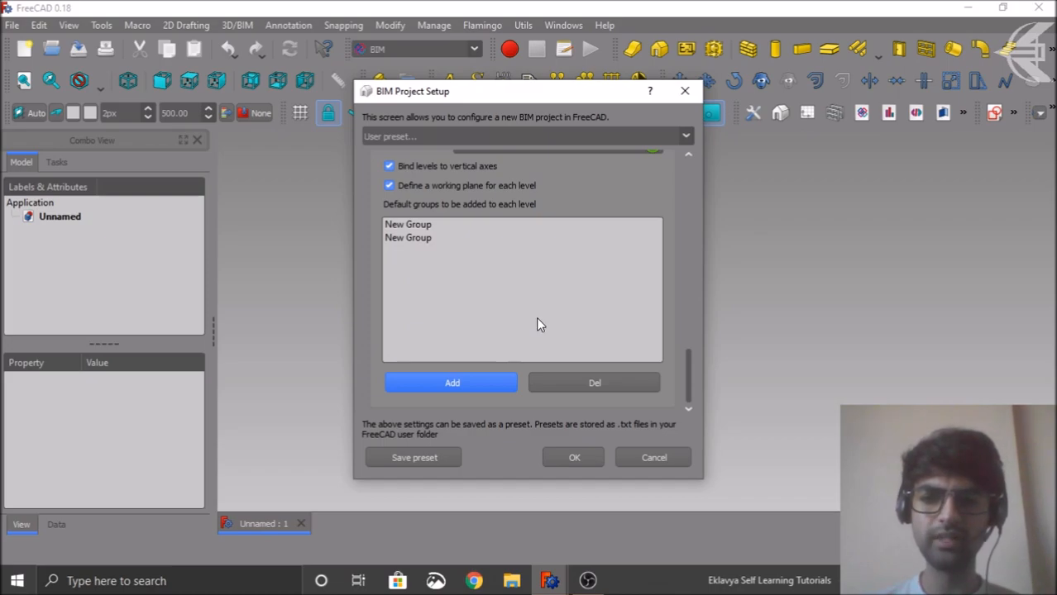
pyautogui.moveTo(678, 397)
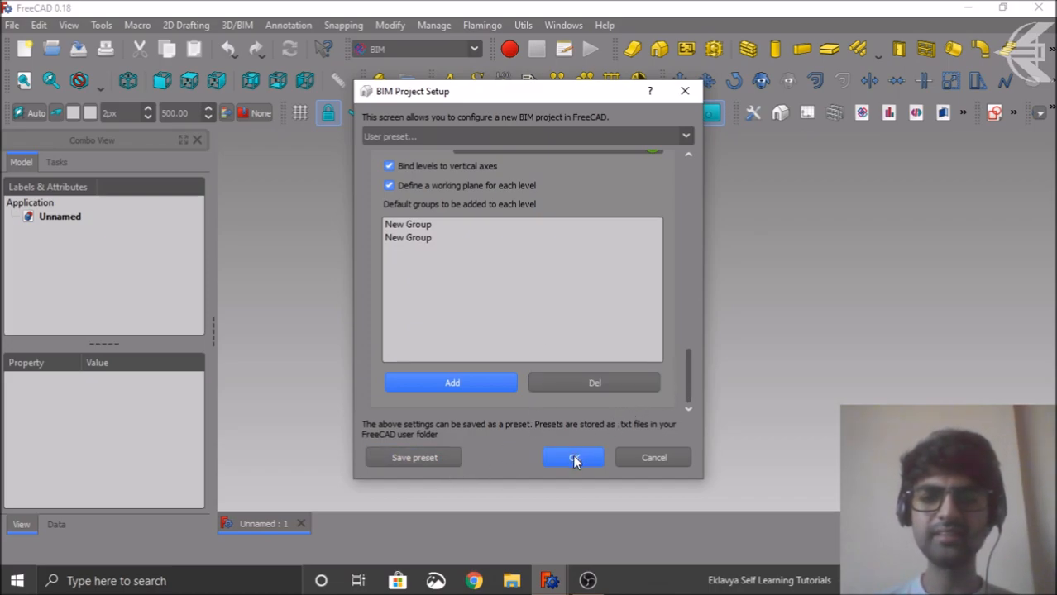
# Confirm the setup to create MyProject, then list its building levels
pyautogui.click(572, 457)
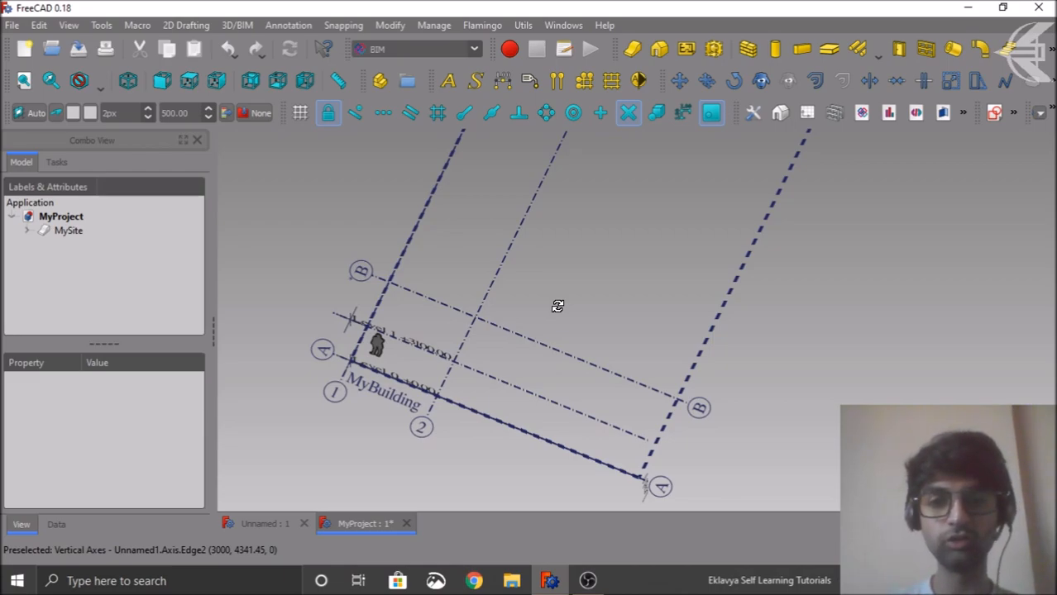
pyautogui.moveTo(559, 314)
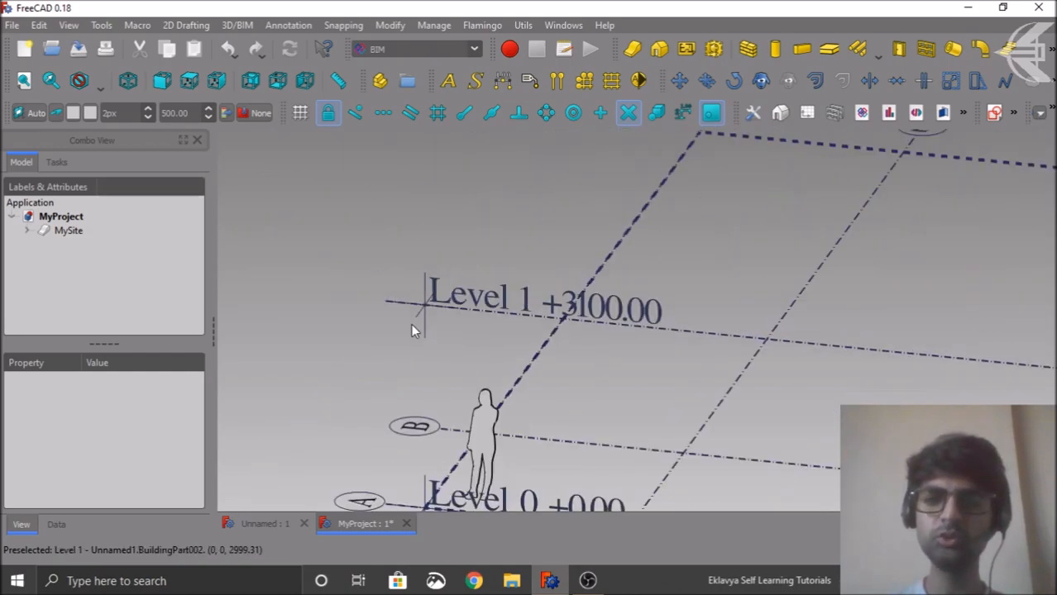
pyautogui.click(434, 25)
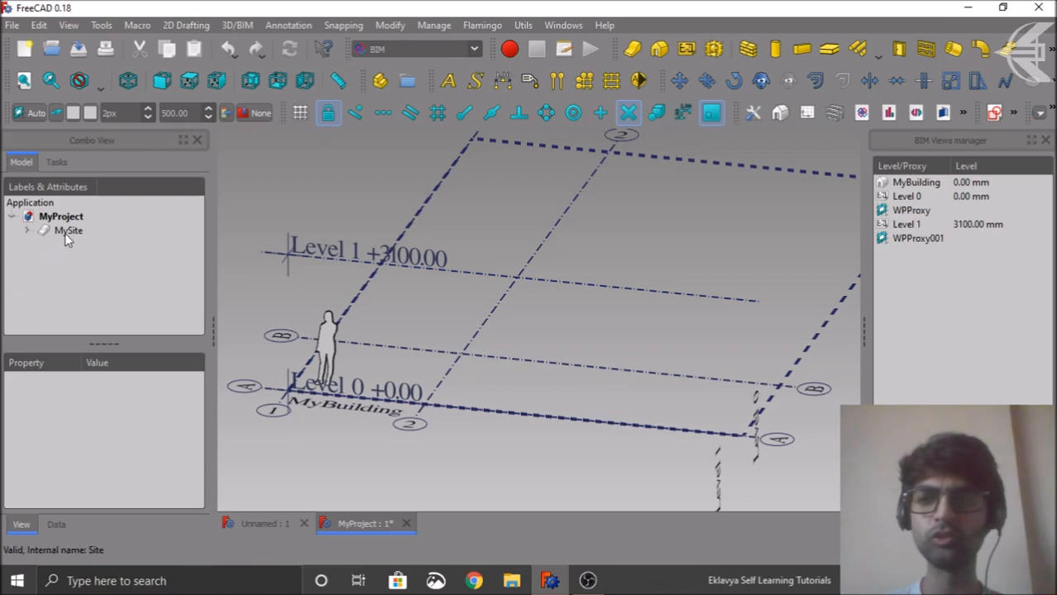
# Show MySite's data properties and expand Building Layout to its outline and label
pyautogui.click(68, 230)
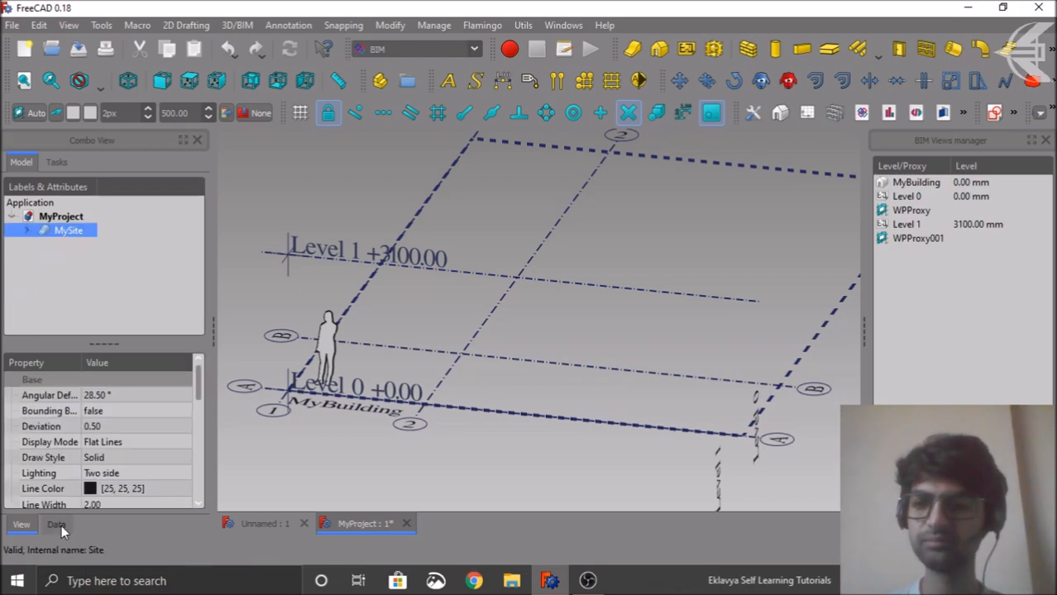
pyautogui.click(56, 526)
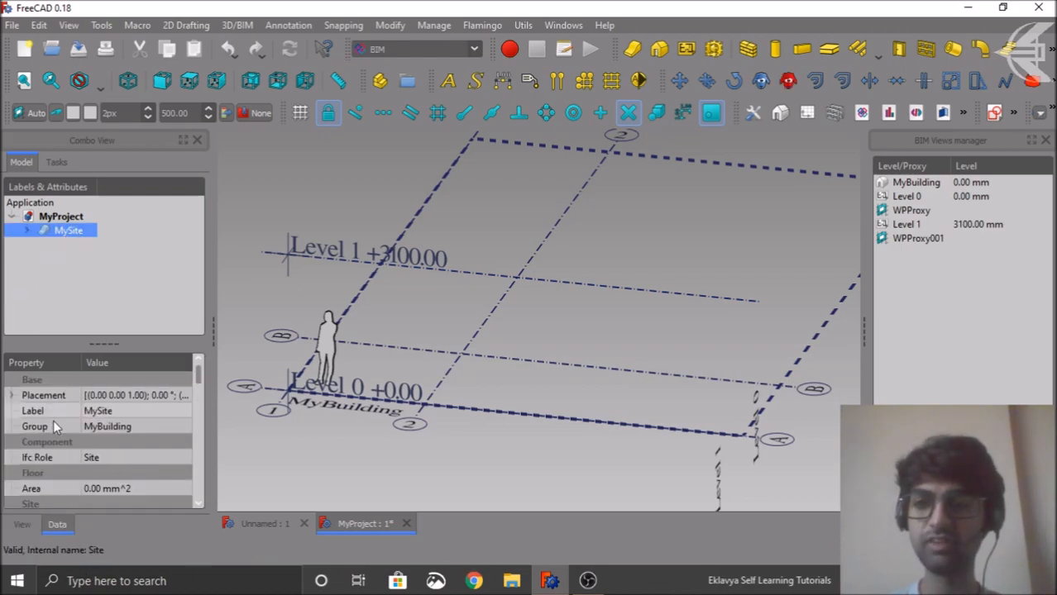
pyautogui.click(93, 245)
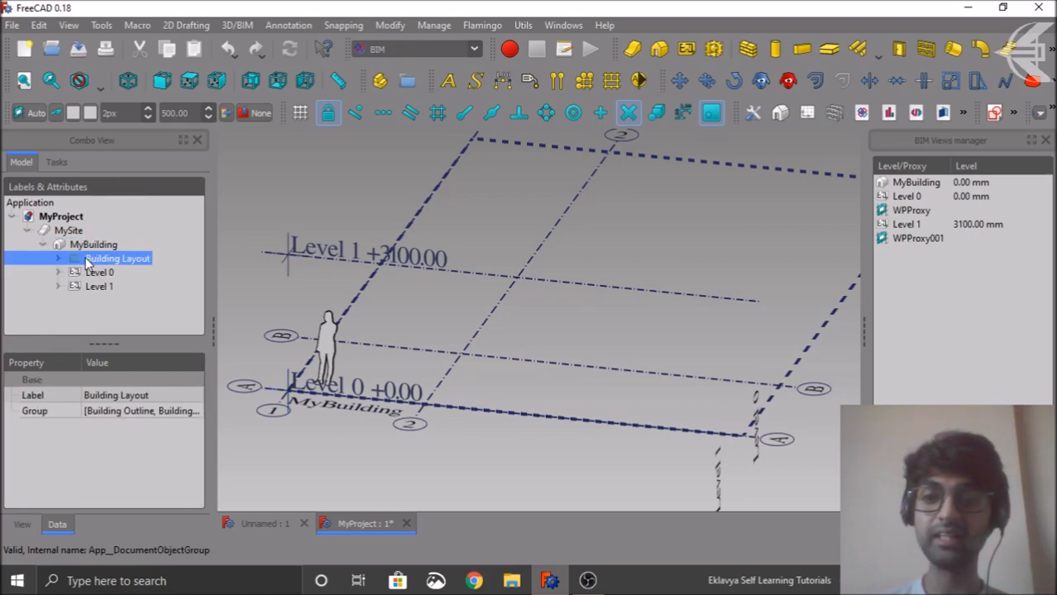
pyautogui.click(56, 258)
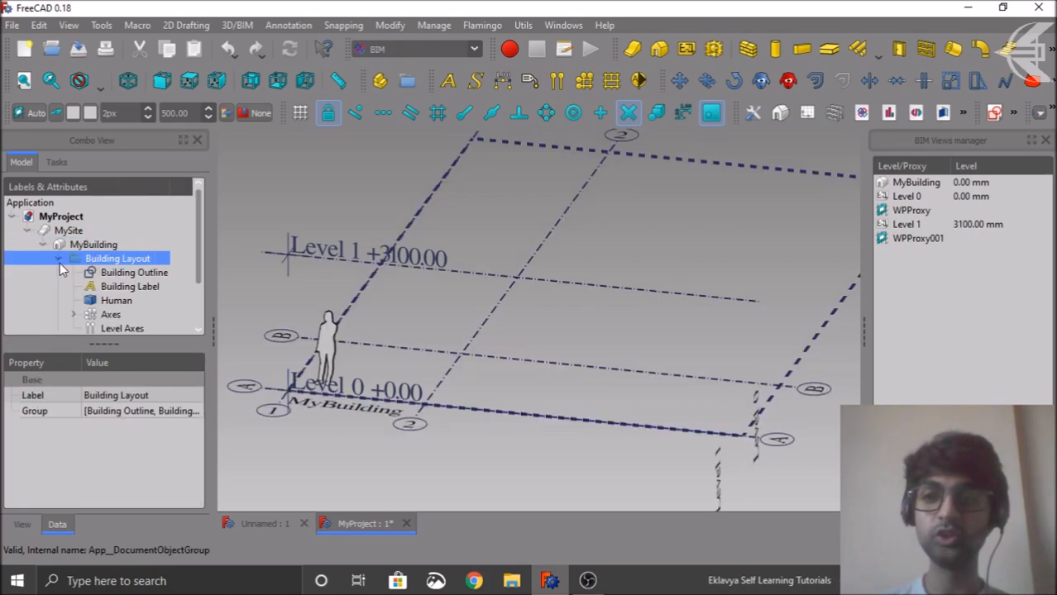
pyautogui.click(134, 272)
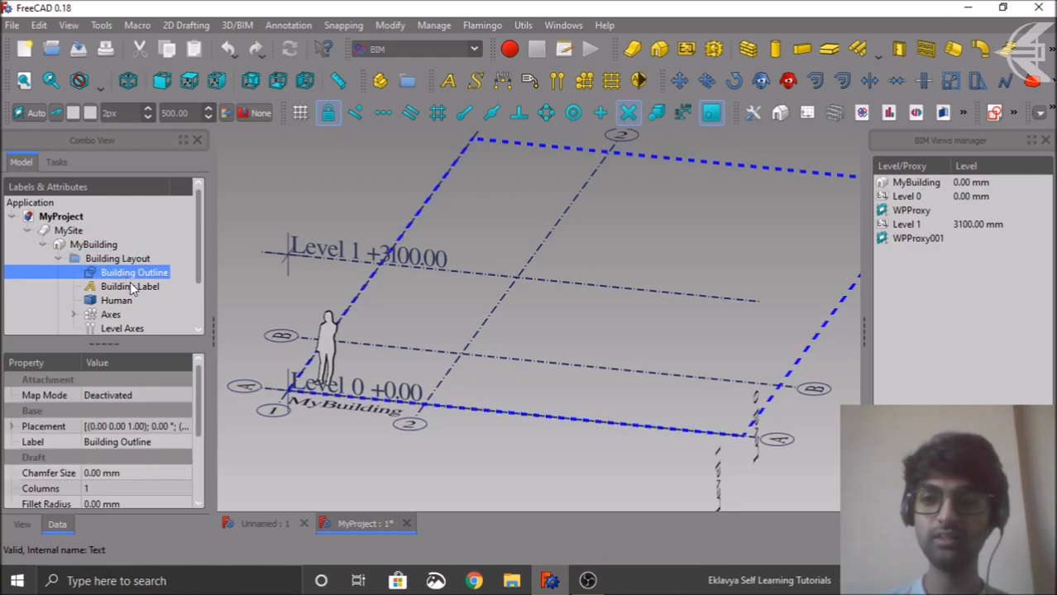
pyautogui.click(129, 286)
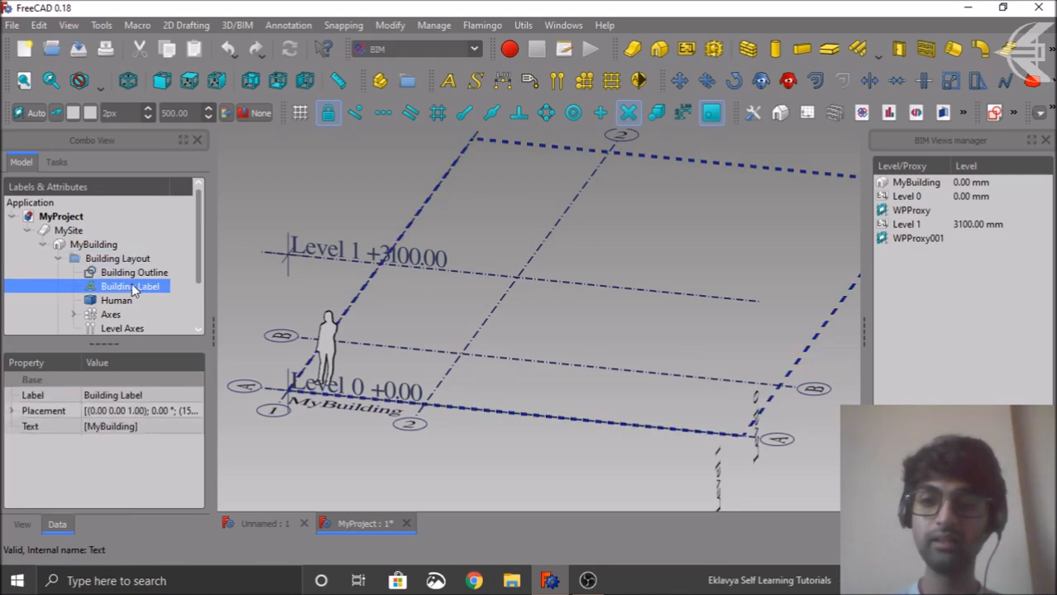
pyautogui.moveTo(294, 414)
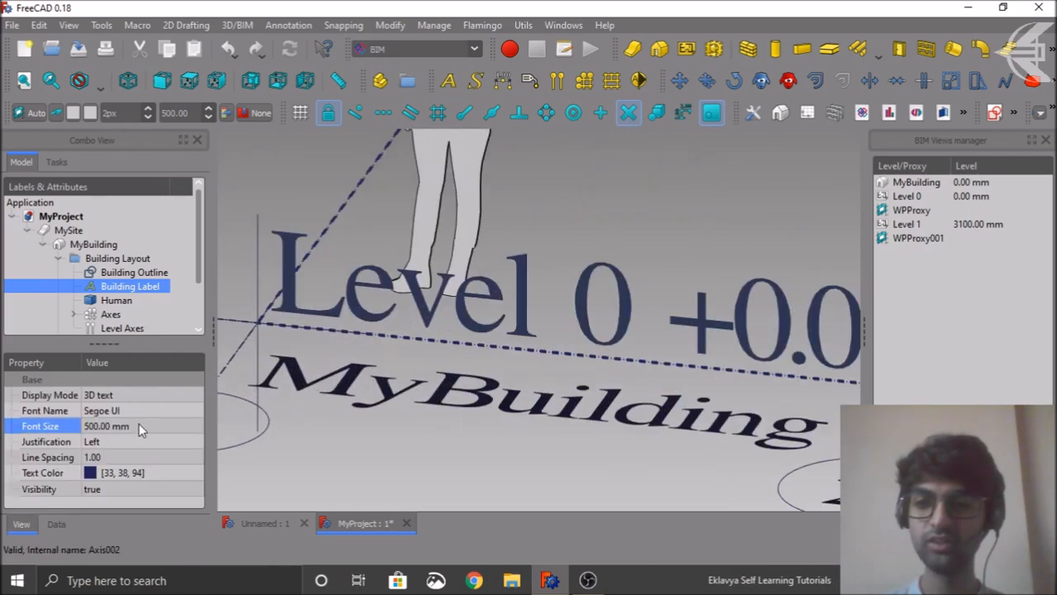
# Try Building Label font size 1000, restore 500, then select the human figure and axes
pyautogui.write('1000')
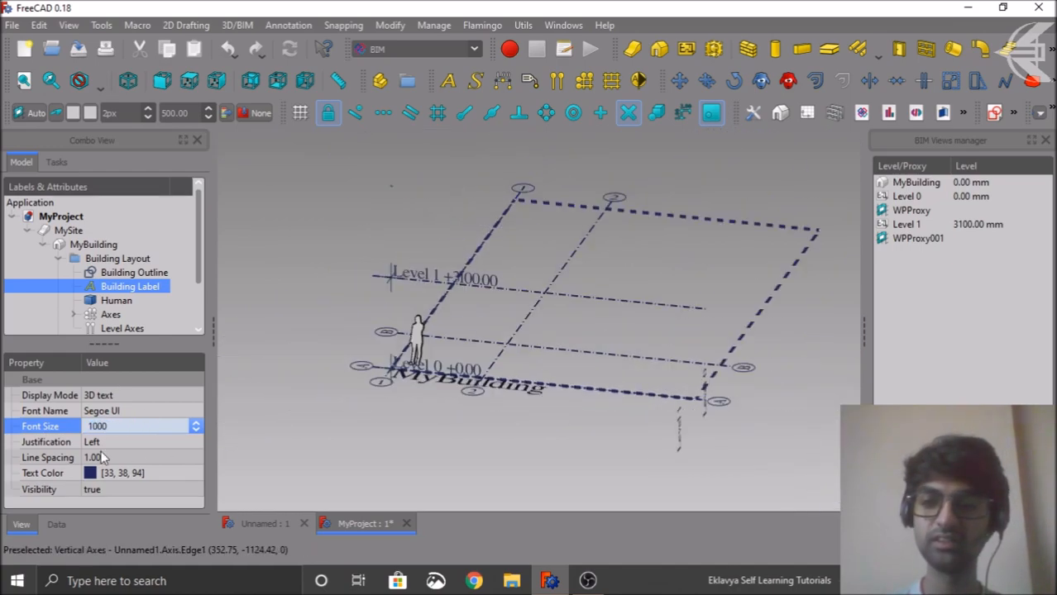
pyautogui.write('500')
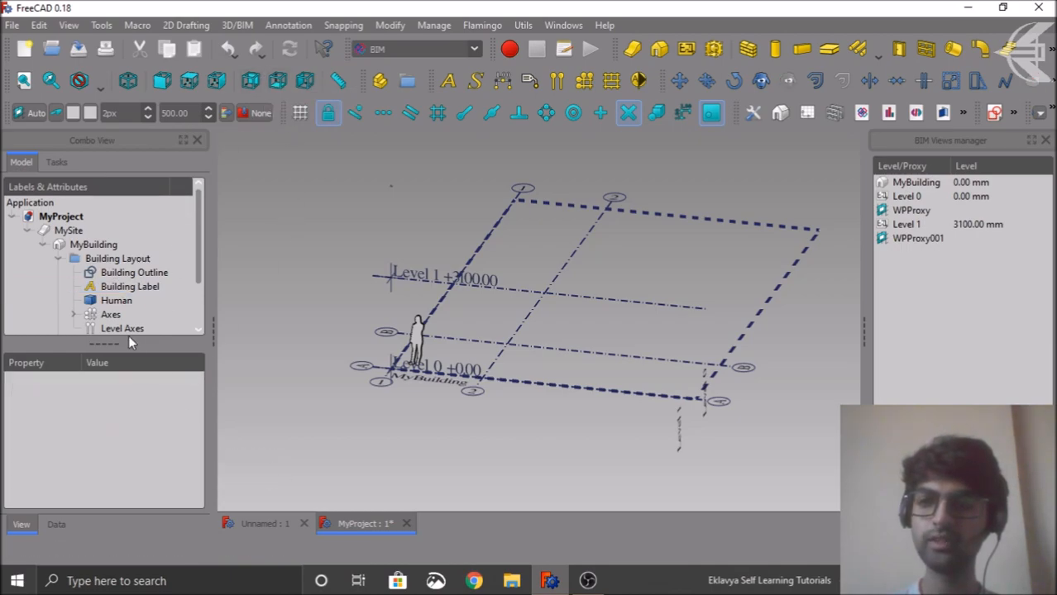
pyautogui.click(134, 271)
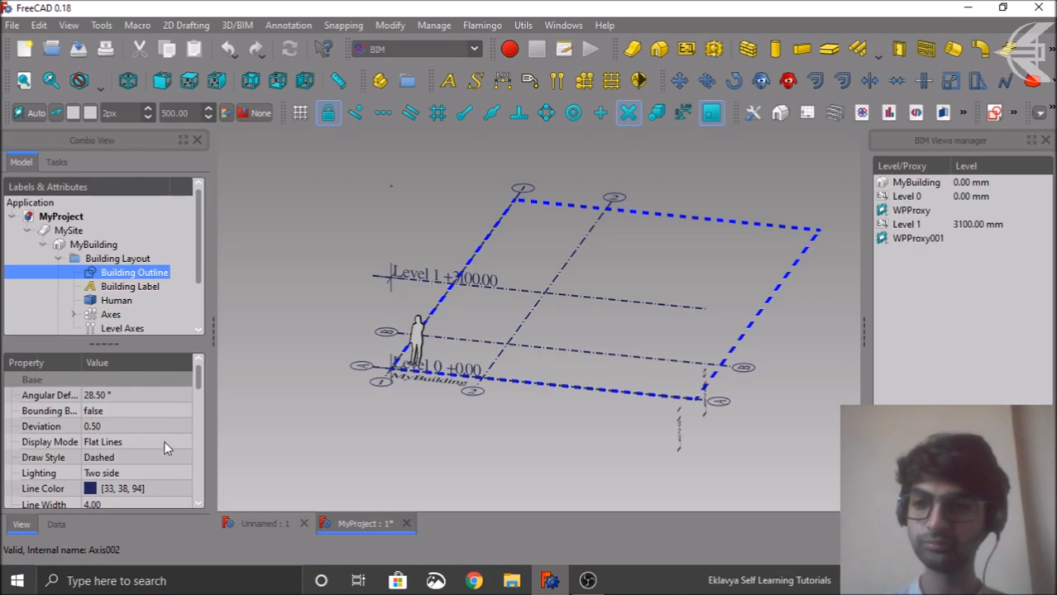
pyautogui.click(129, 286)
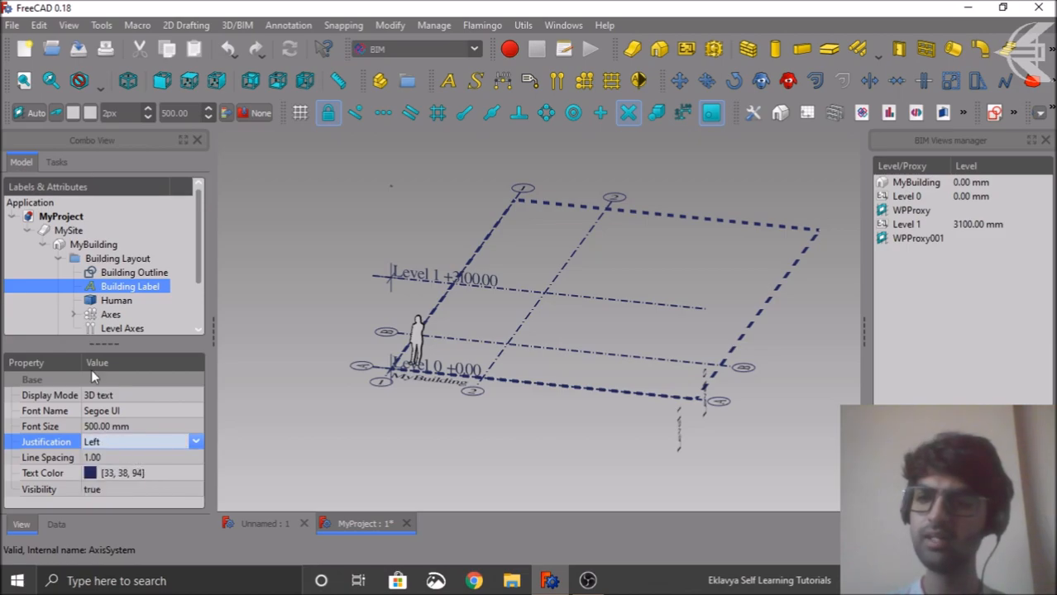
pyautogui.click(118, 301)
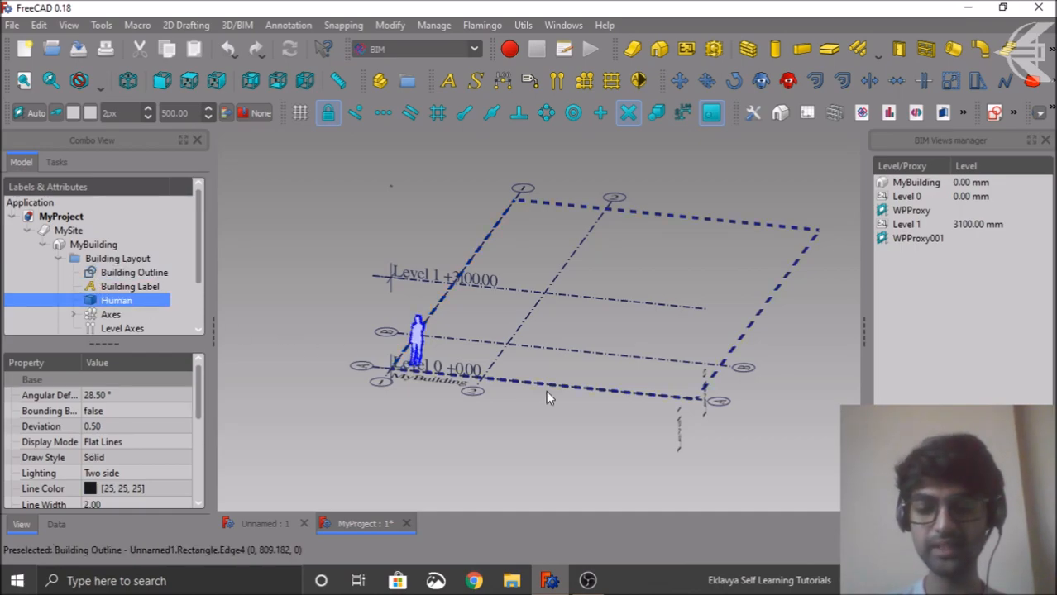
pyautogui.moveTo(387, 414)
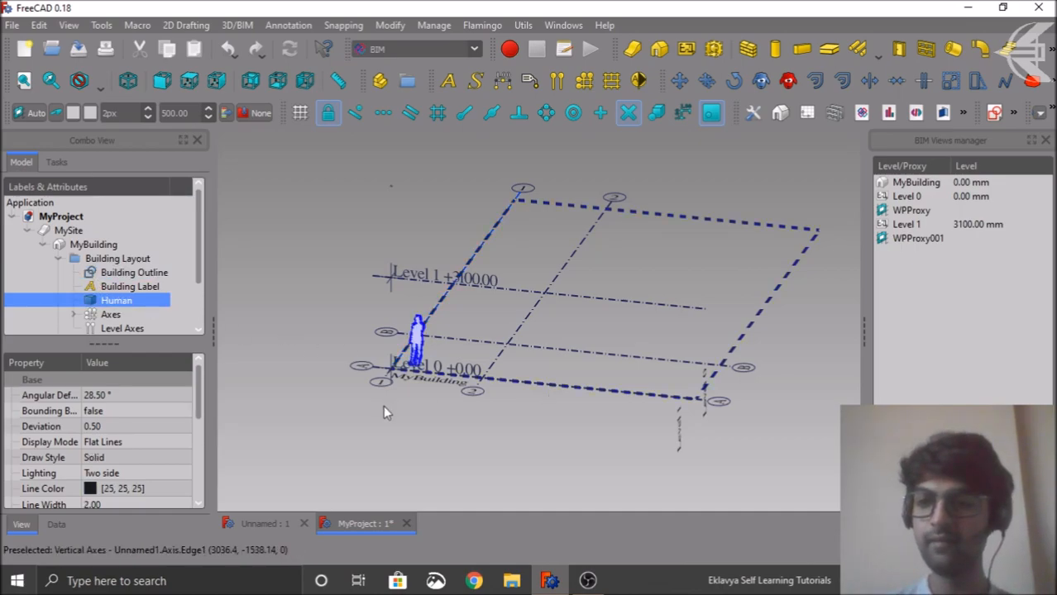
pyautogui.click(106, 314)
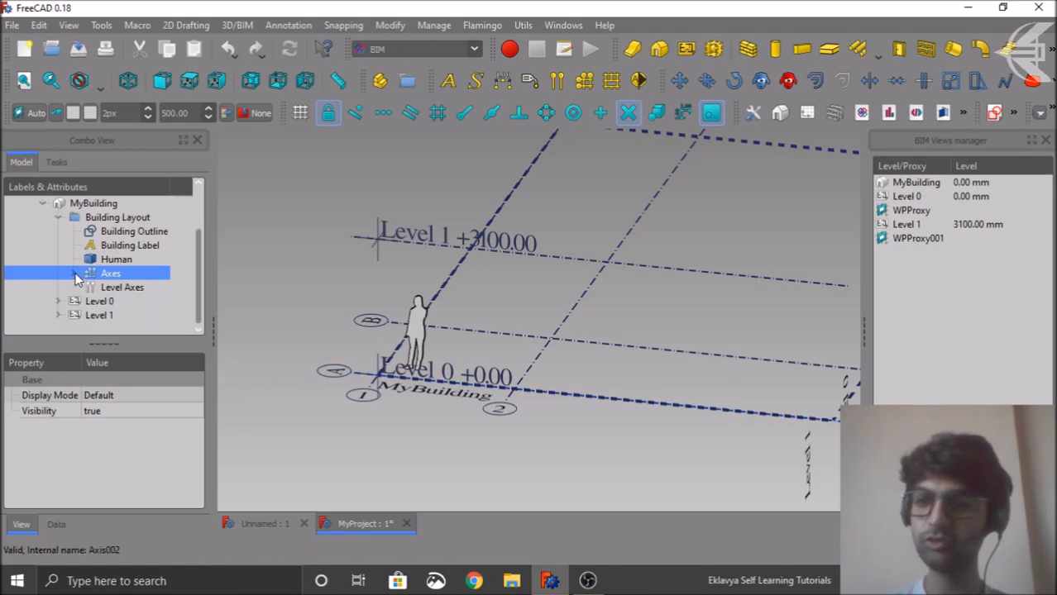
# Select the Horizontal Axes and try bubble size 1000, restoring it to 715 mm
pyautogui.click(74, 273)
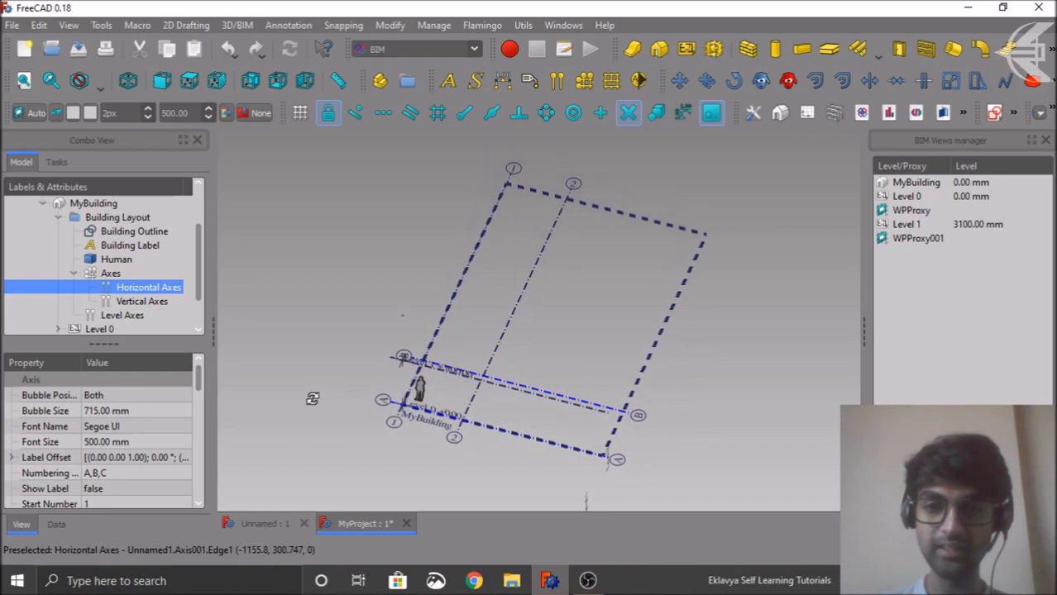
pyautogui.click(143, 301)
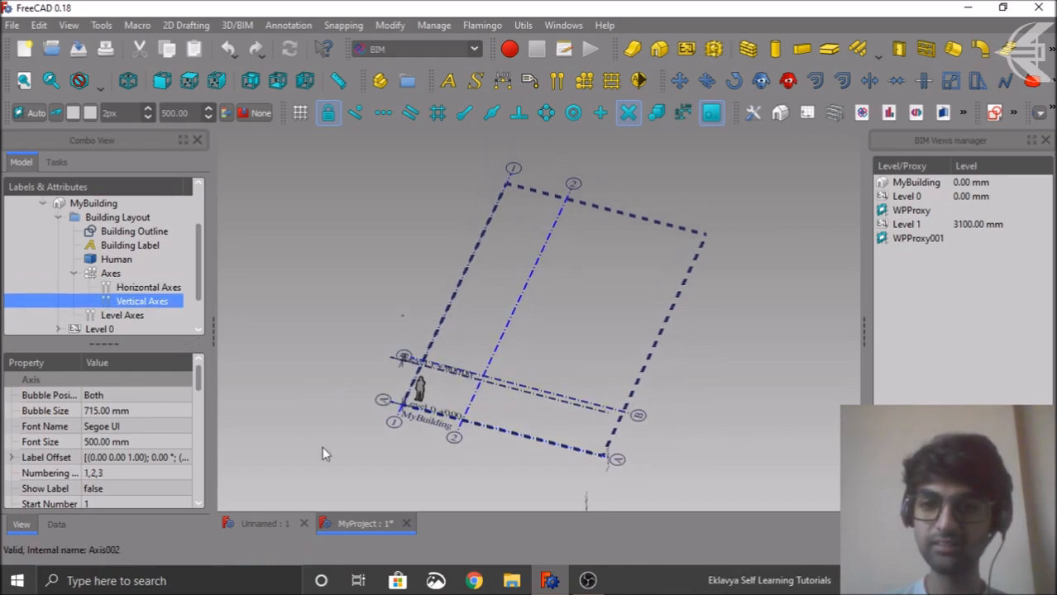
pyautogui.click(149, 287)
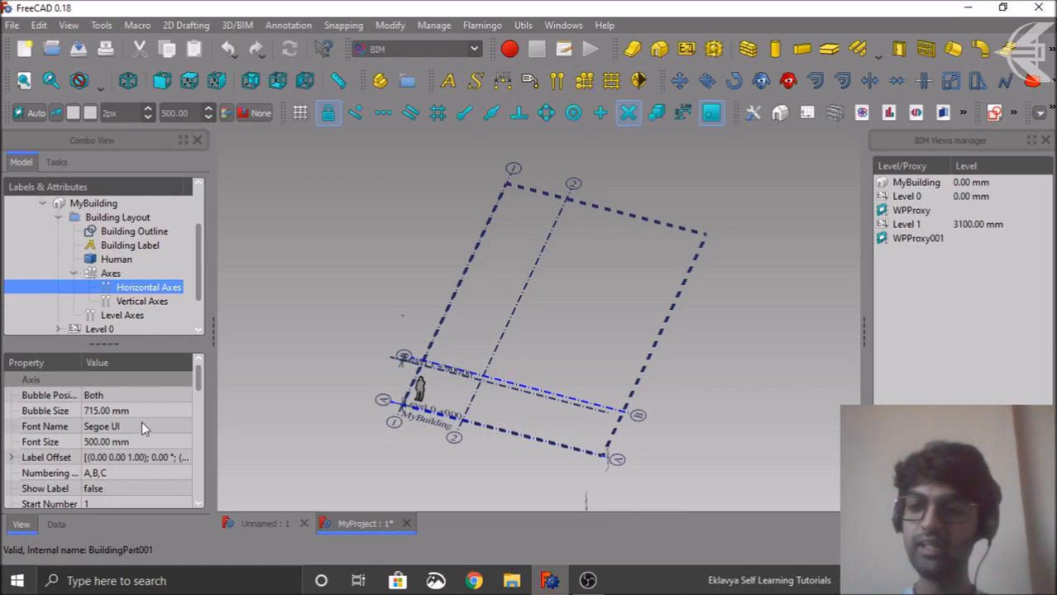
pyautogui.moveTo(124, 417)
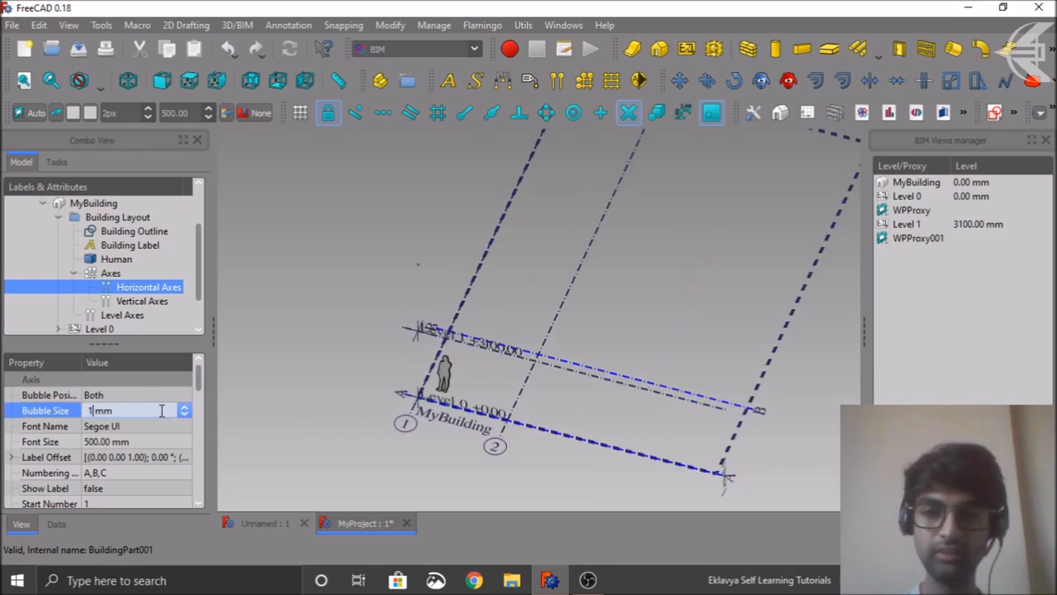
pyautogui.write('1000')
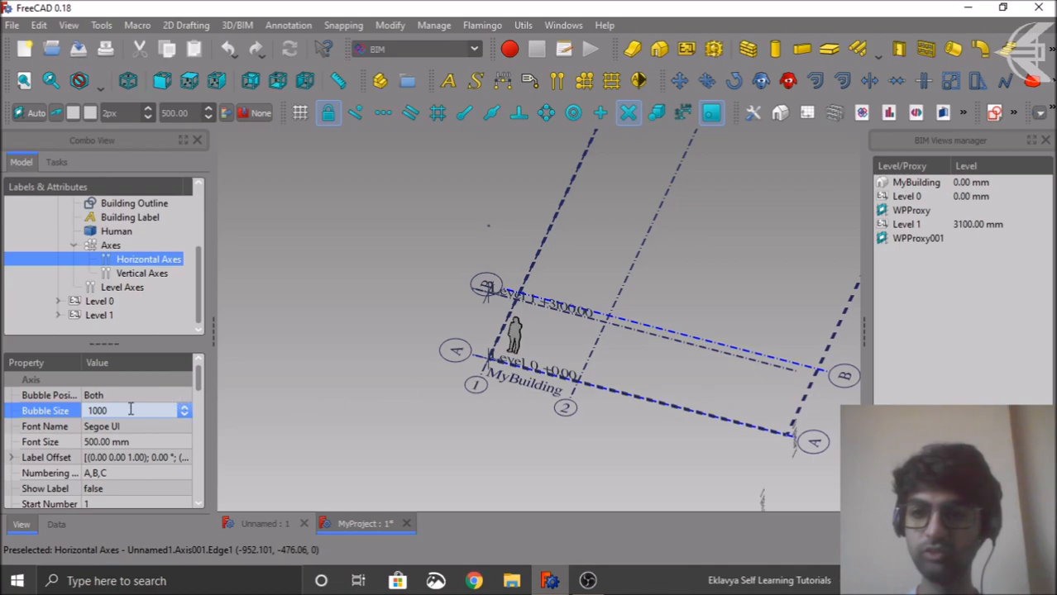
pyautogui.write('7')
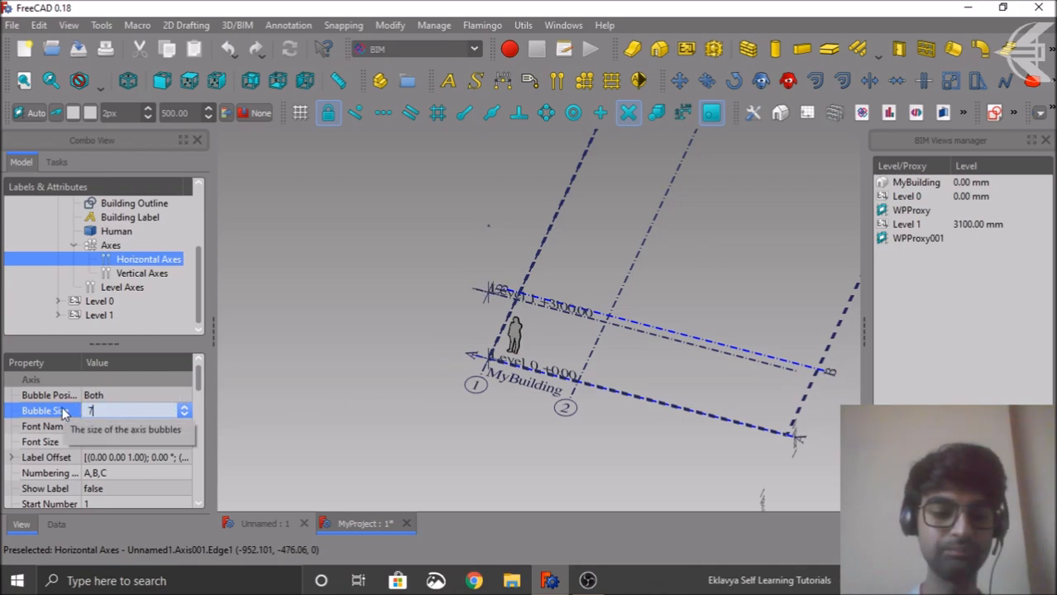
pyautogui.write('715')
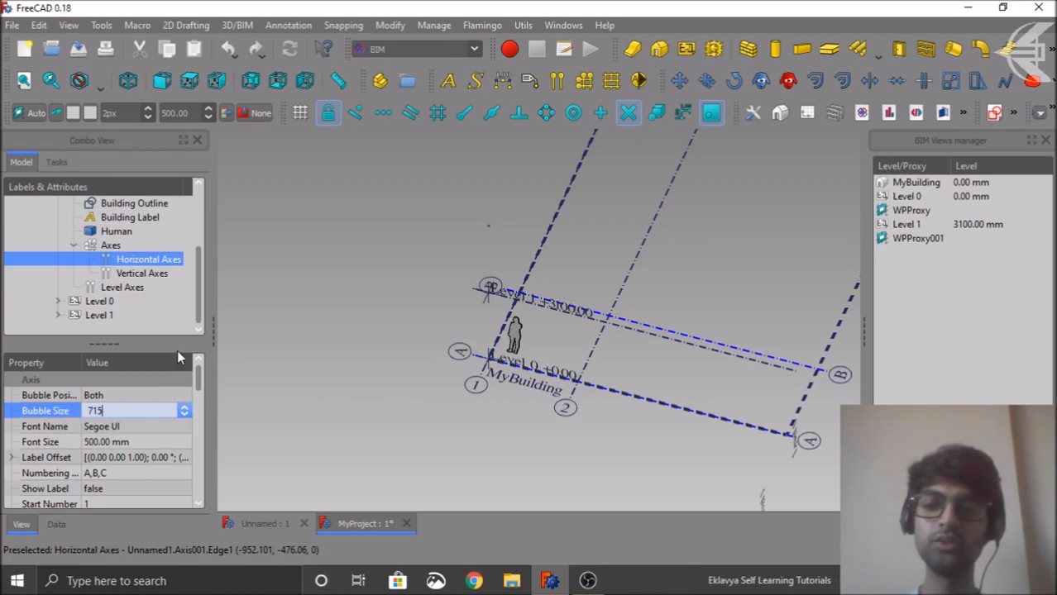
# Set the horizontal axes' bubble position to Start
pyautogui.click(185, 394)
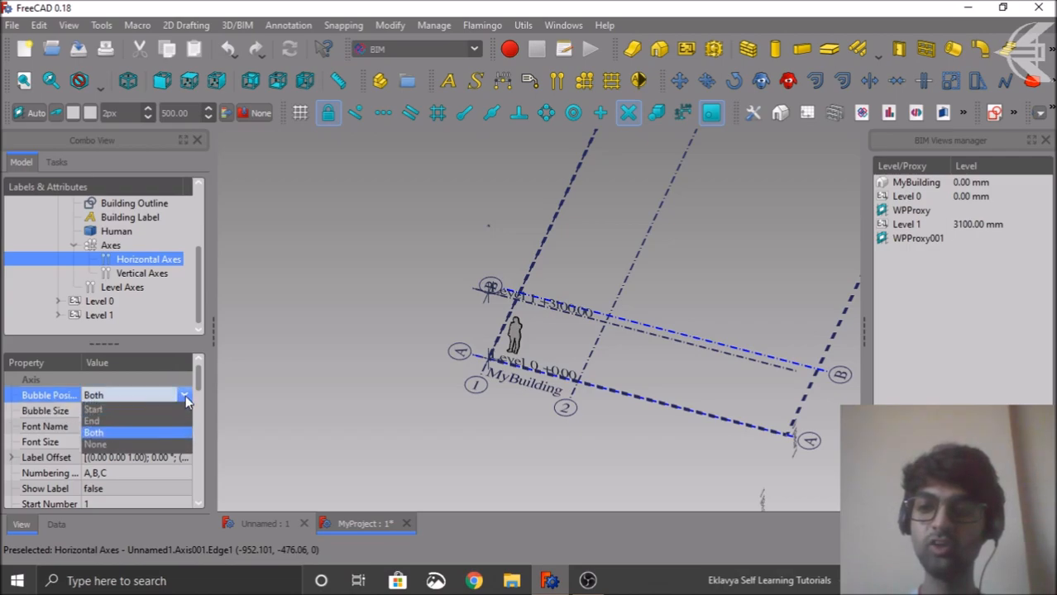
pyautogui.click(93, 410)
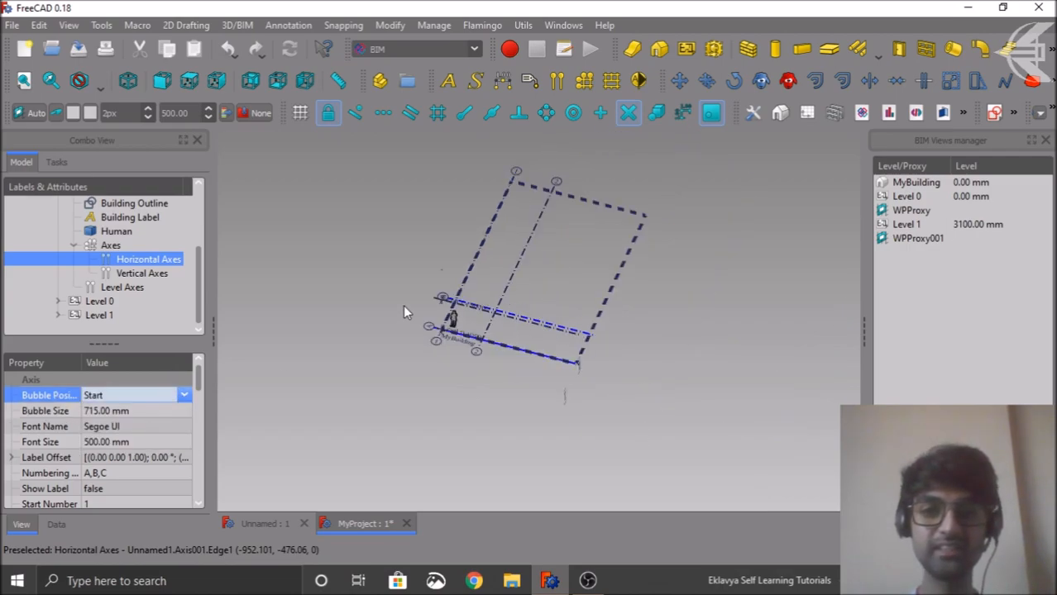
pyautogui.click(184, 395)
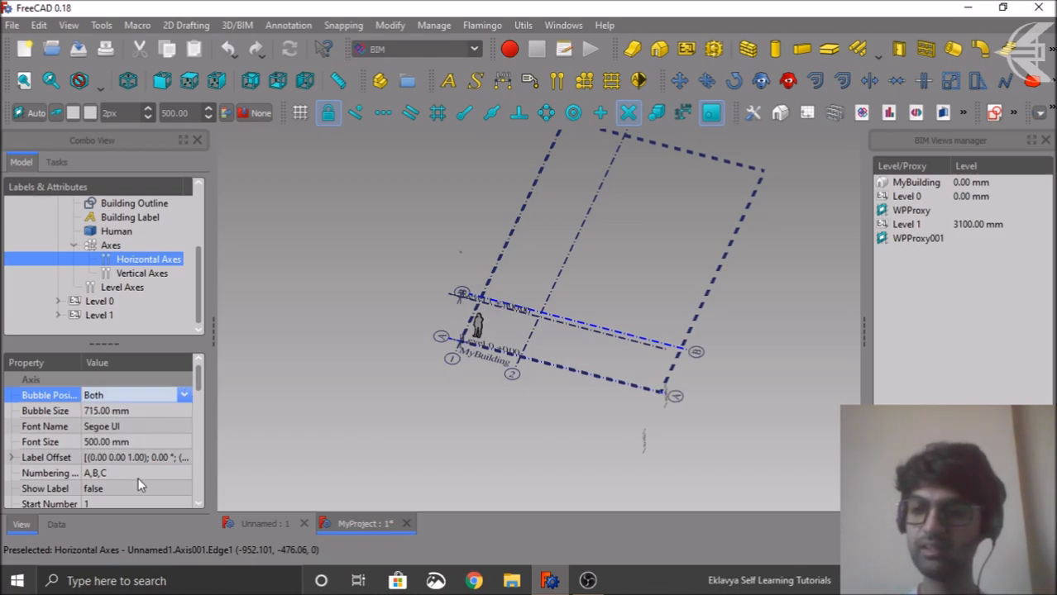
pyautogui.scroll(-3)
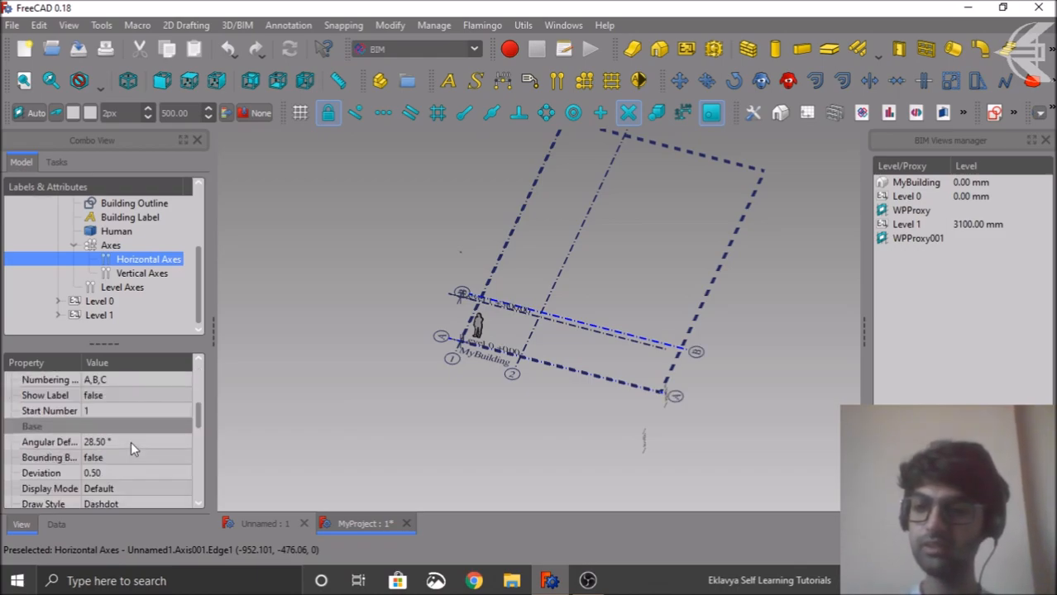
pyautogui.scroll(-3)
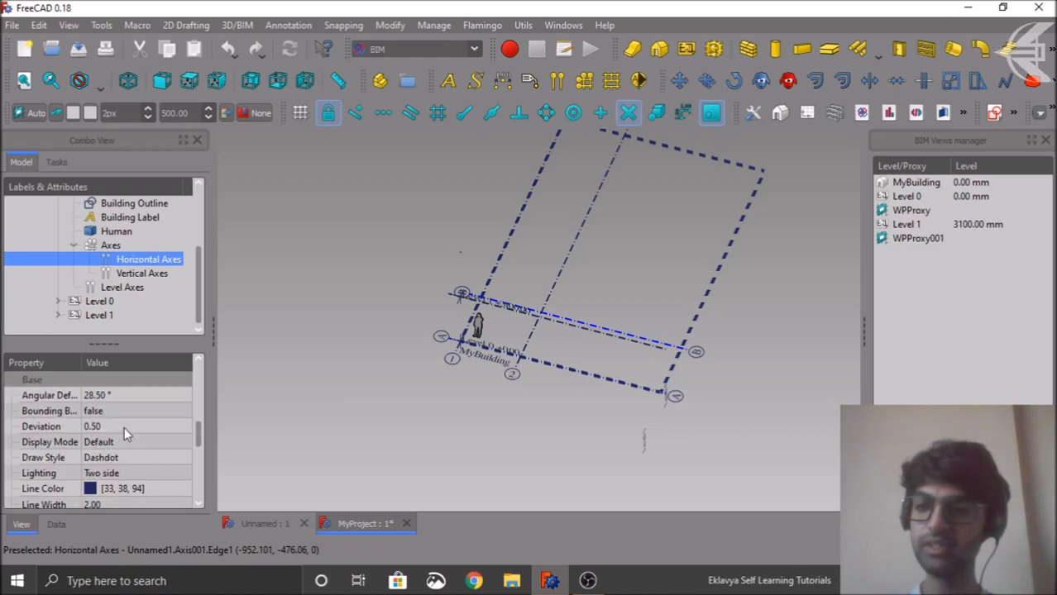
pyautogui.click(51, 526)
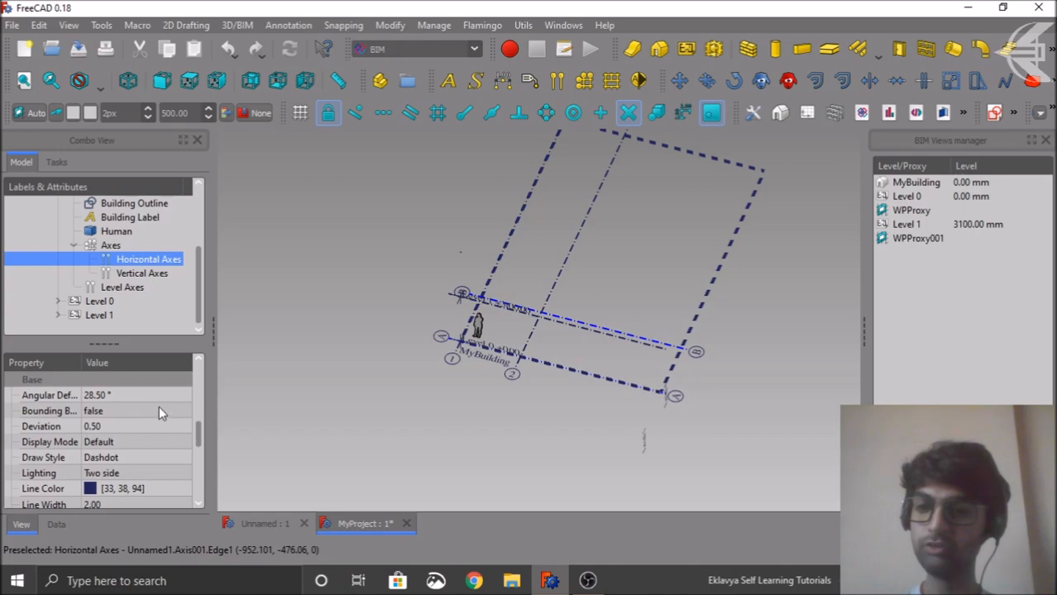
pyautogui.scroll(-3)
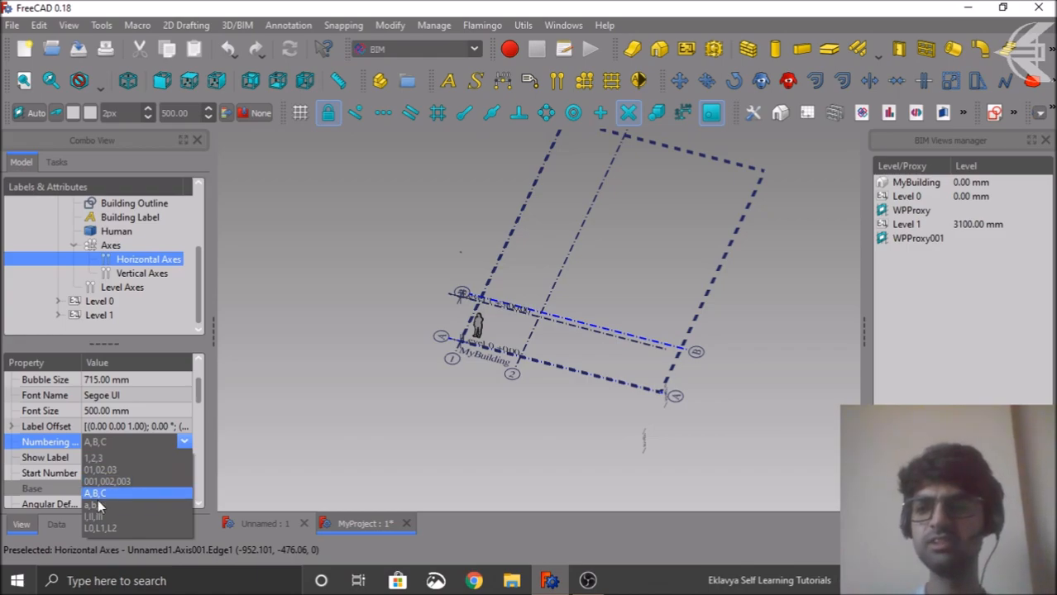
pyautogui.click(93, 503)
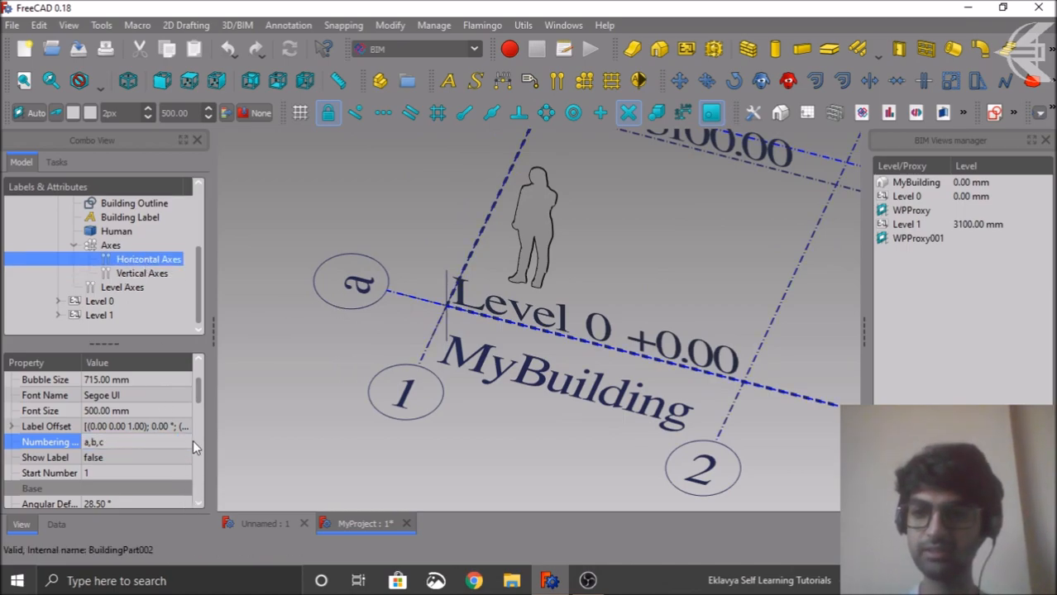
pyautogui.click(182, 442)
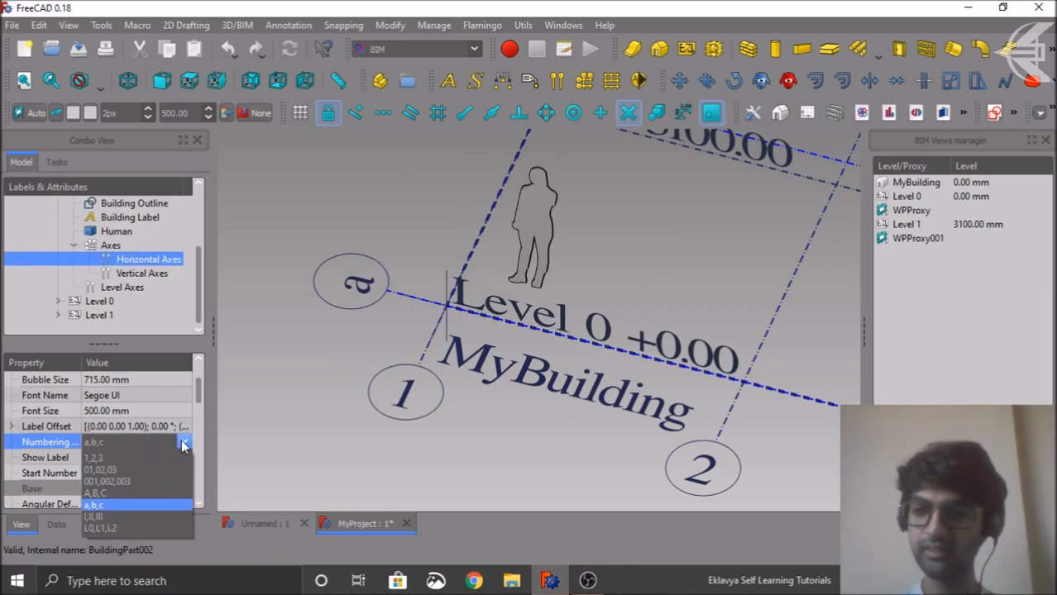
pyautogui.click(109, 488)
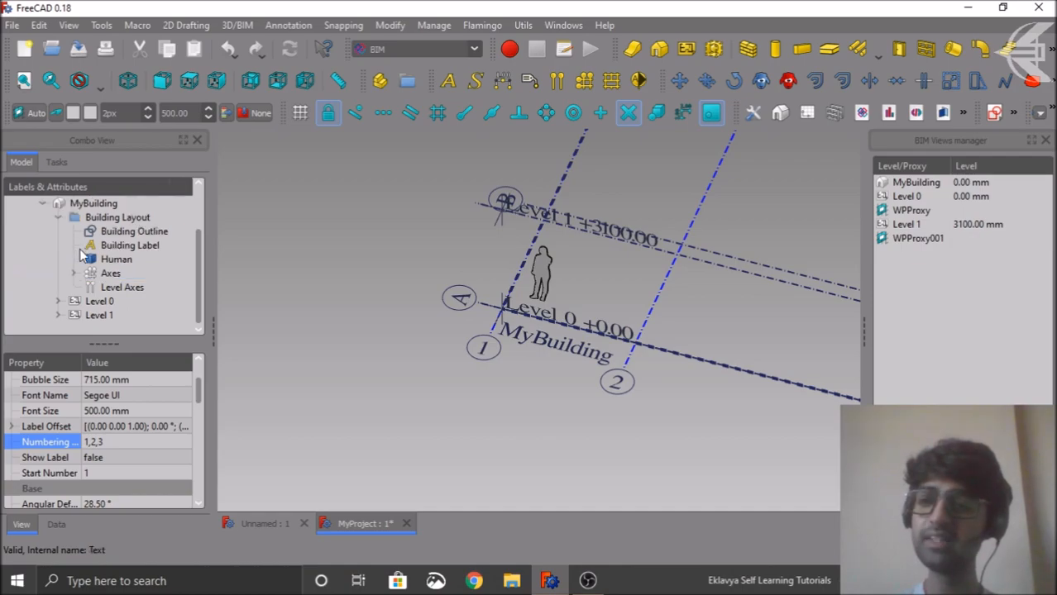
# Switch the Level Axes numbering from 1,2,3 to L0,L1,L2 style
pyautogui.click(123, 288)
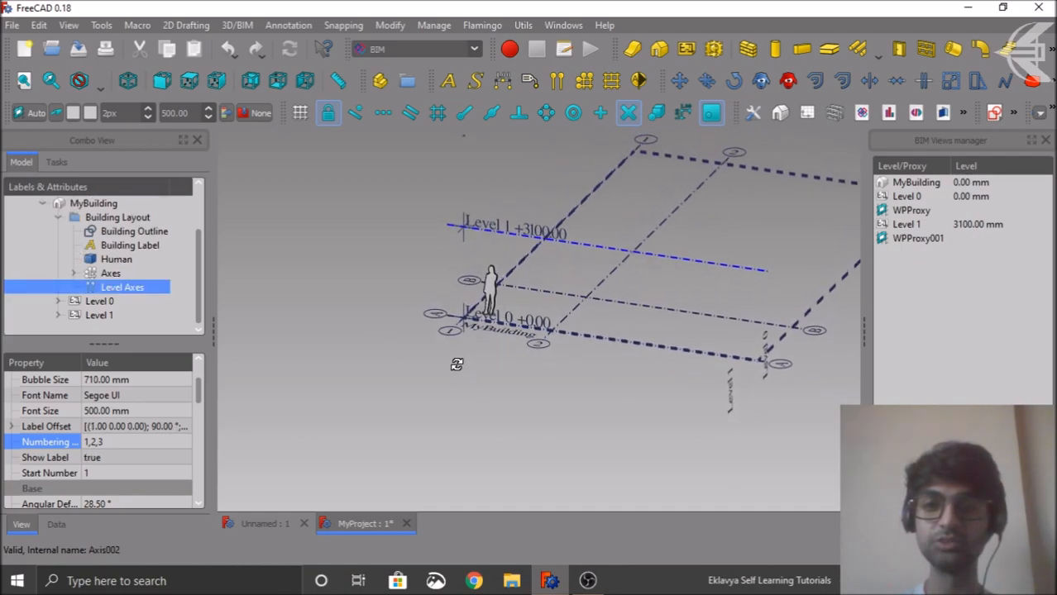
pyautogui.moveTo(587, 298)
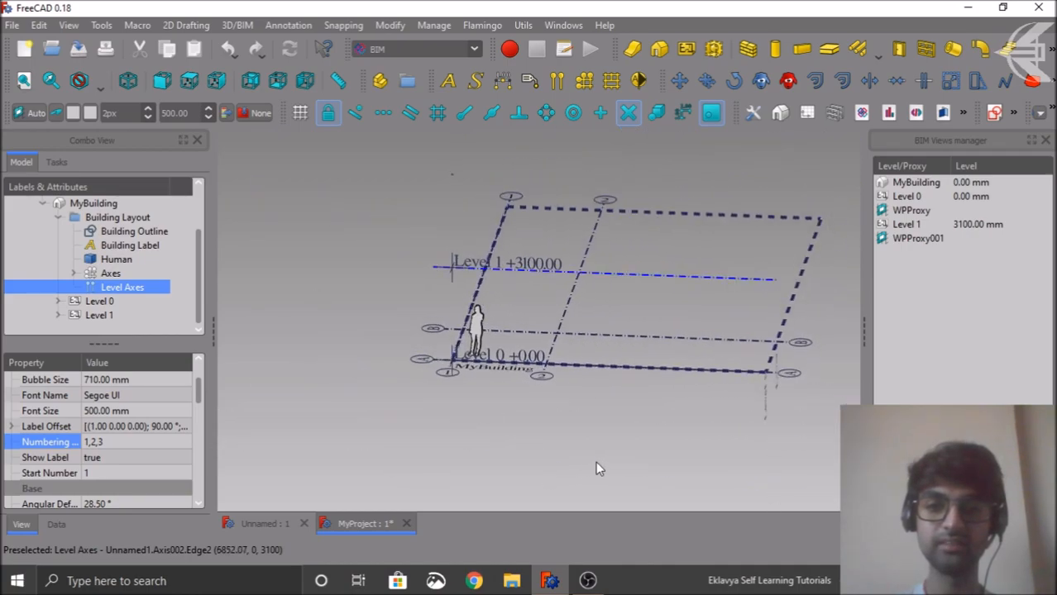
pyautogui.moveTo(208, 426)
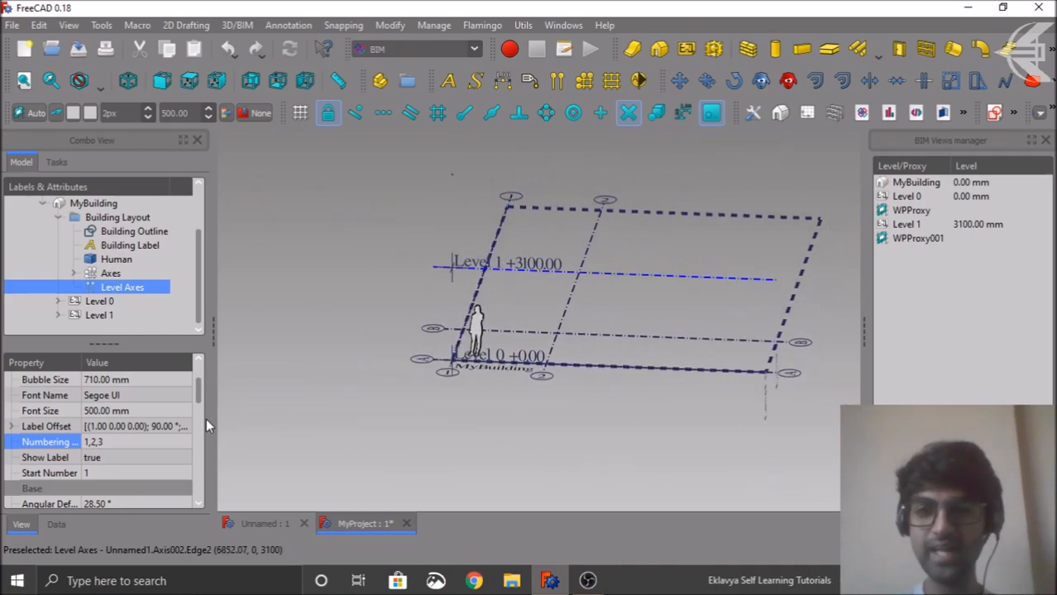
pyautogui.moveTo(196, 437)
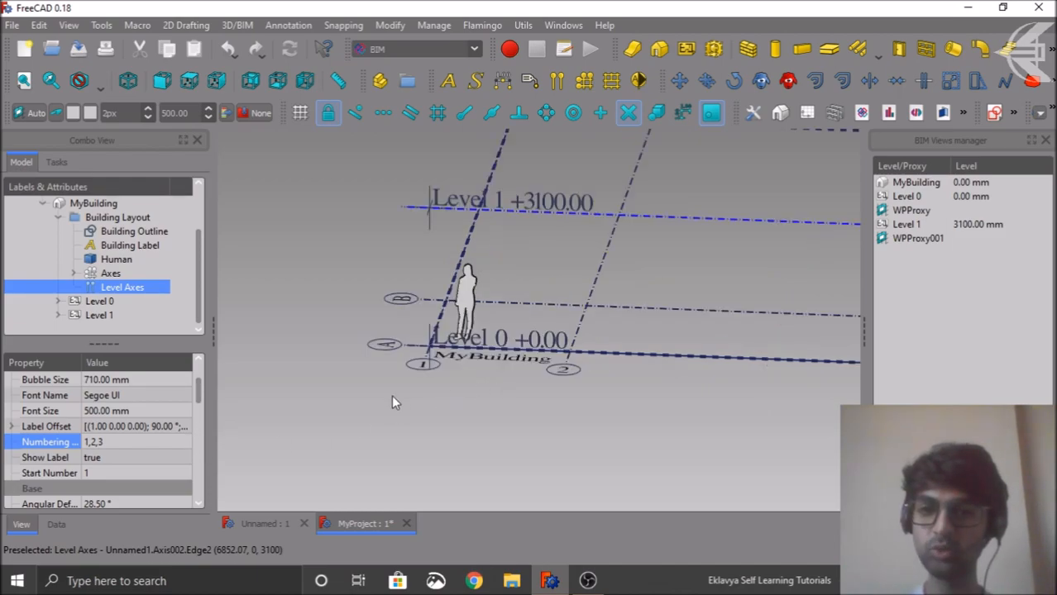
pyautogui.click(185, 441)
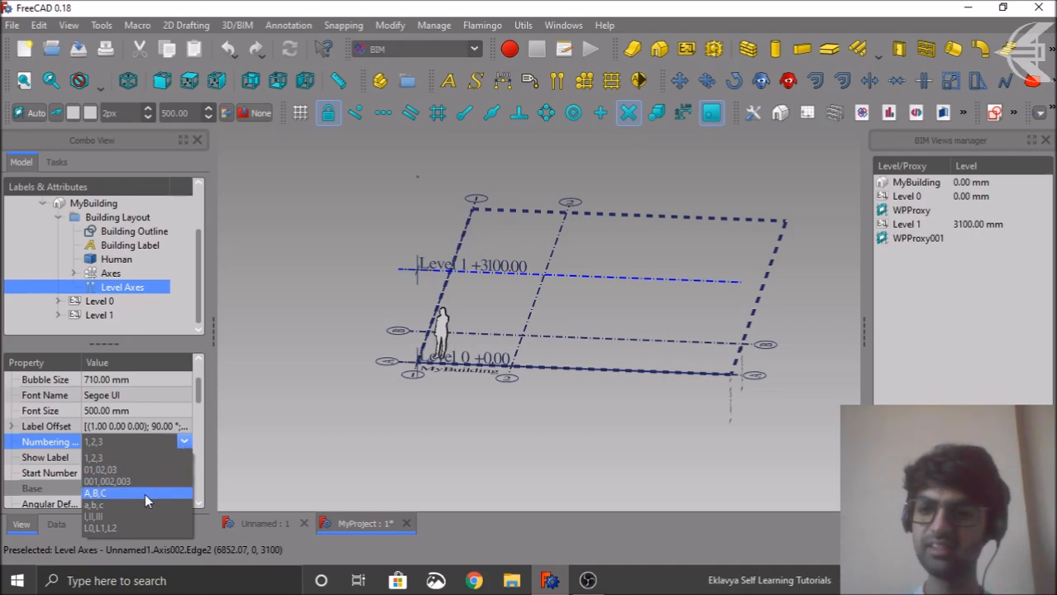
pyautogui.click(100, 525)
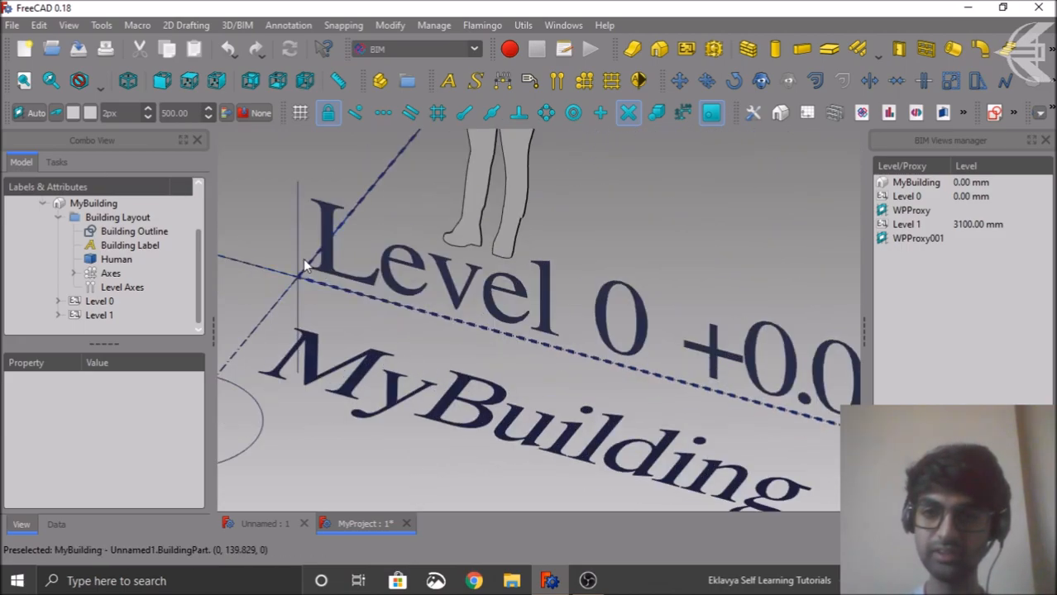
pyautogui.click(122, 288)
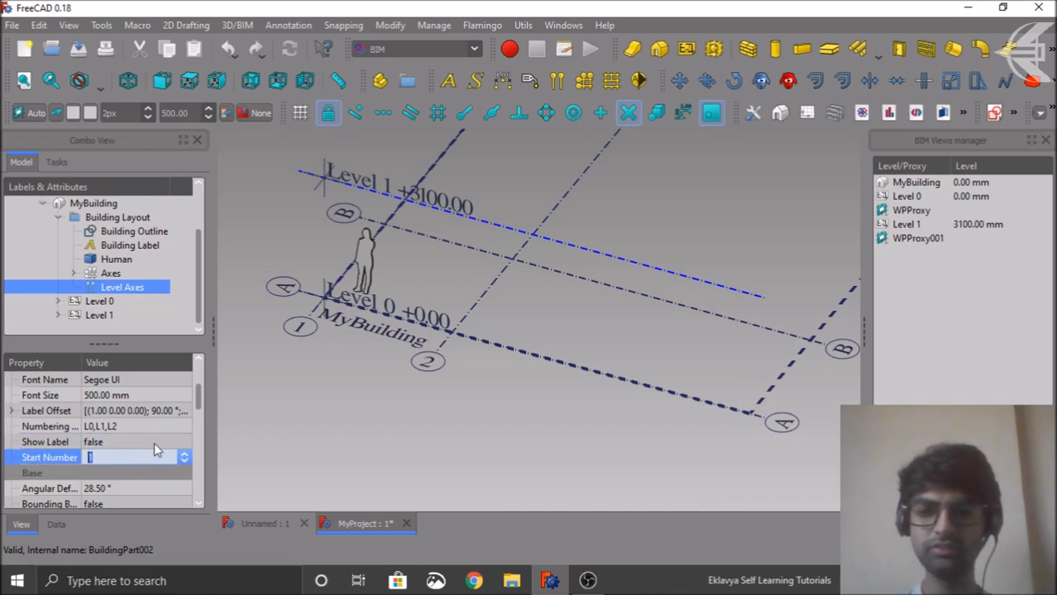
pyautogui.scroll(-3)
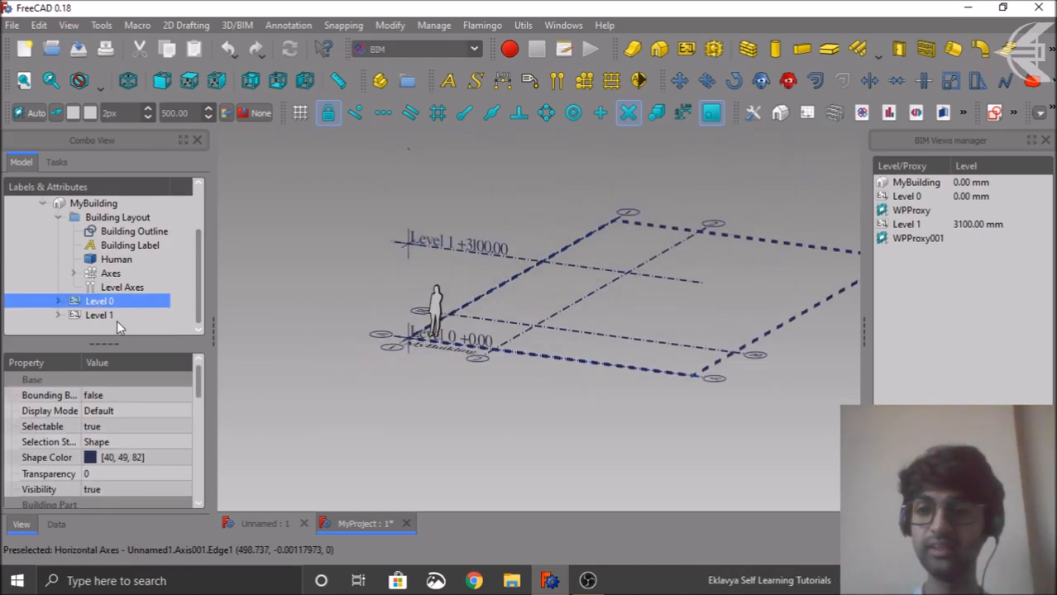
pyautogui.click(99, 314)
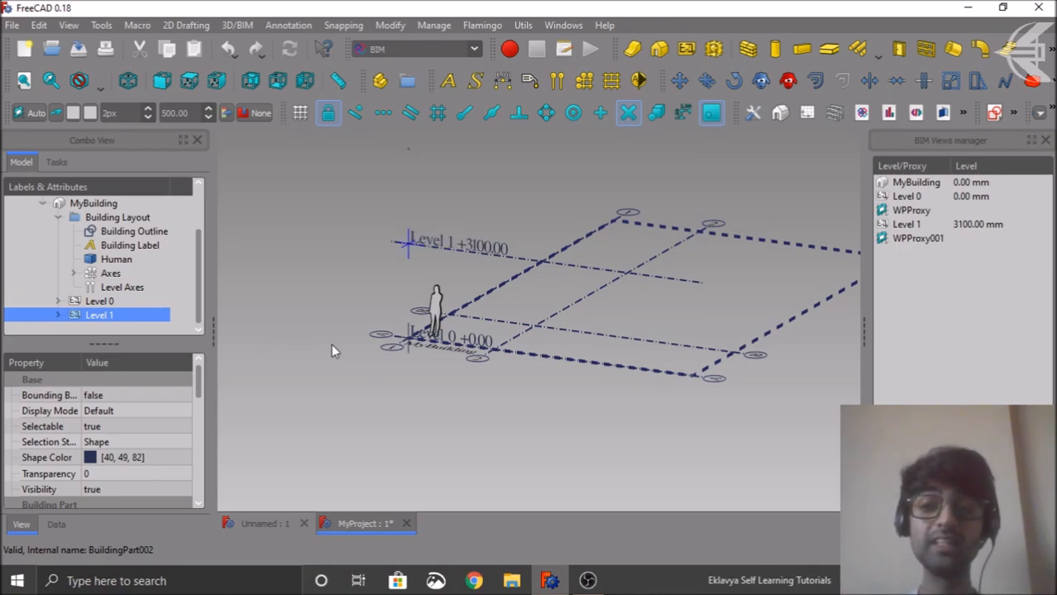
pyautogui.click(100, 301)
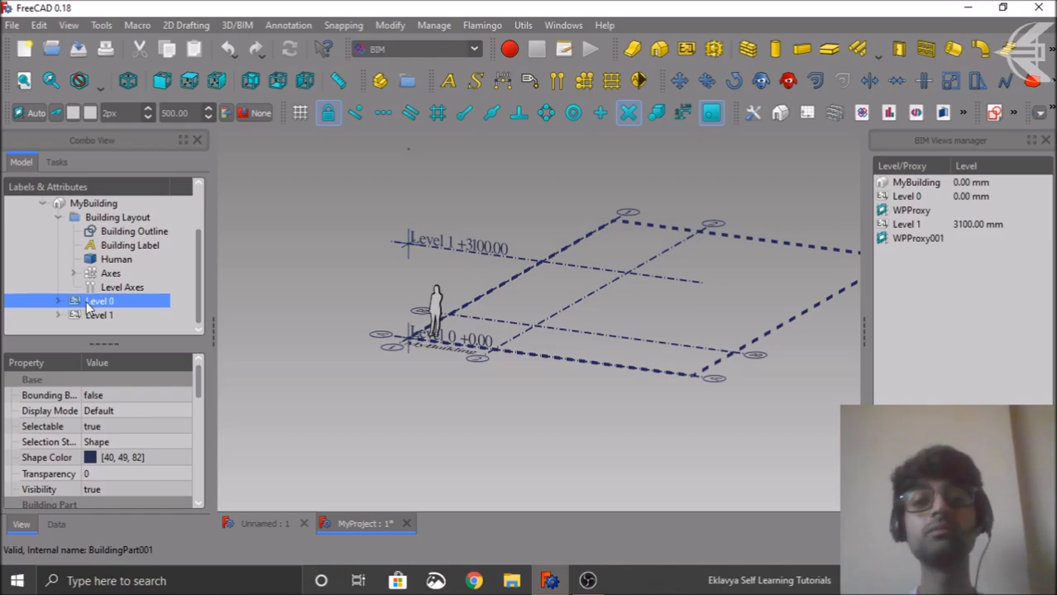
pyautogui.click(58, 301)
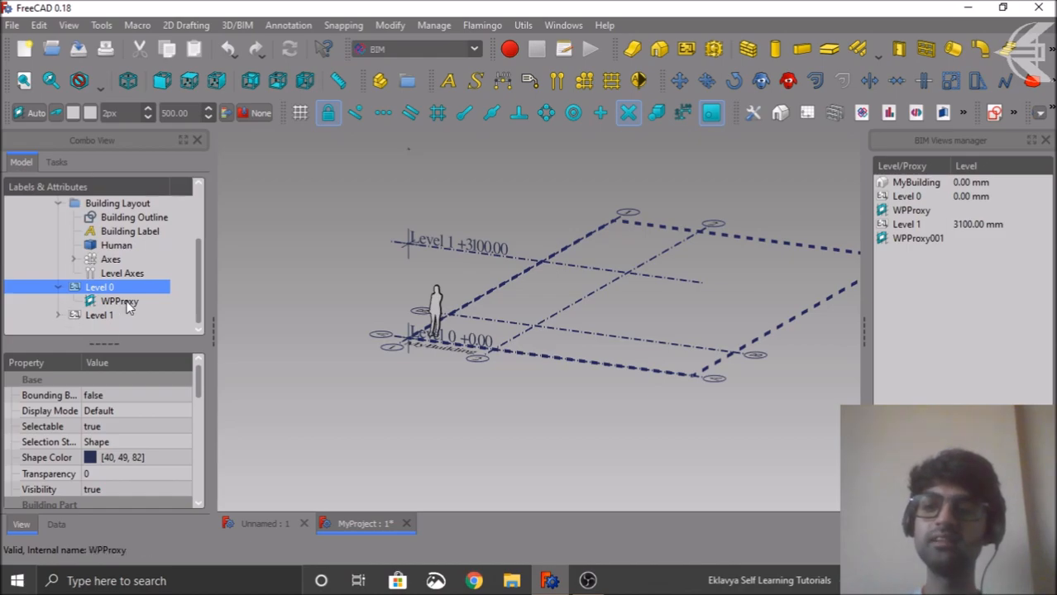
pyautogui.click(117, 301)
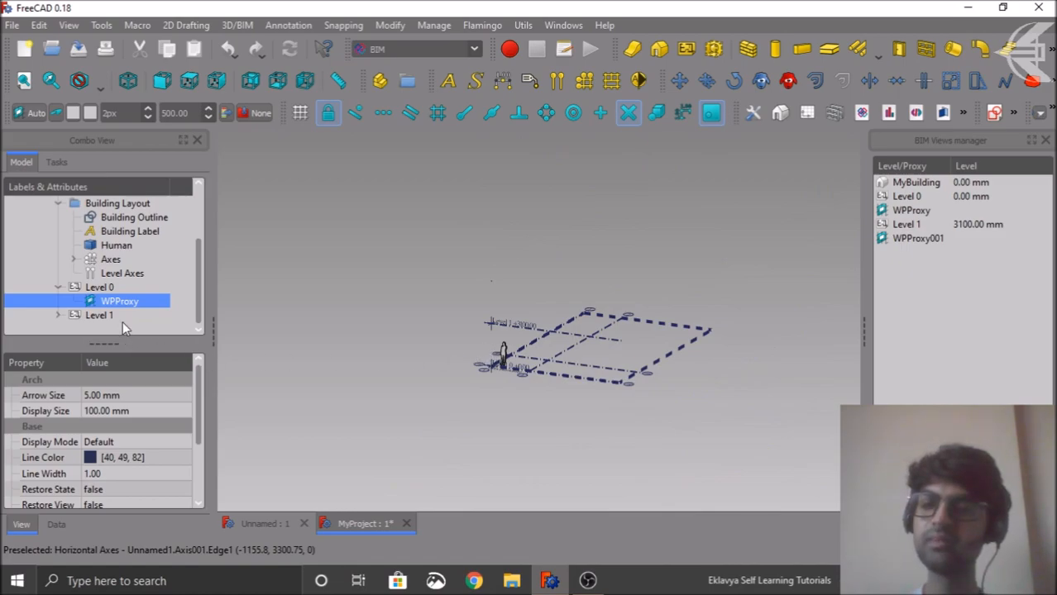
pyautogui.click(97, 314)
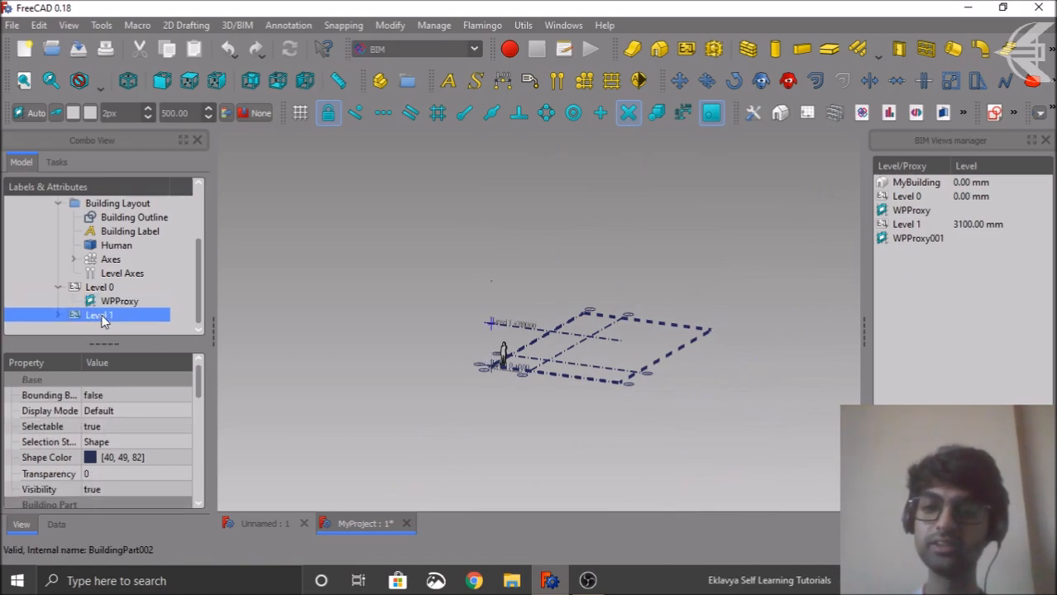
pyautogui.click(59, 315)
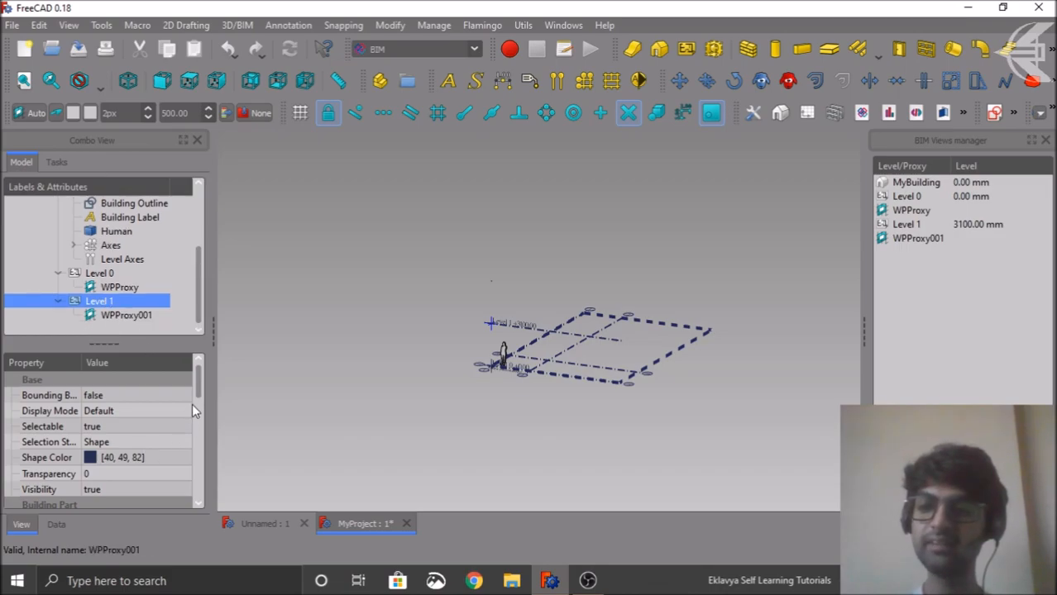
pyautogui.scroll(-3)
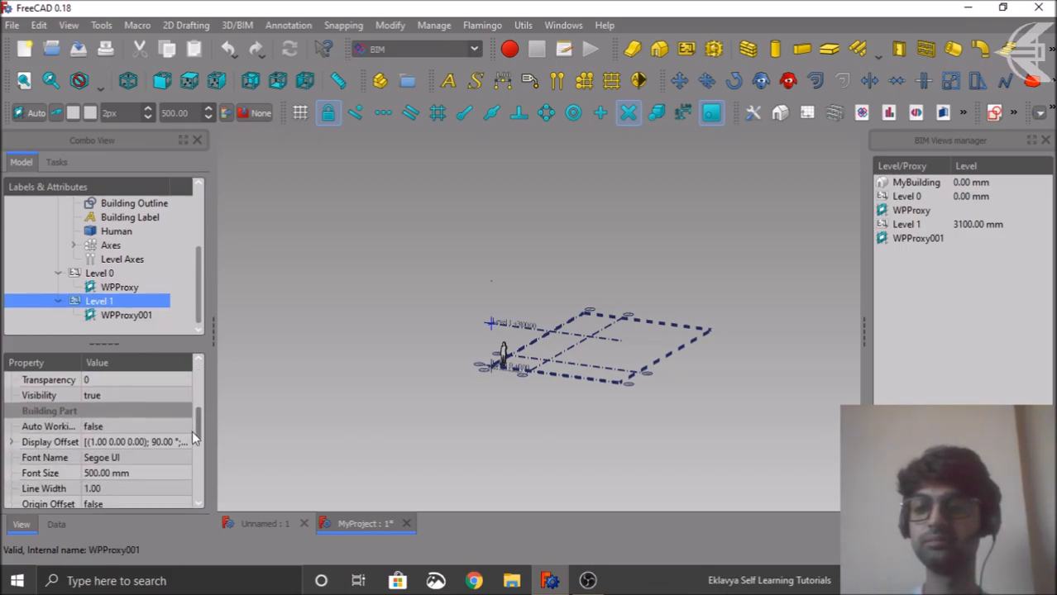
pyautogui.scroll(-3)
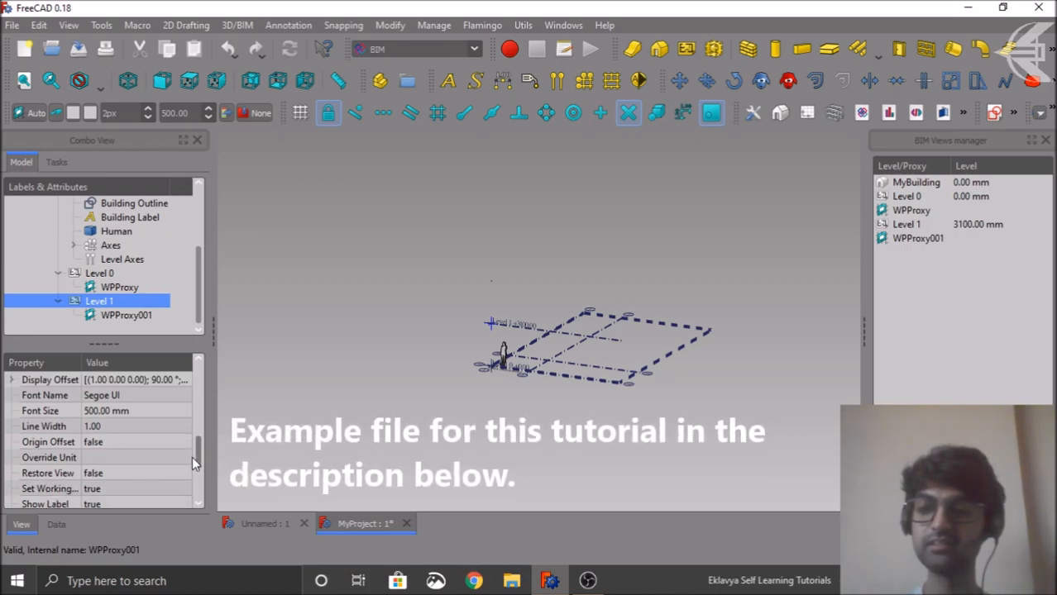
pyautogui.scroll(-3)
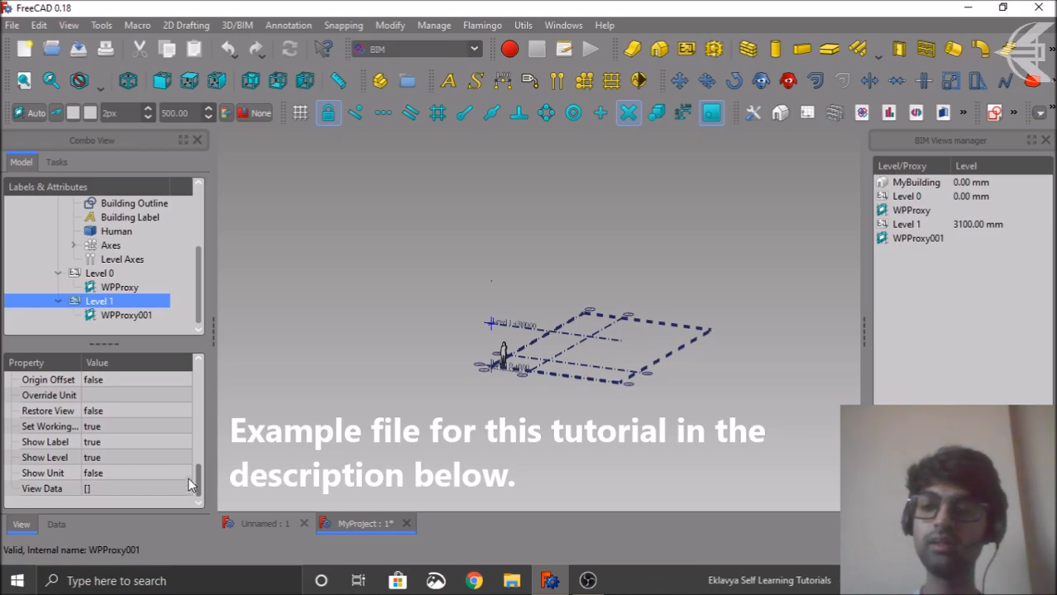
pyautogui.click(100, 273)
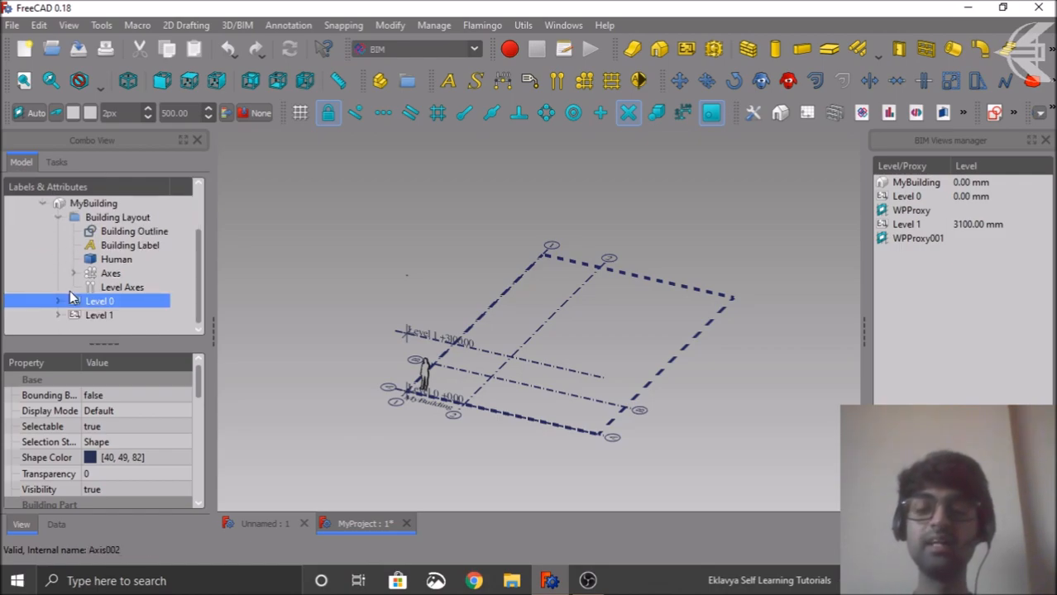
pyautogui.moveTo(487, 294)
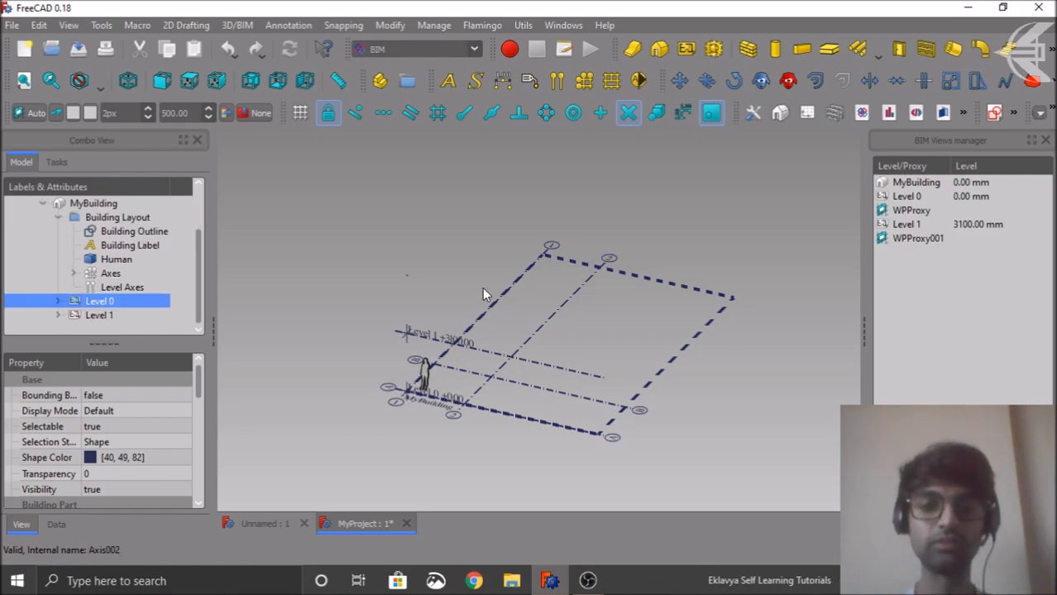